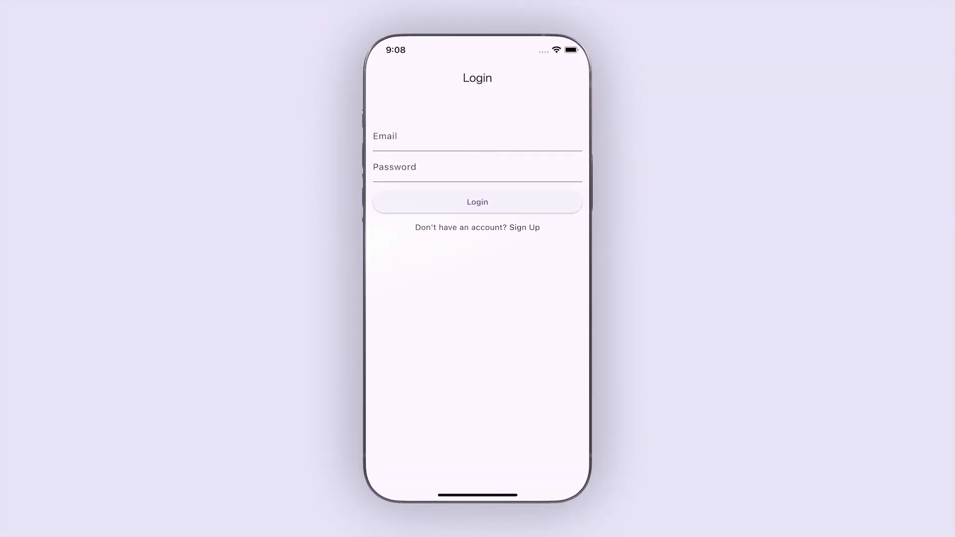
- Sign up a new account with a 'mitchk' email in the simulator app, reaching the Profile screen
left_click(528, 227)
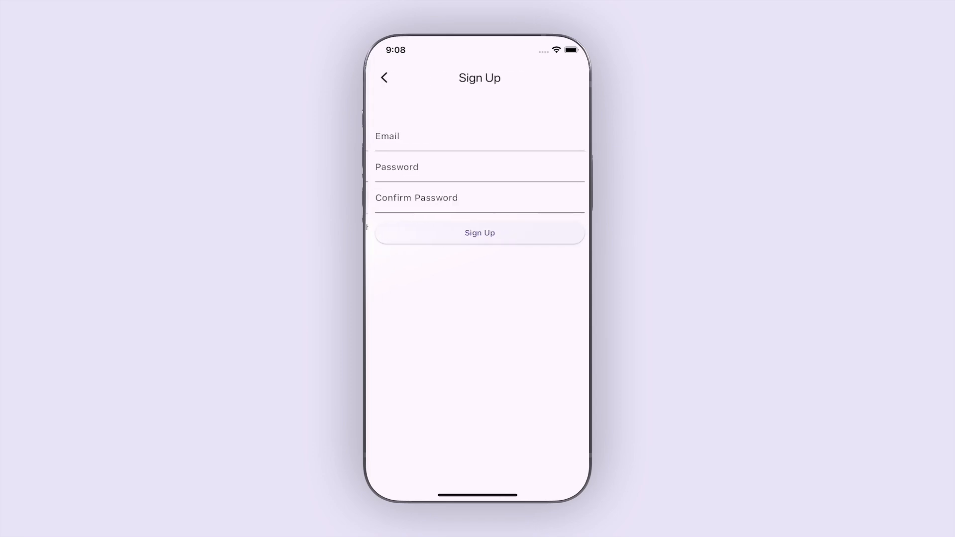
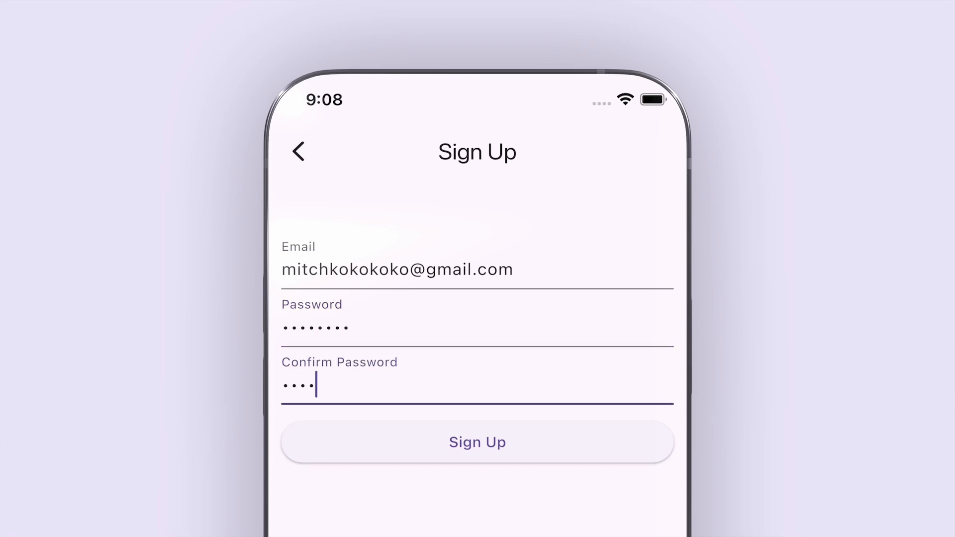
left_click(477, 441)
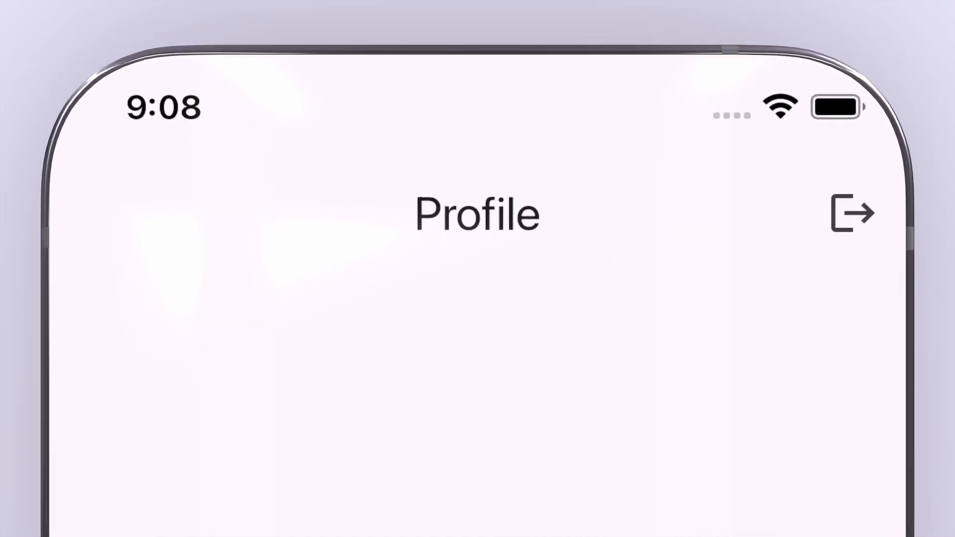
left_click(852, 214)
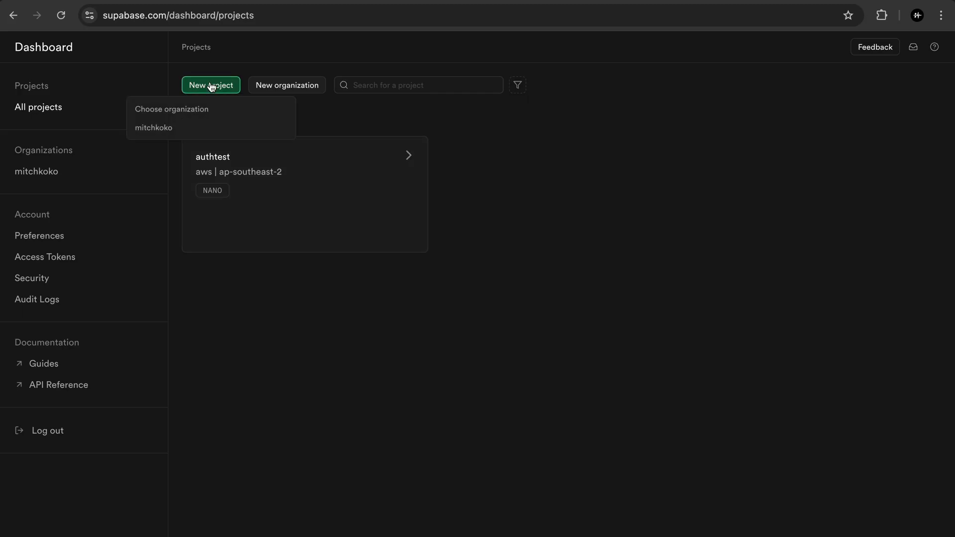
- Create Supabase project 'authtutorial' with a generated password in Oceania (Sydney)
left_click(154, 127)
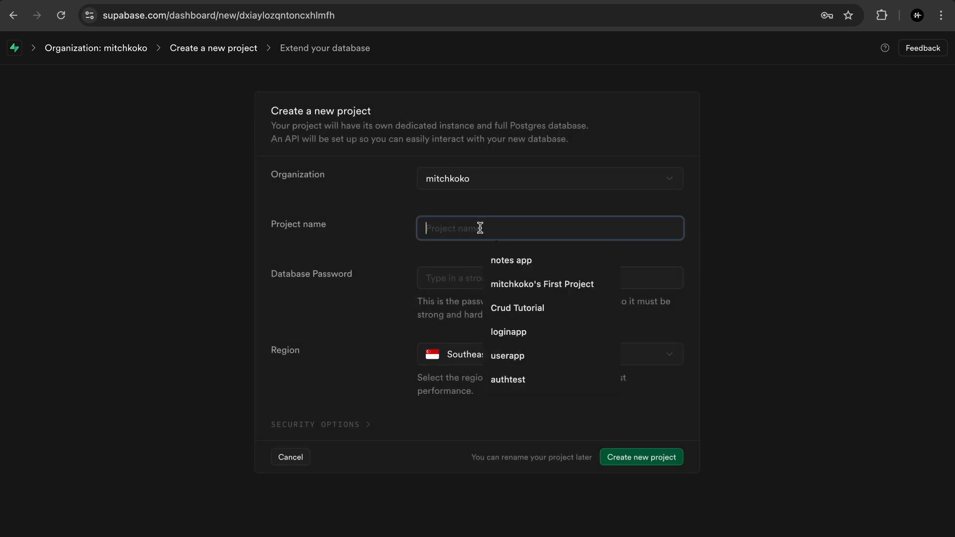
type("authtutorial")
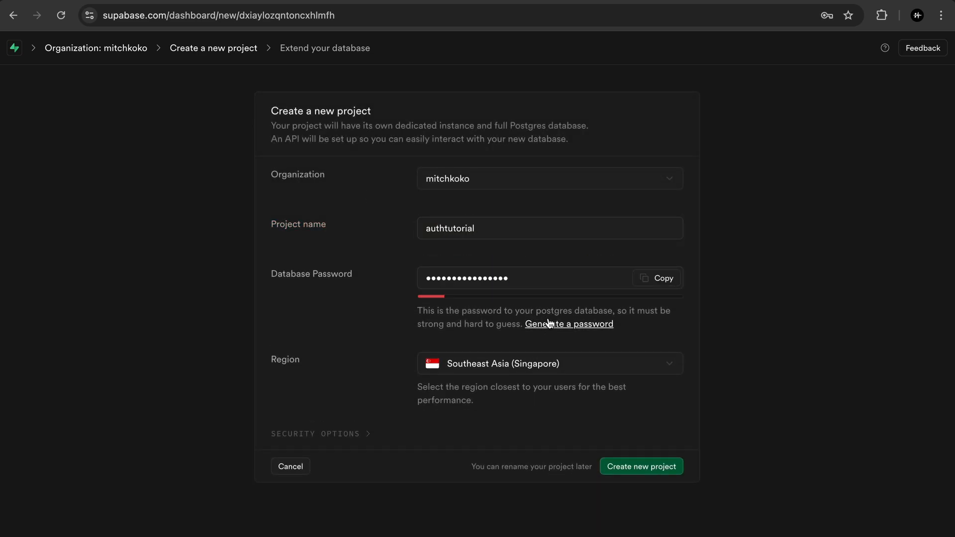
left_click(549, 363)
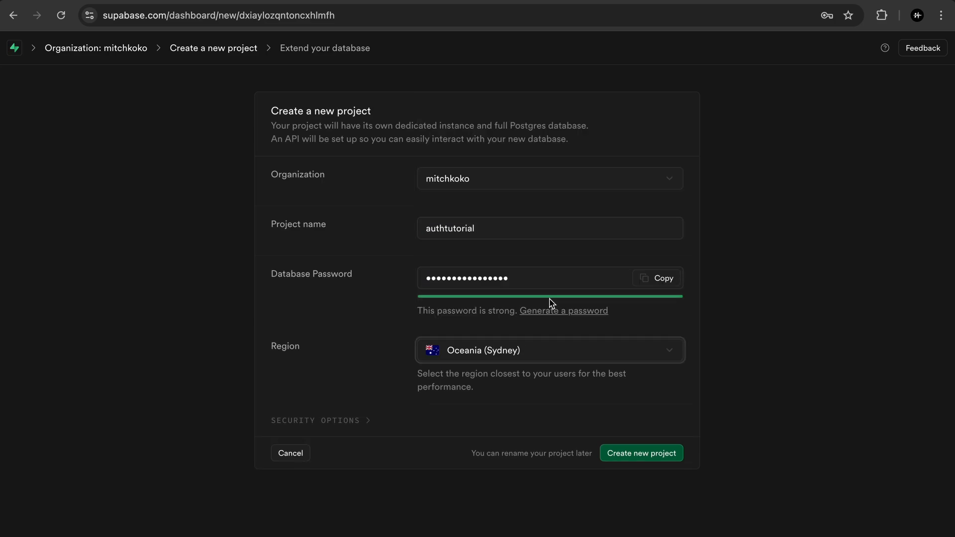
left_click(641, 453)
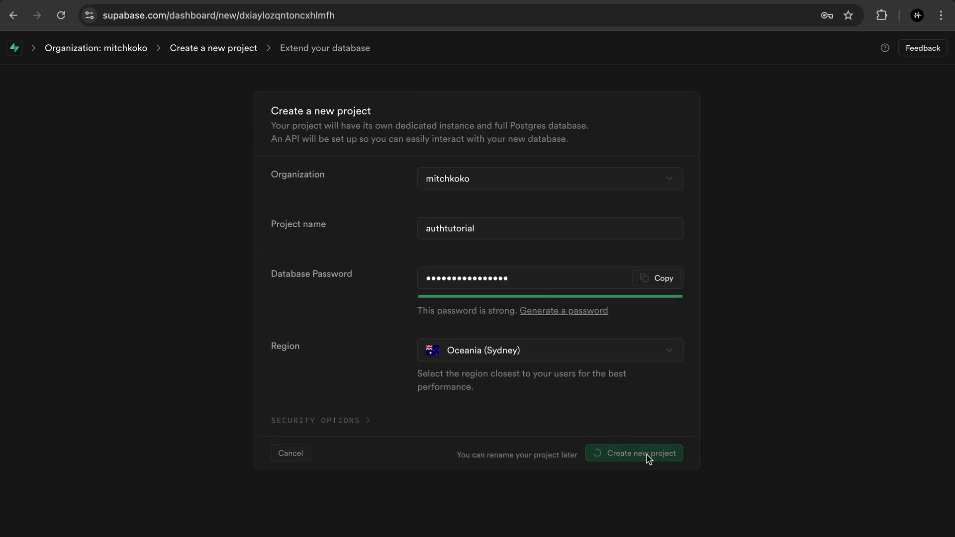
left_click(633, 453)
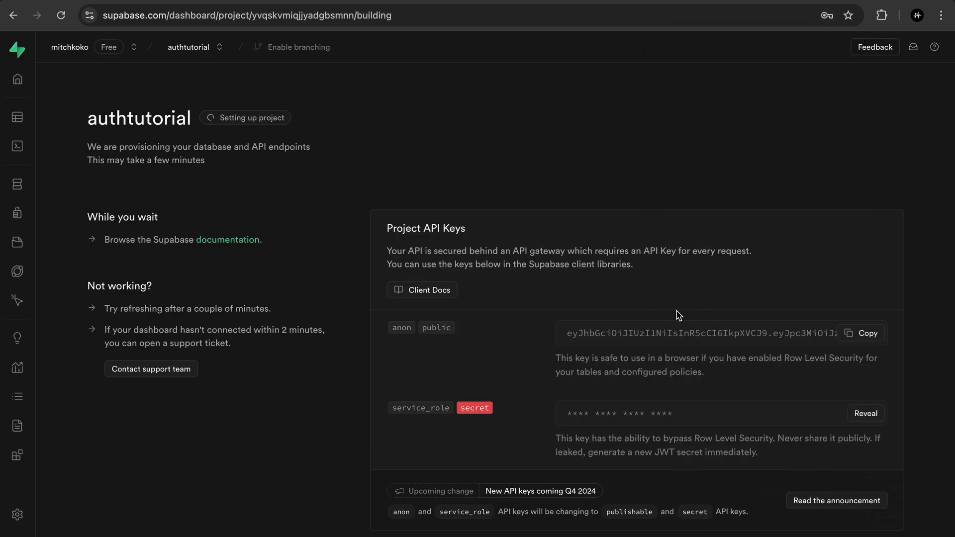
mouse_move(223, 130)
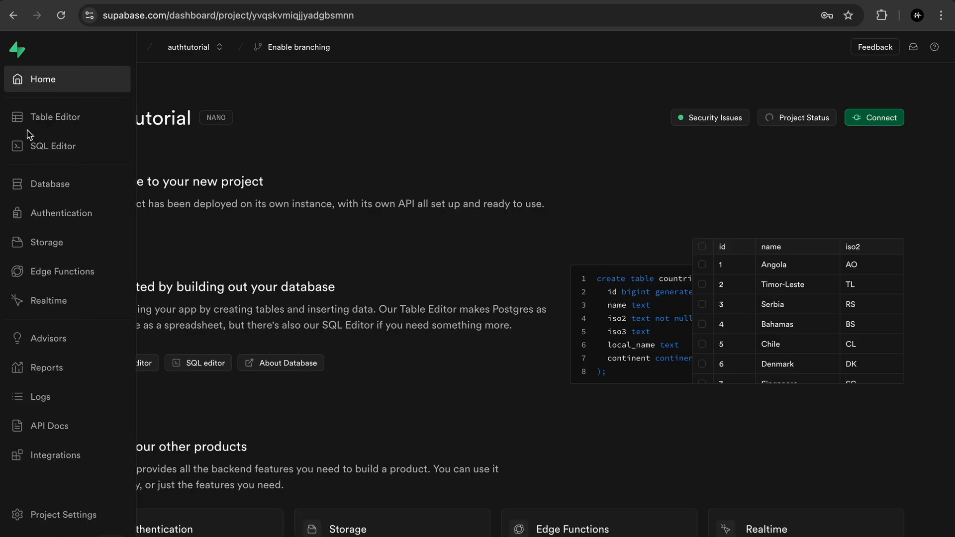
- Turn off Confirm email under Authentication > Providers > Email and save
left_click(60, 213)
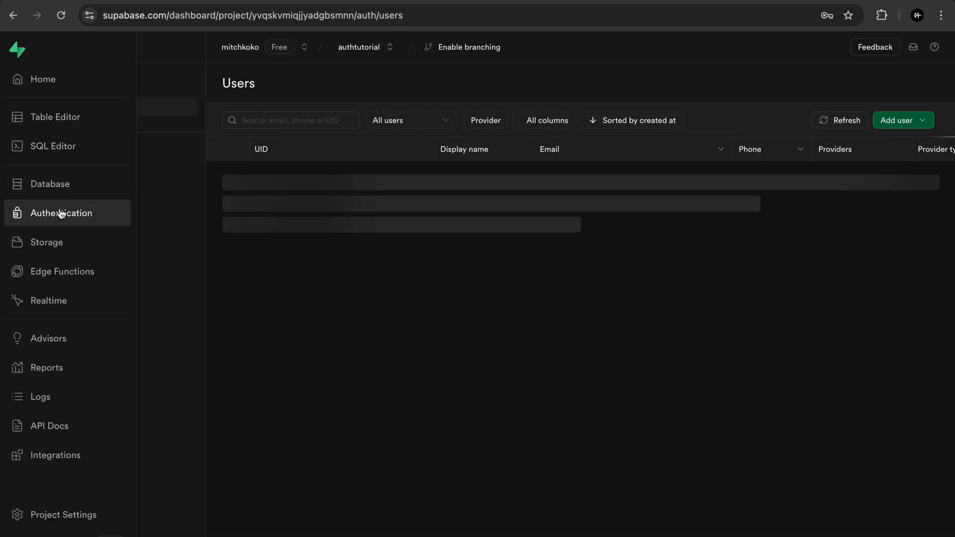
left_click(61, 214)
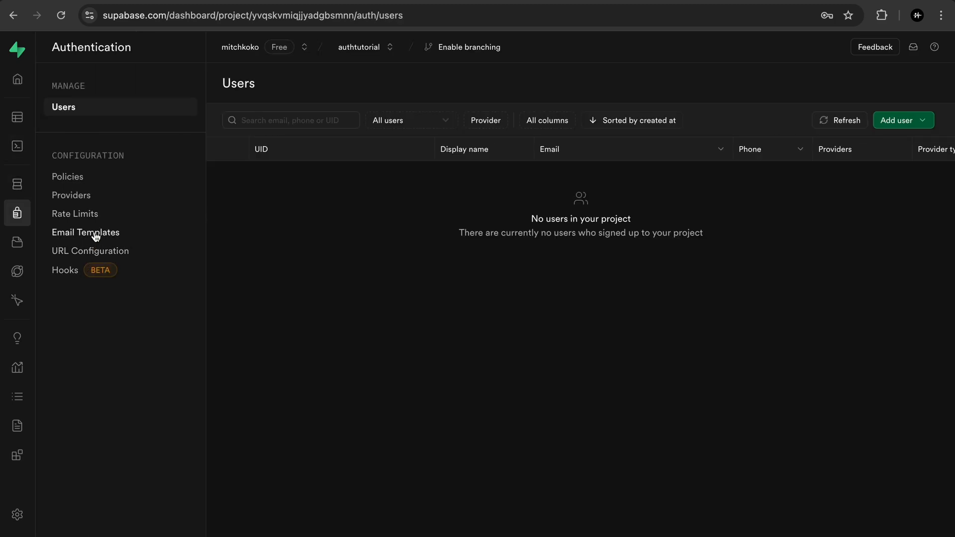
left_click(71, 195)
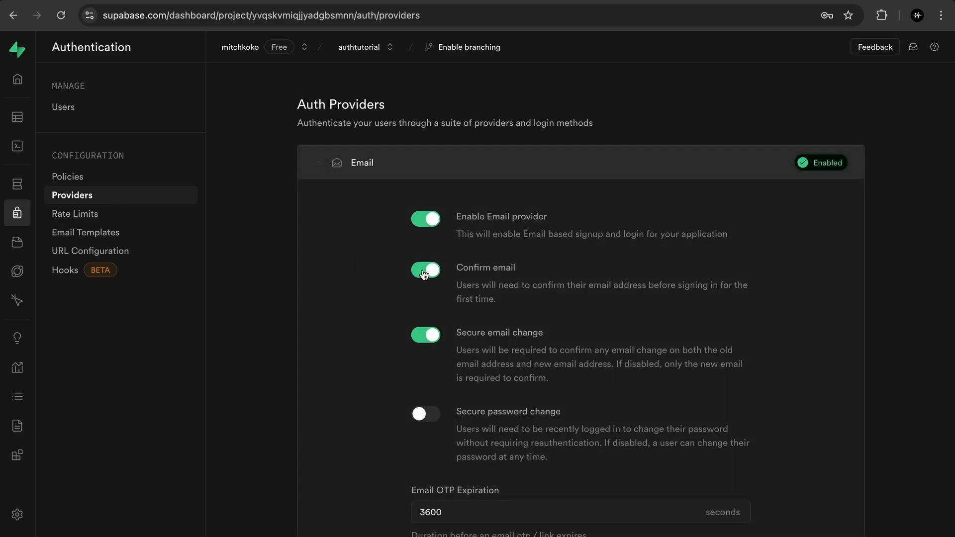
left_click(426, 270)
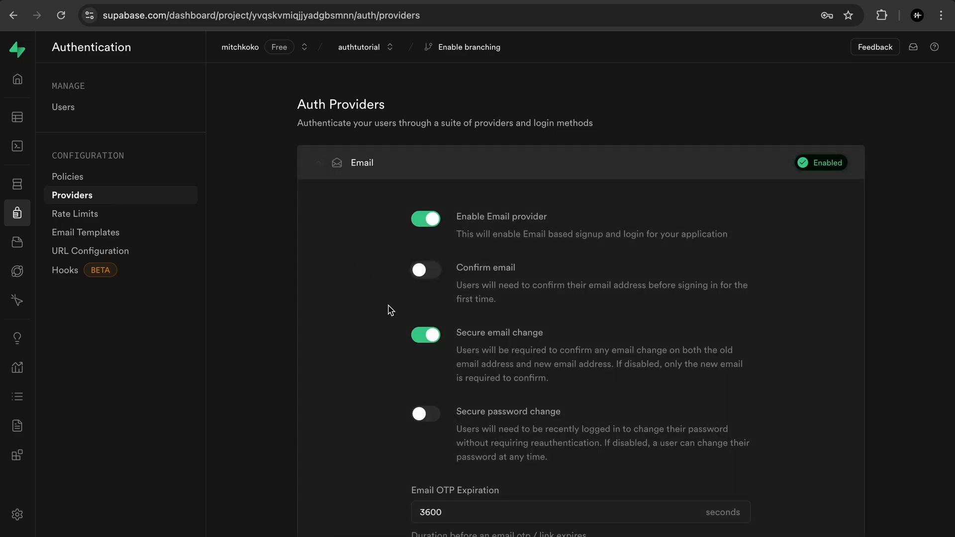
scroll("down", 3)
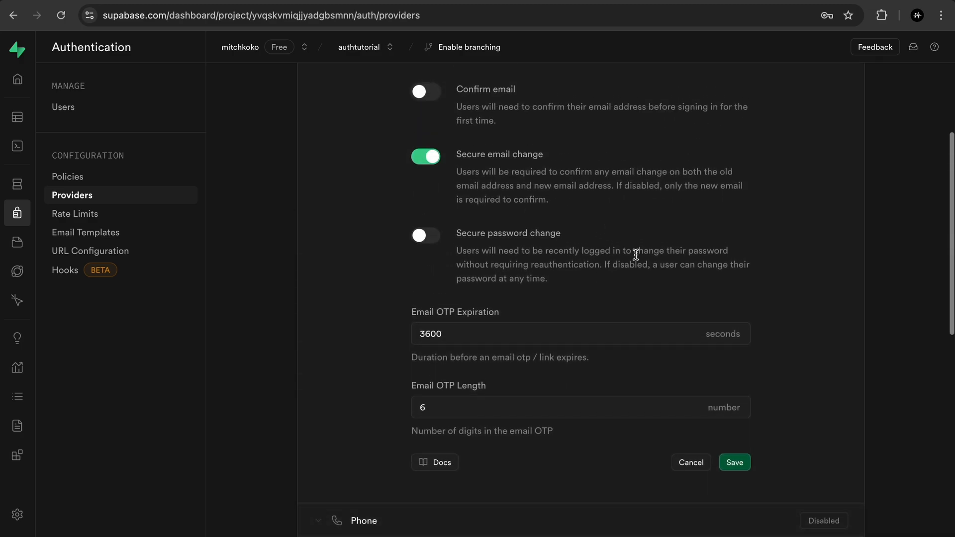
left_click(734, 462)
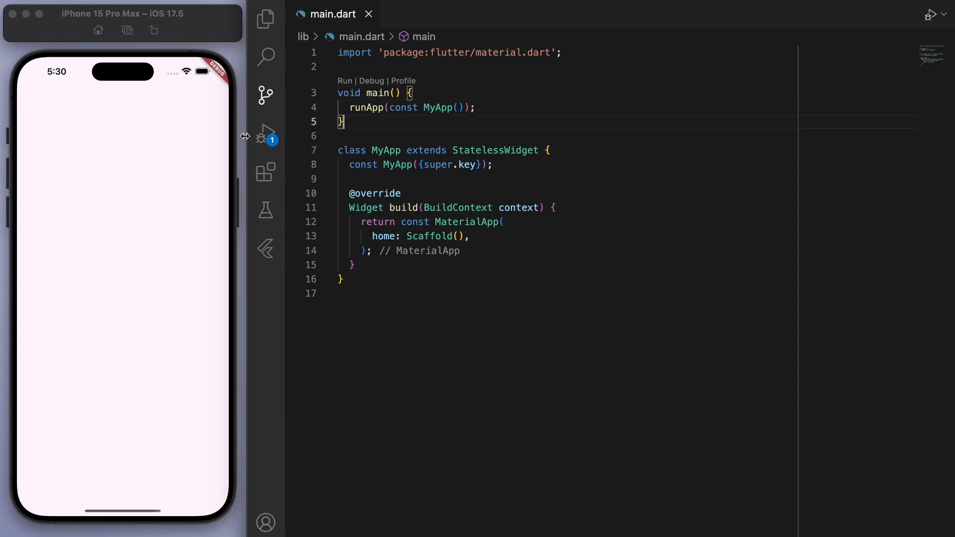
- Run 'flutter pub add supabase_flutter' in the integrated terminal
double_click(440, 107)
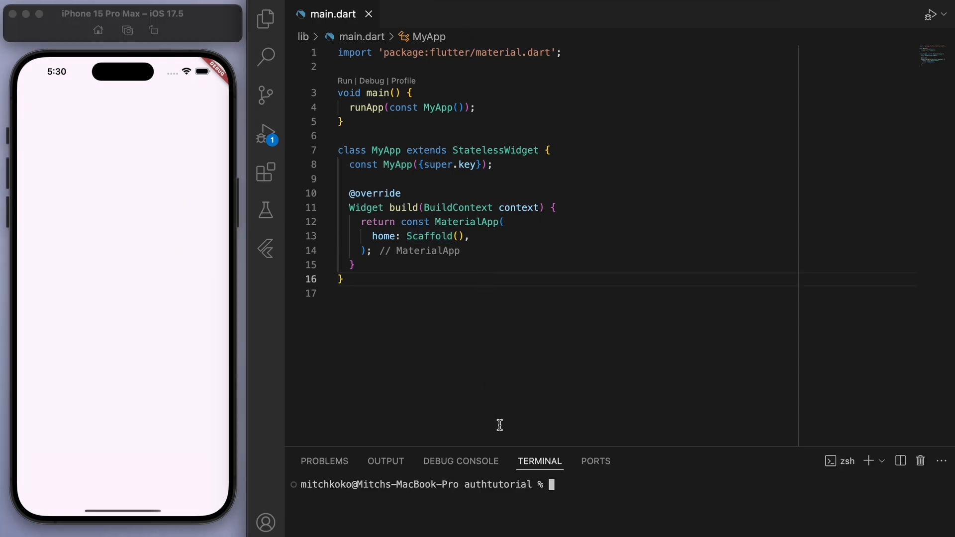
type("flutter")
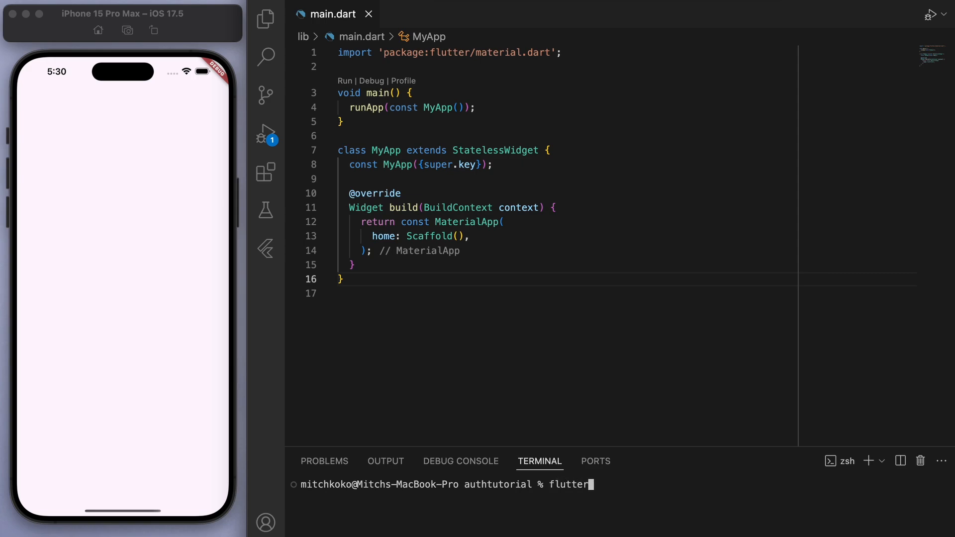
type("pub add supa")
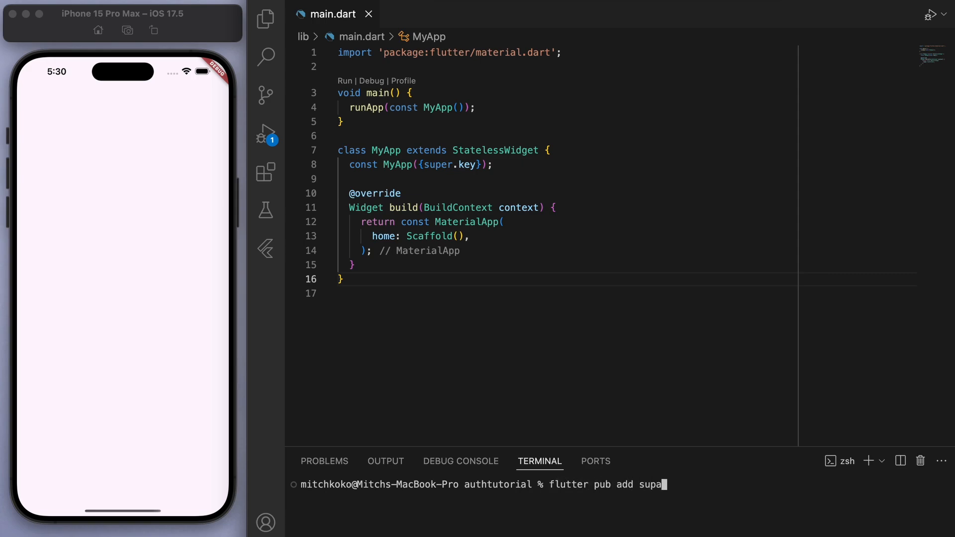
type("base_flutter")
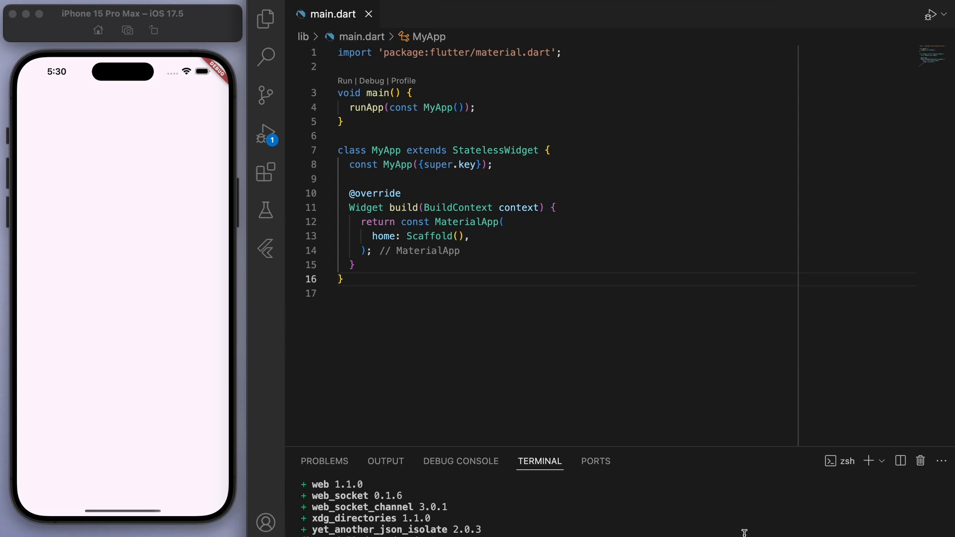
left_click(407, 92)
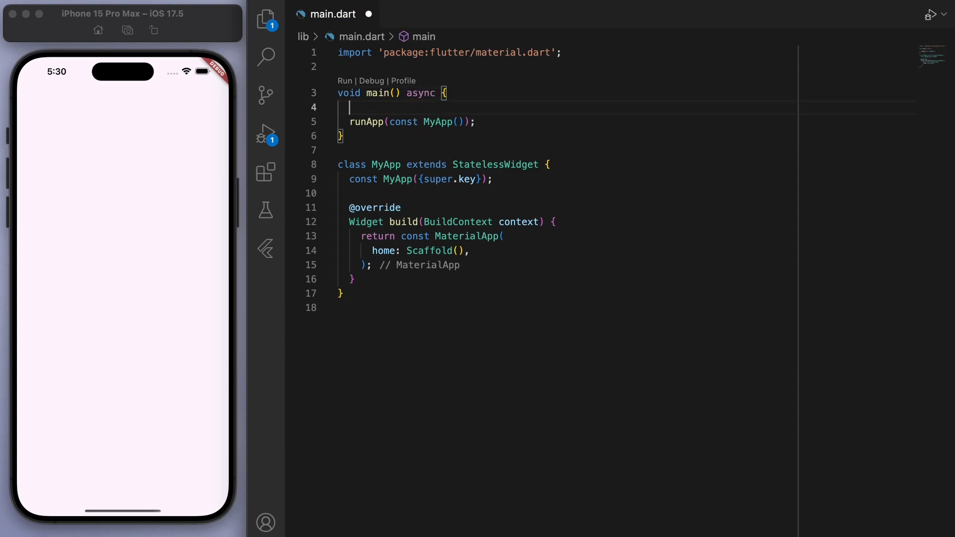
- Make main async and add a '// supabase setup' comment with 'await Supabase.initialize'
type("// supabase setup")
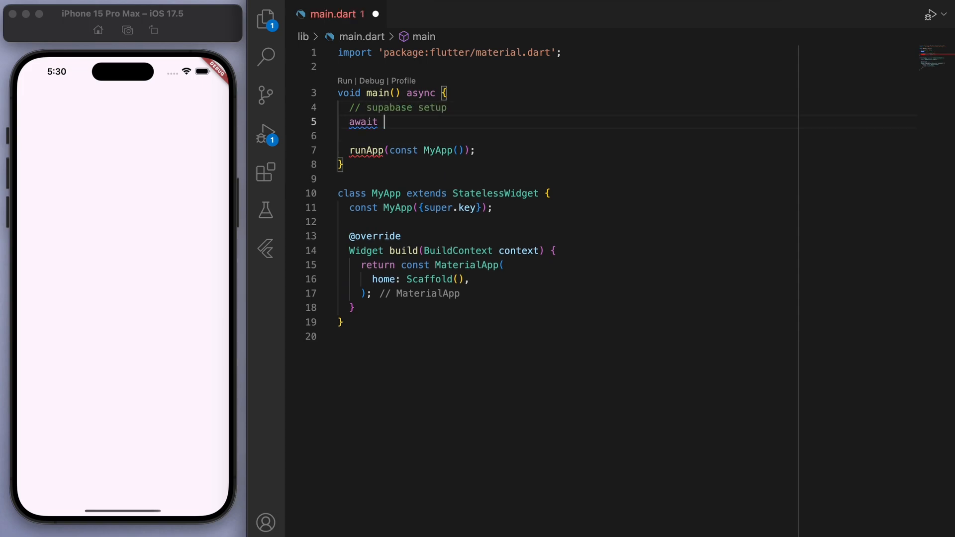
type("Supabase")
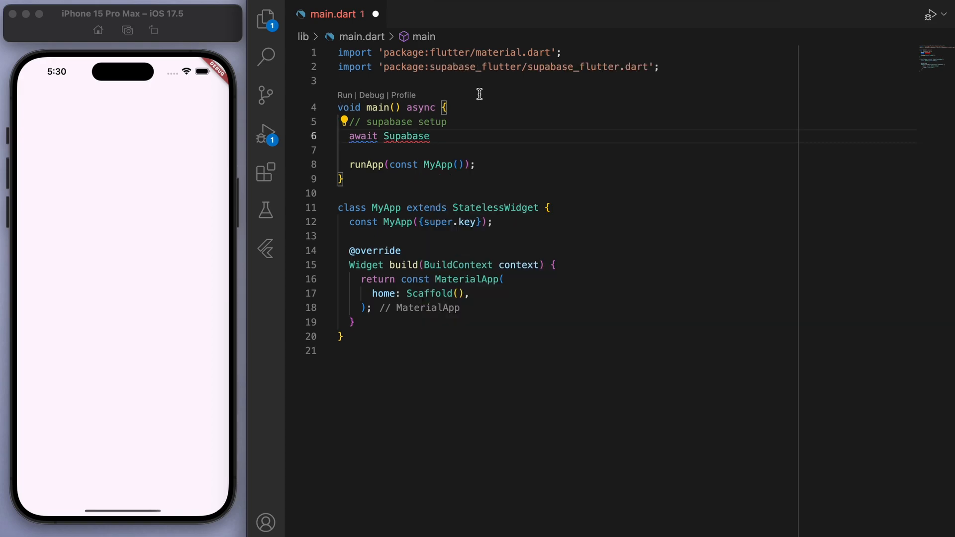
type(".initialize")
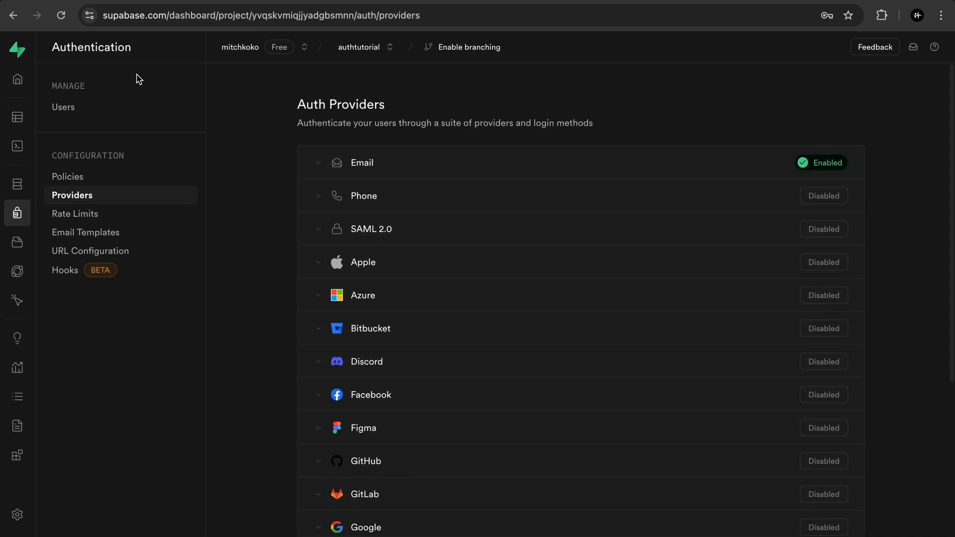
- Scroll the project Home page to its connection details and copy the Project URL
left_click(41, 79)
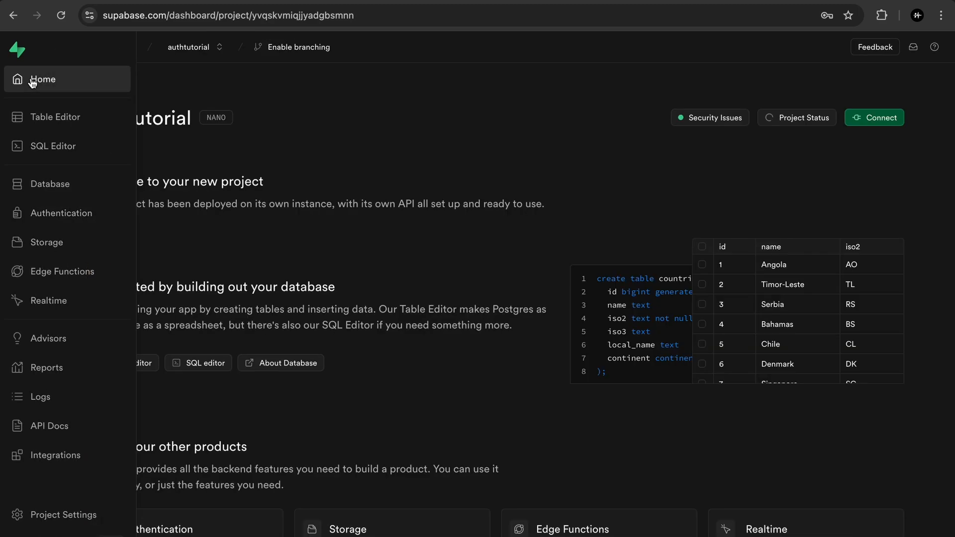
scroll("down", 3)
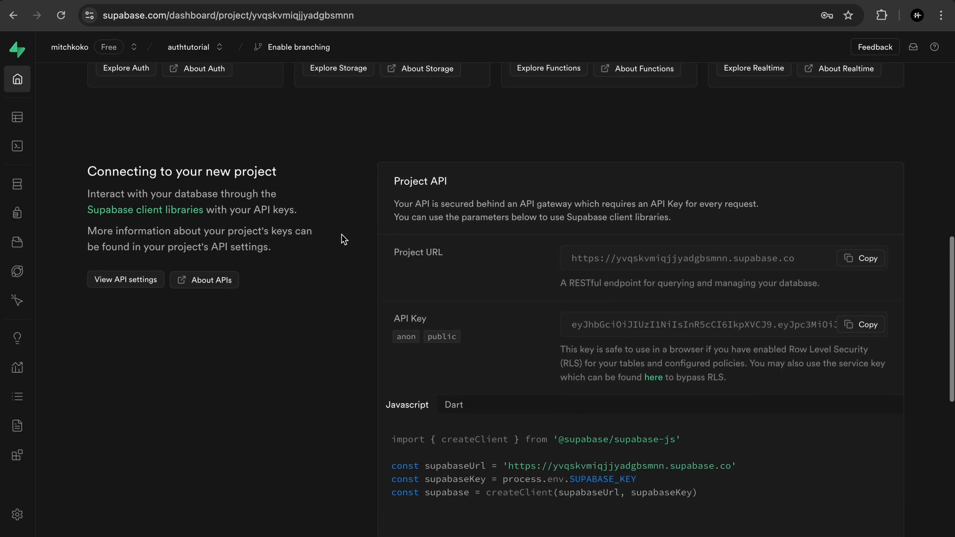
scroll("down", 3)
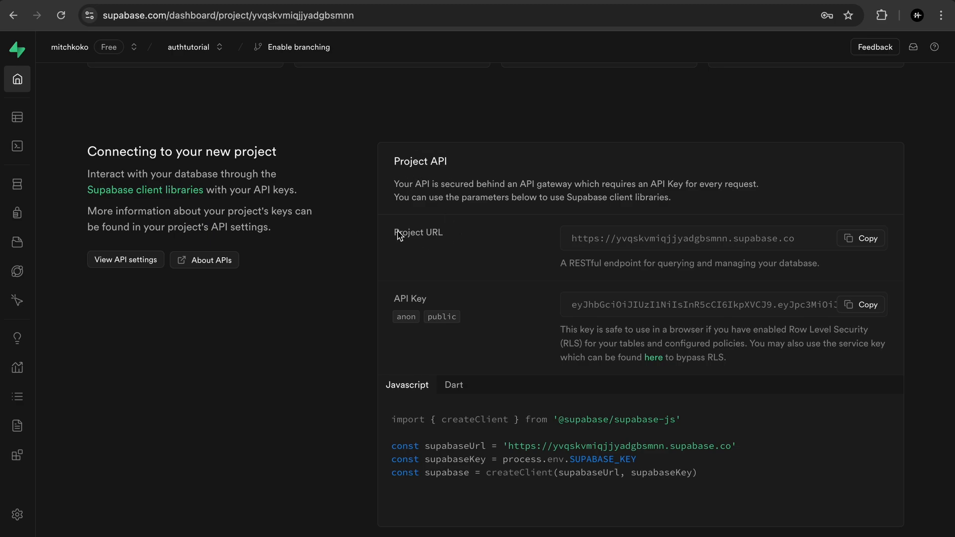
mouse_move(758, 243)
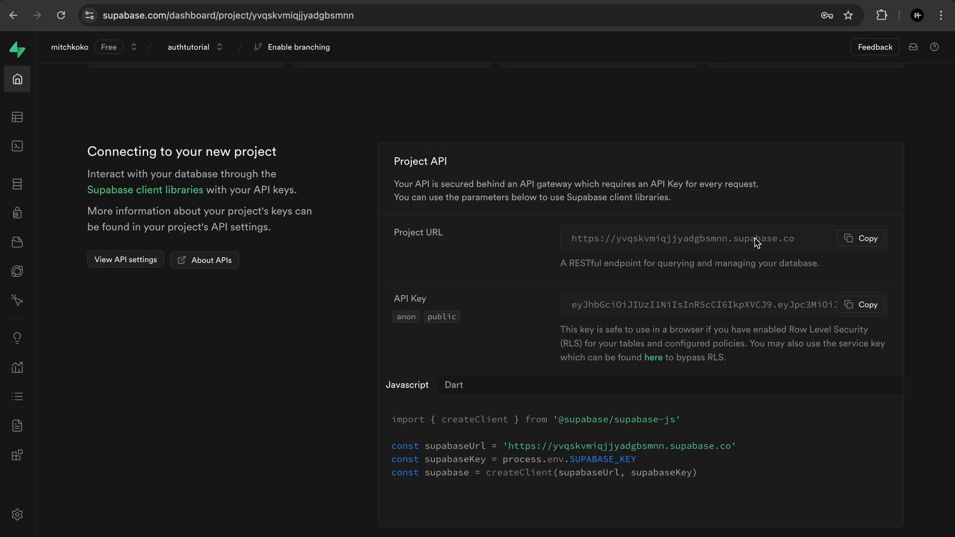
left_click(860, 237)
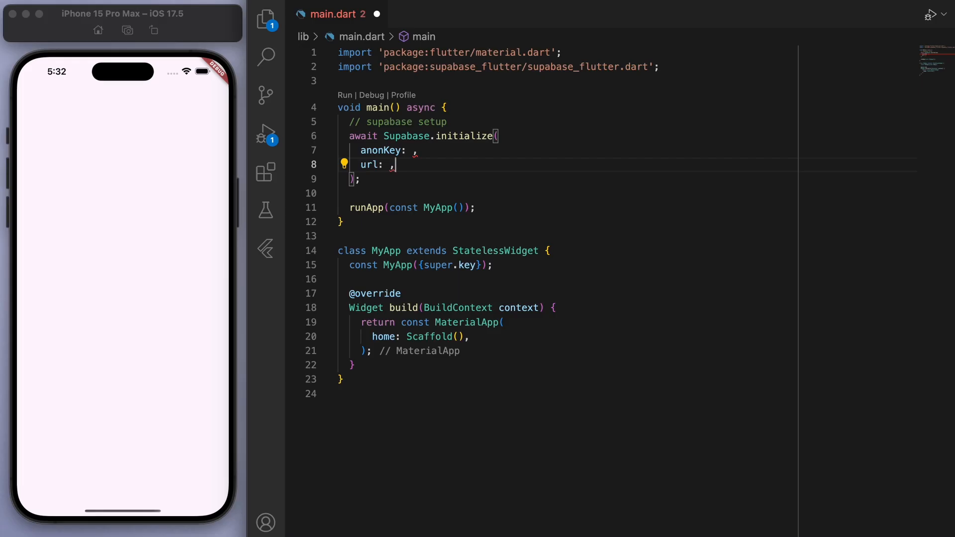
- Paste the anon key and project URL into Supabase.initialize and save main.dart
type("\"\"")
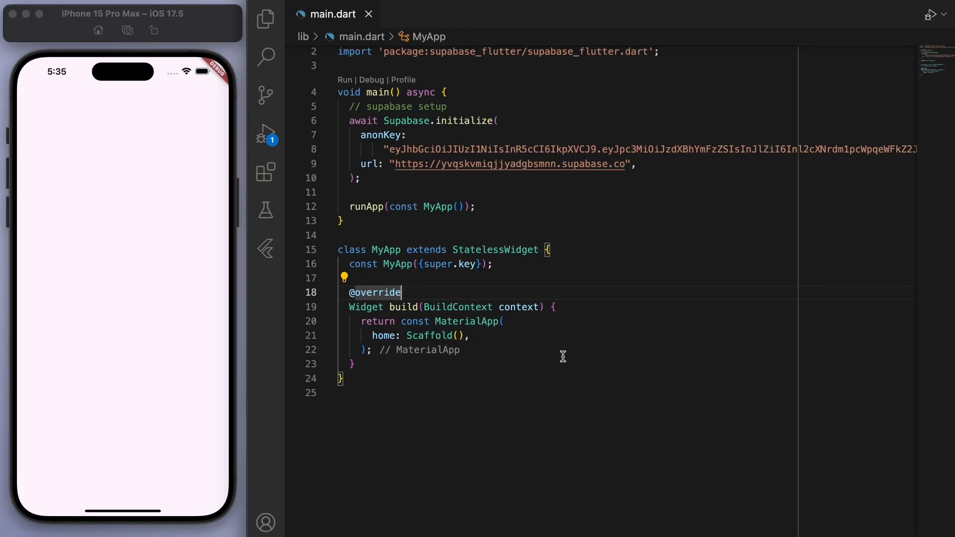
- Create lib/auth/auth_service.dart with an AuthService class, a Supabase client and four section comments
right_click(317, 141)
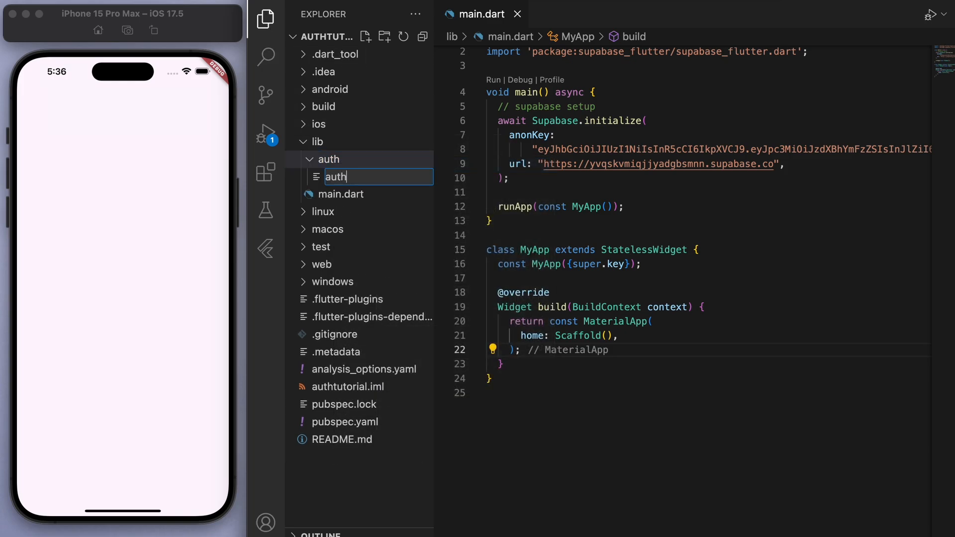
type("auth_service.dart")
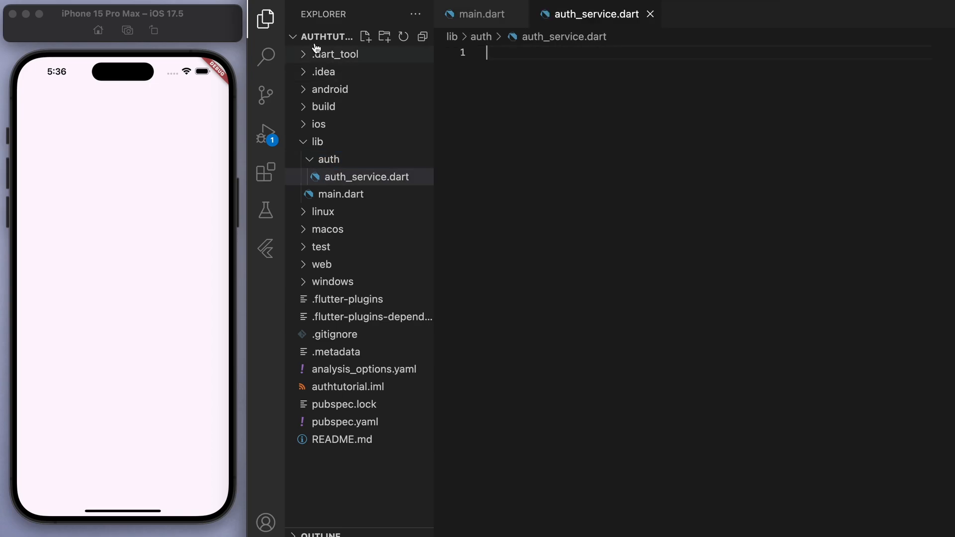
type("class AuthService {")
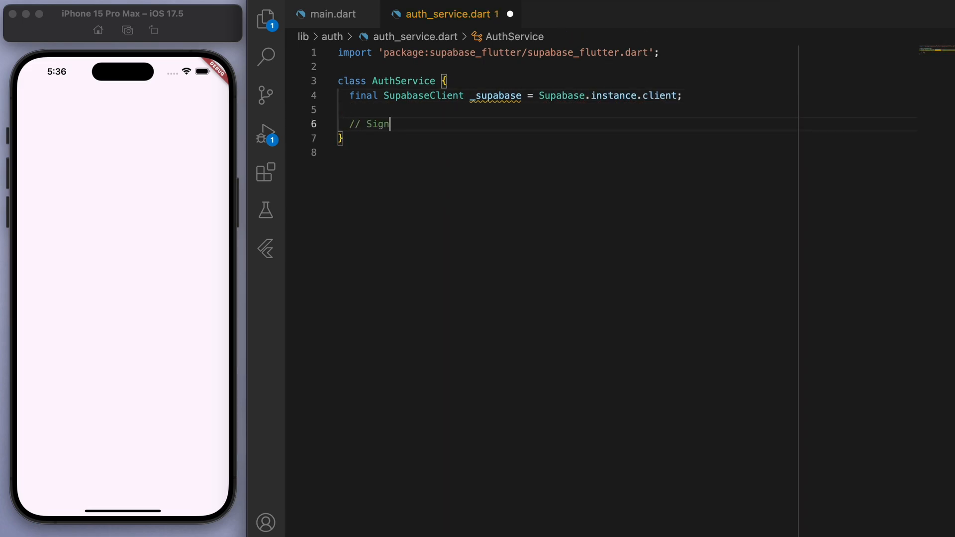
type("in with email and passwor")
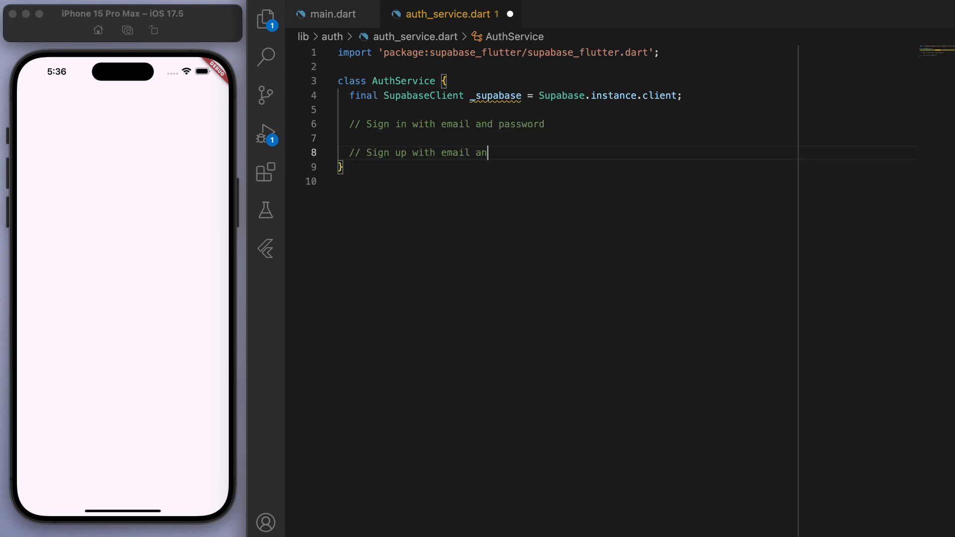
type("d password")
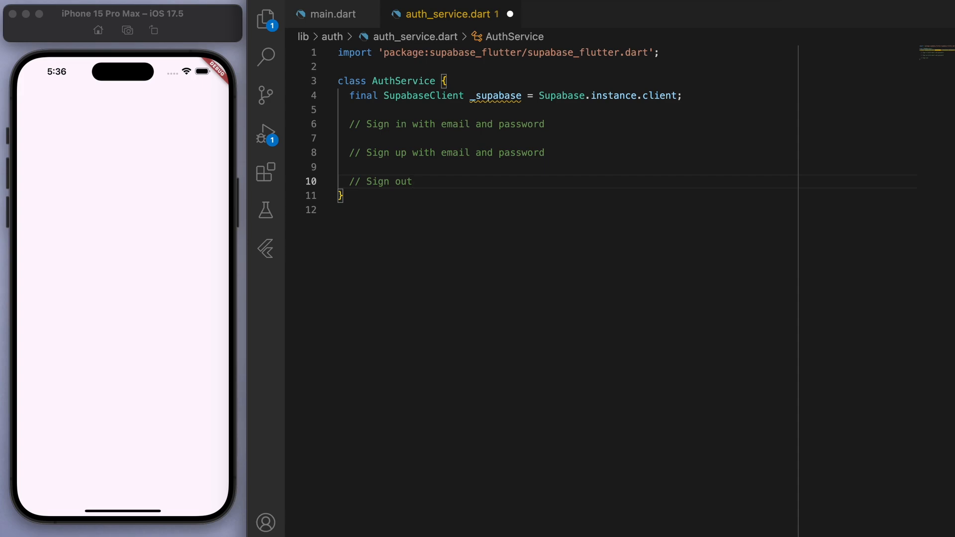
- Write signInWithEmailPassword(email, password) returning the _supabase.auth sign-in call
type("// Get user email")
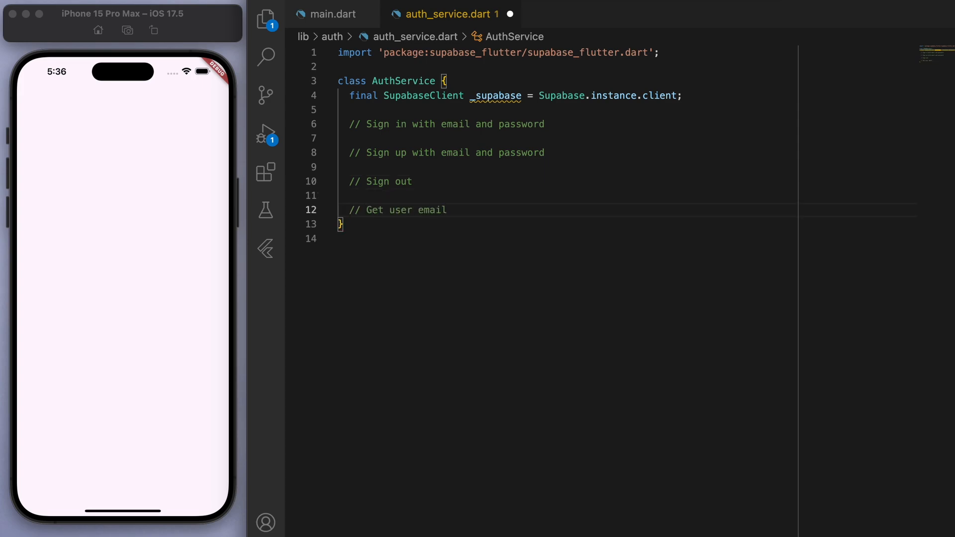
type("Future<AuthResponse> si")
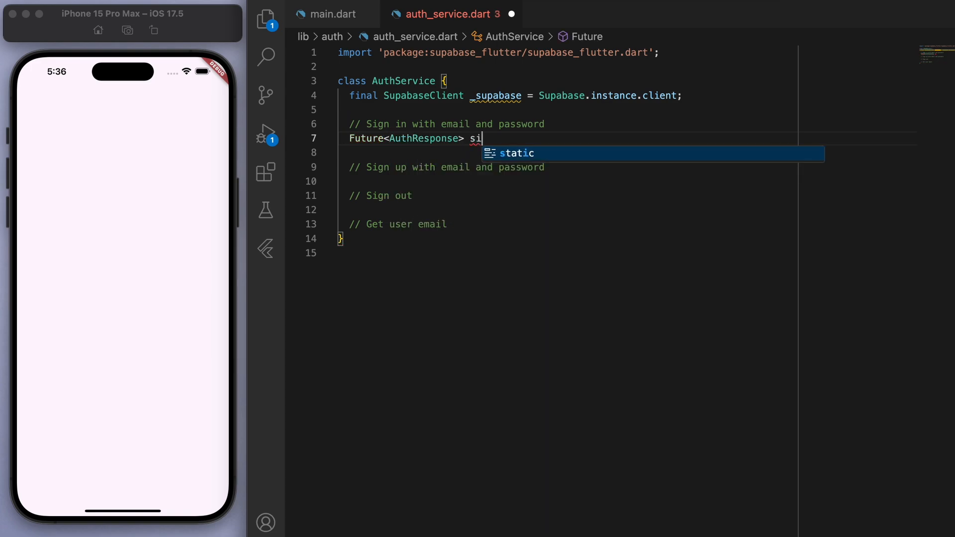
type("gnInWithEmailPassword")
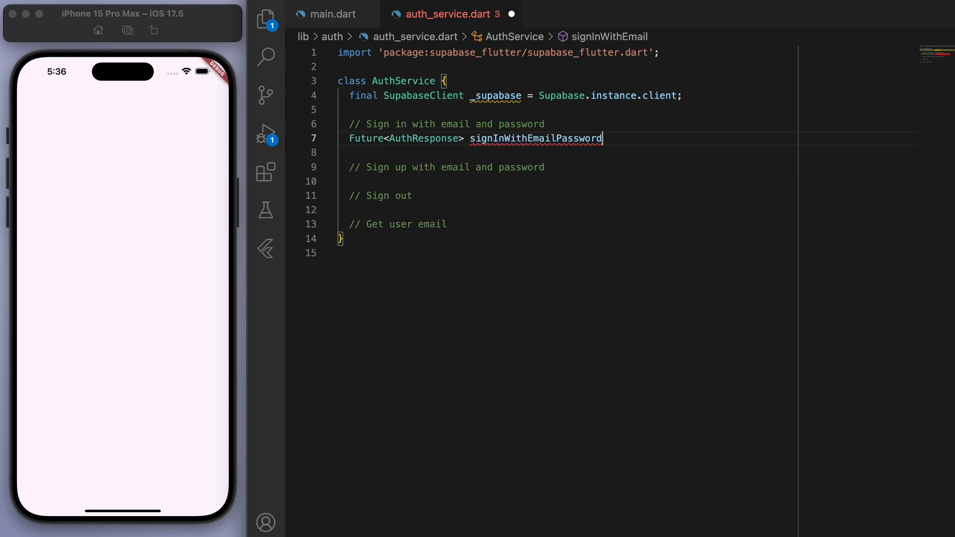
type("(String email, String password) async {")
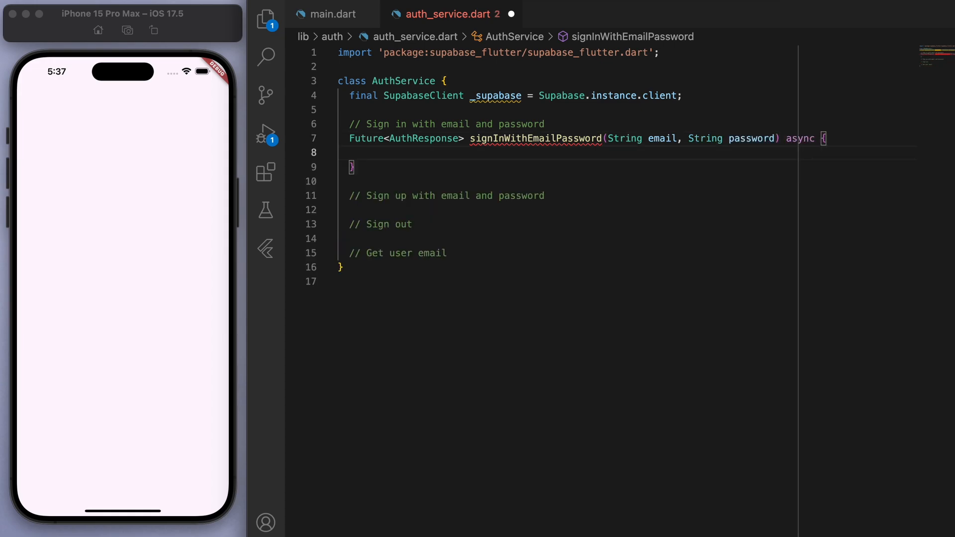
type("return await _supabase.")
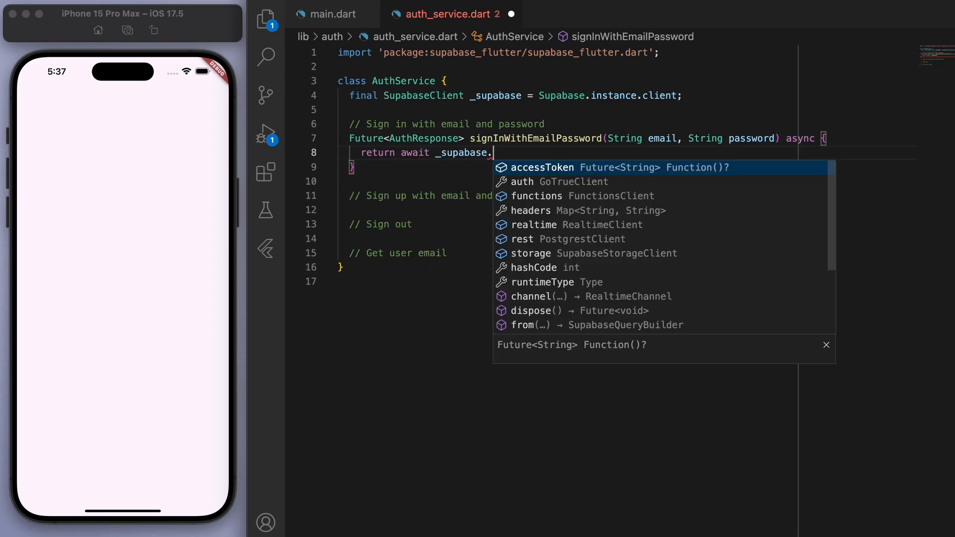
type("auth.signInWithPassword(")
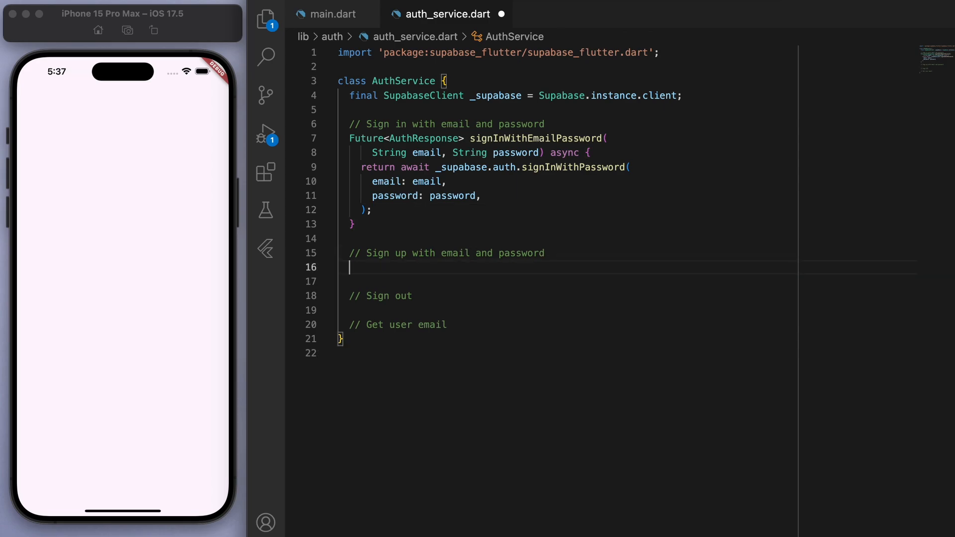
- Add signUpWithEmailPassword returning Future<AuthResponse>, plus a signOut method
type("Future<AuthResponse>")
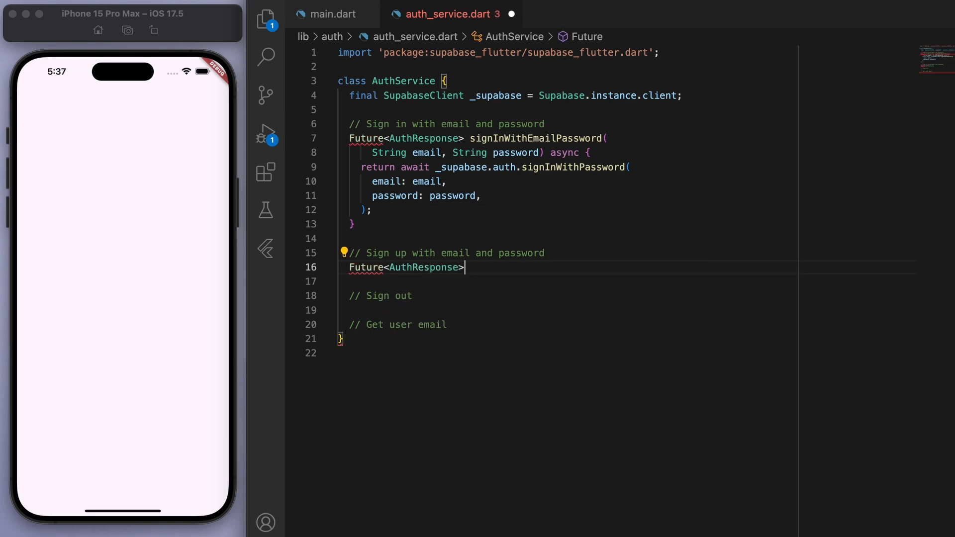
type("signUpWithEmail")
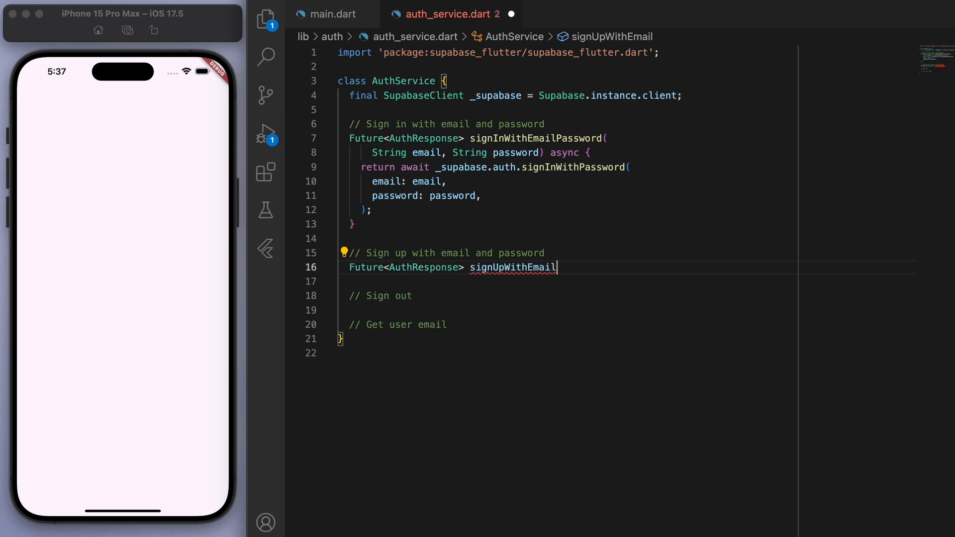
type("Password(String email, String password) async {")
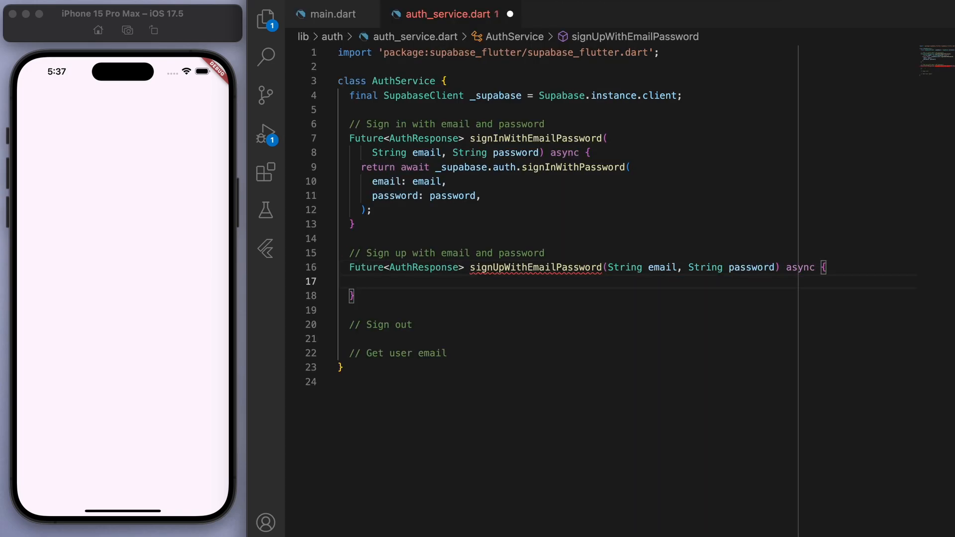
type("return await _sup")
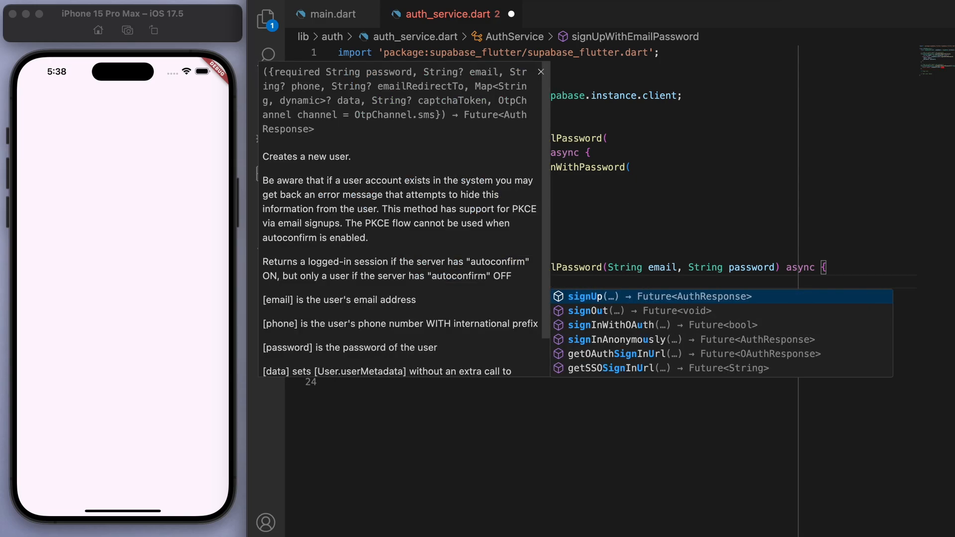
left_click(588, 297)
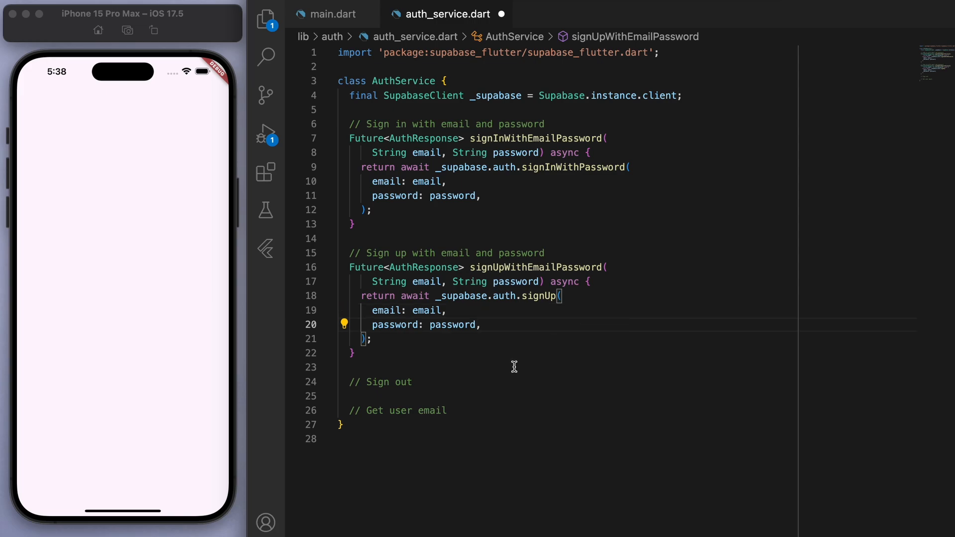
type("Future<void> signOut() async {")
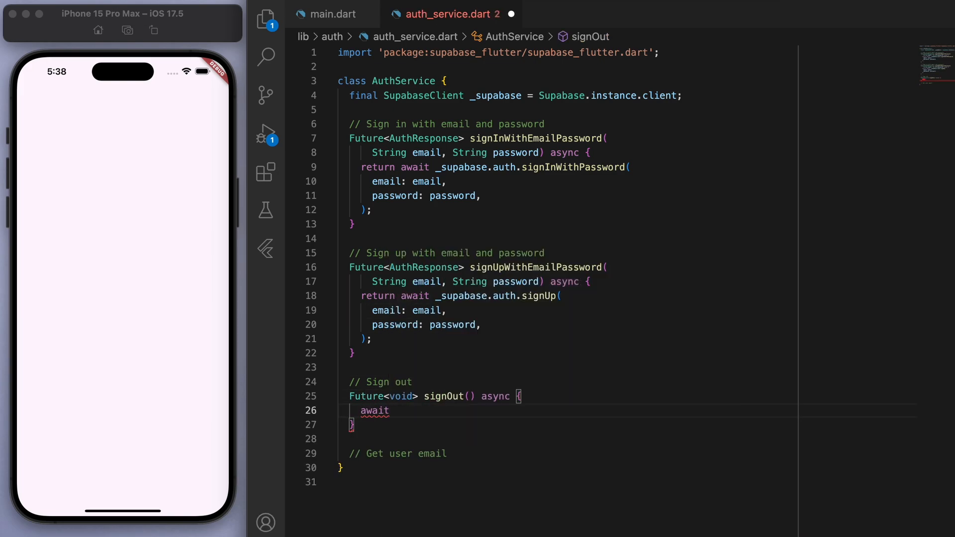
type("_supabase.auth.signOut();")
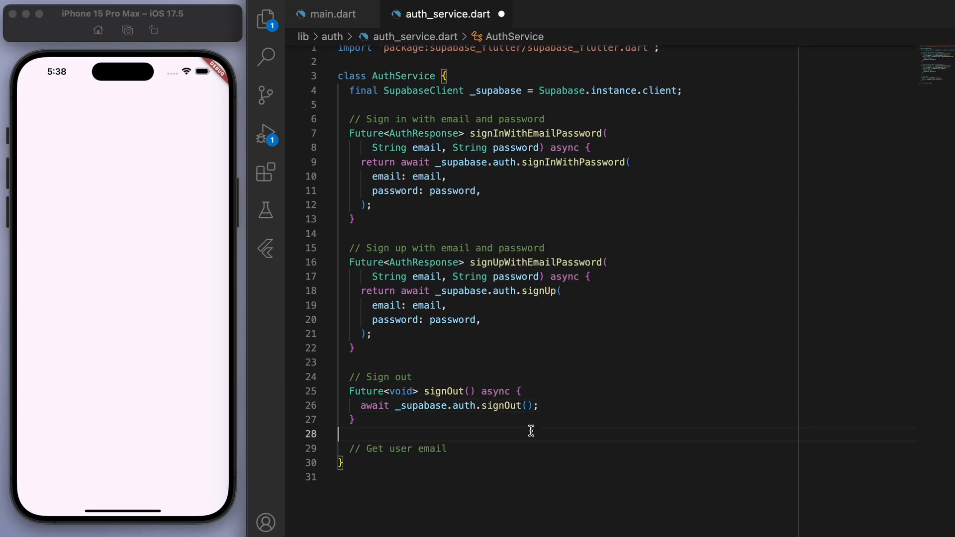
- Add getCurrentUserEmail returning the session user's email, made null-safe with '?.'
key("enter")
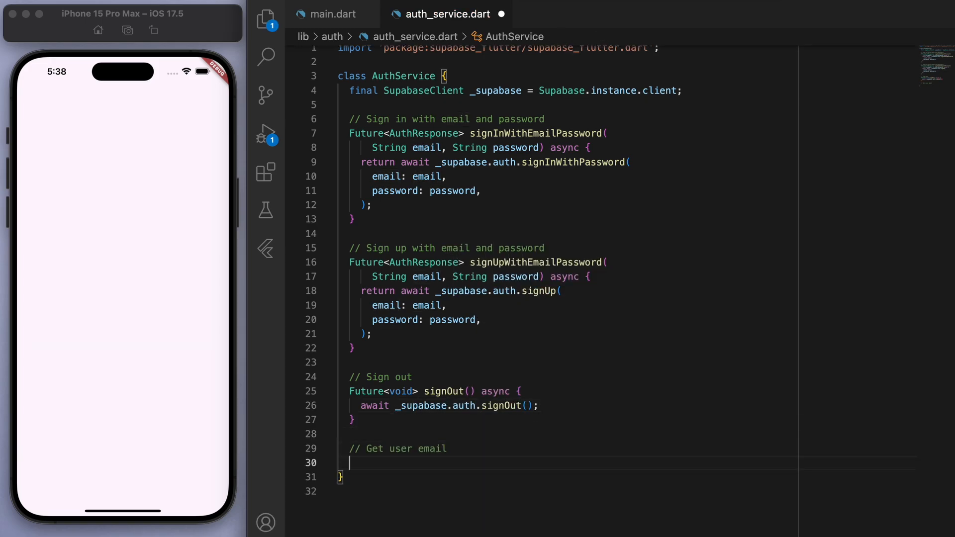
type("String? getCurre")
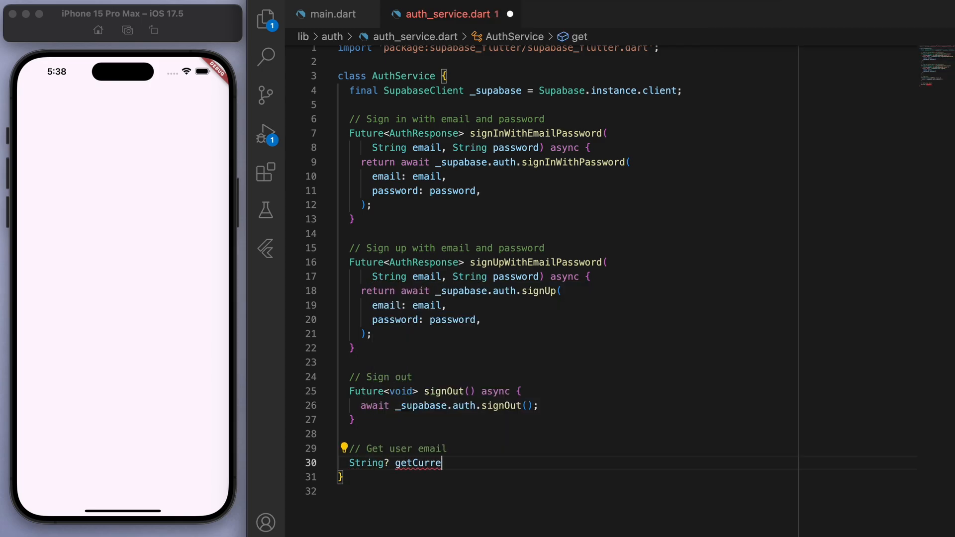
type("ntUserEmail() {")
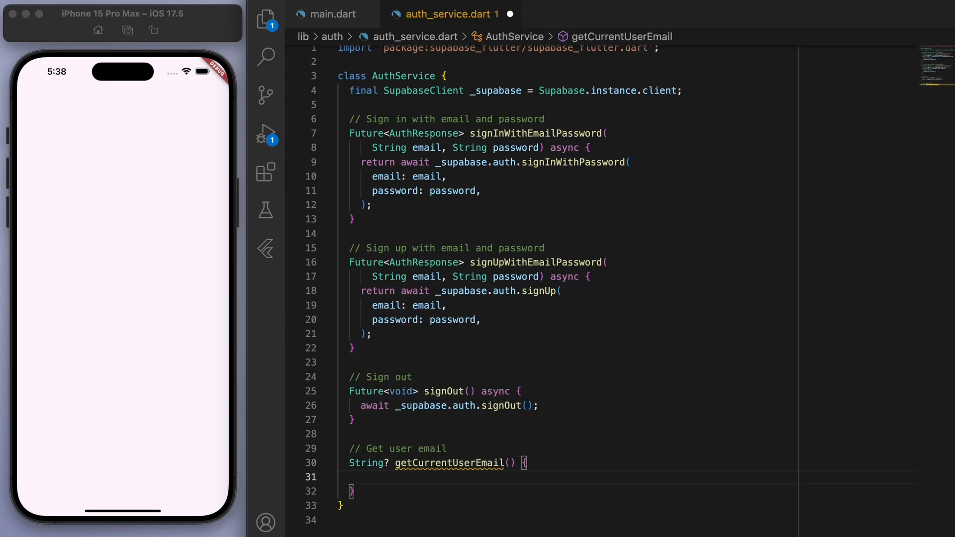
type("final session = _supabase.auth.currentSession")
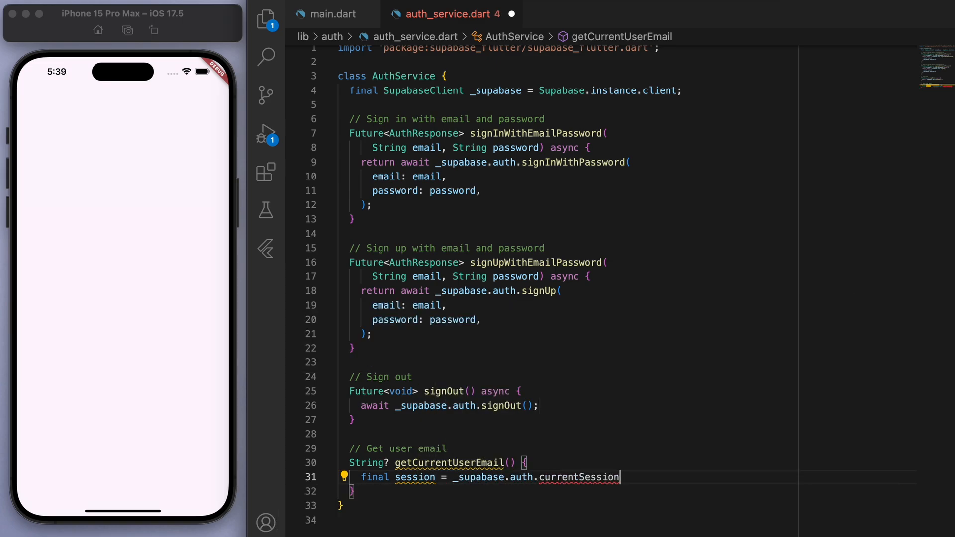
type("final user = session?.user;")
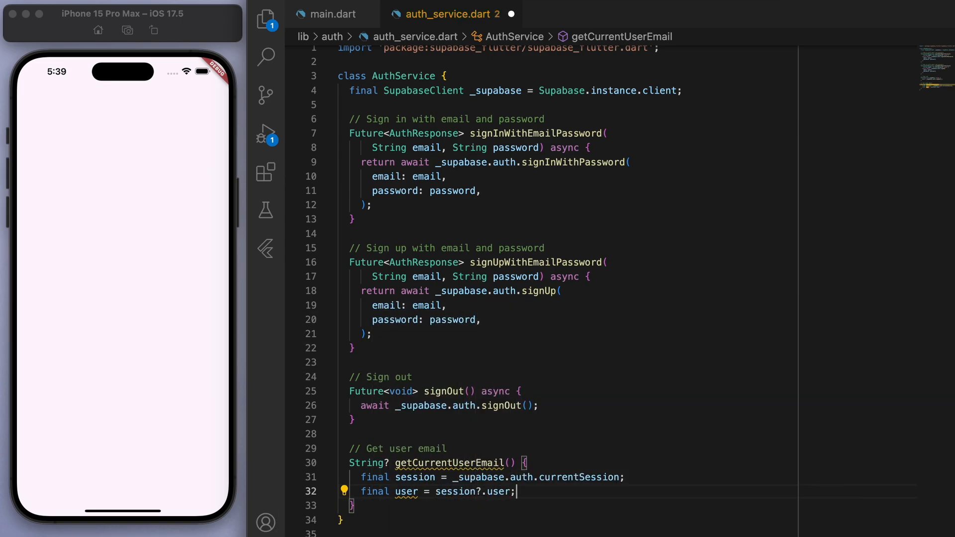
type("return user.email;")
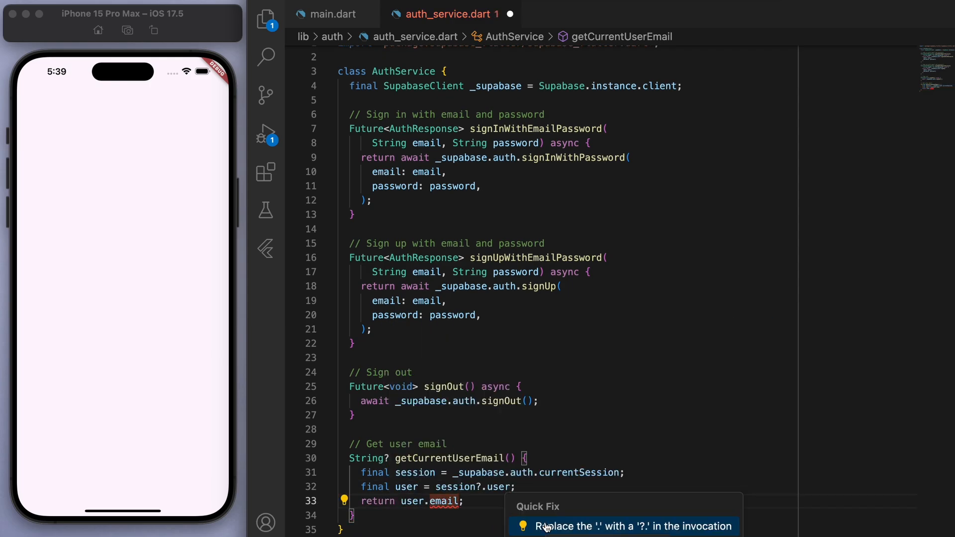
left_click(621, 526)
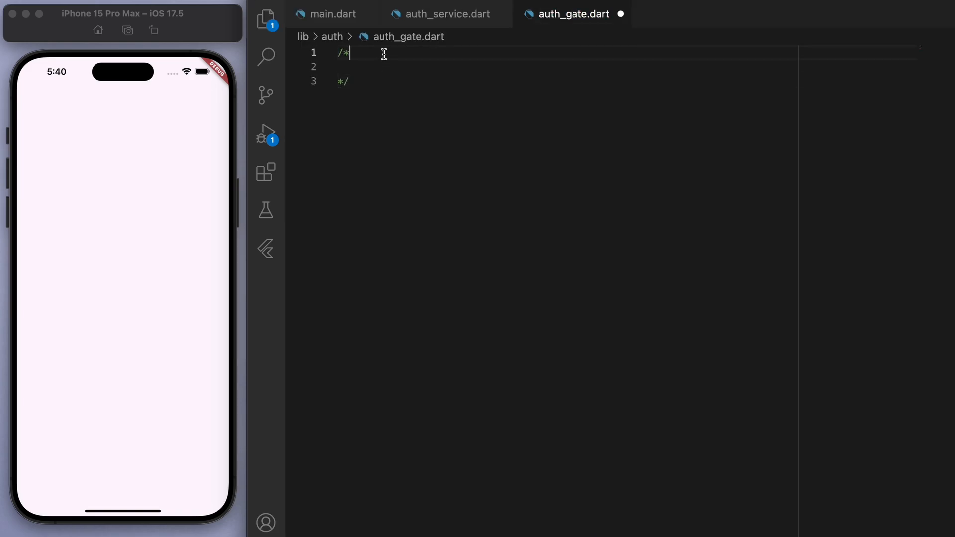
- Write the AUTH GATE comment: unauthenticated -> Login Page, authenticated -> Profile Page
type("AUTH GATE - This will con")
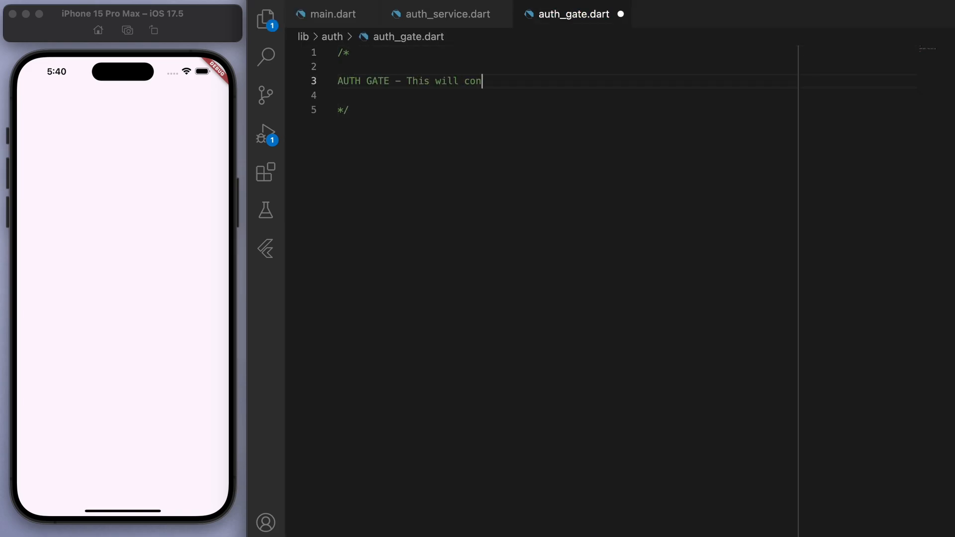
type("tinuously listen for auth state changes.")
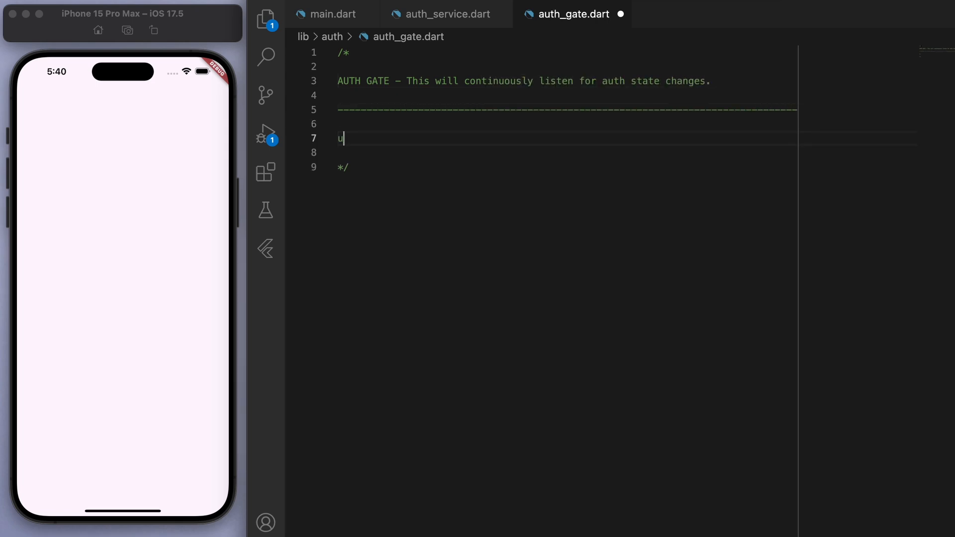
type("nauthenticated -> Login Page")
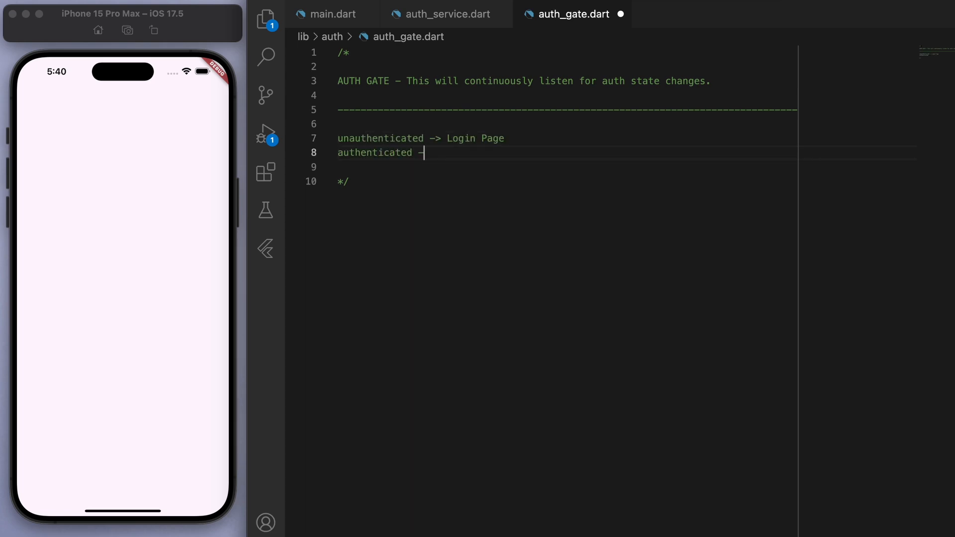
type("> Profile Page")
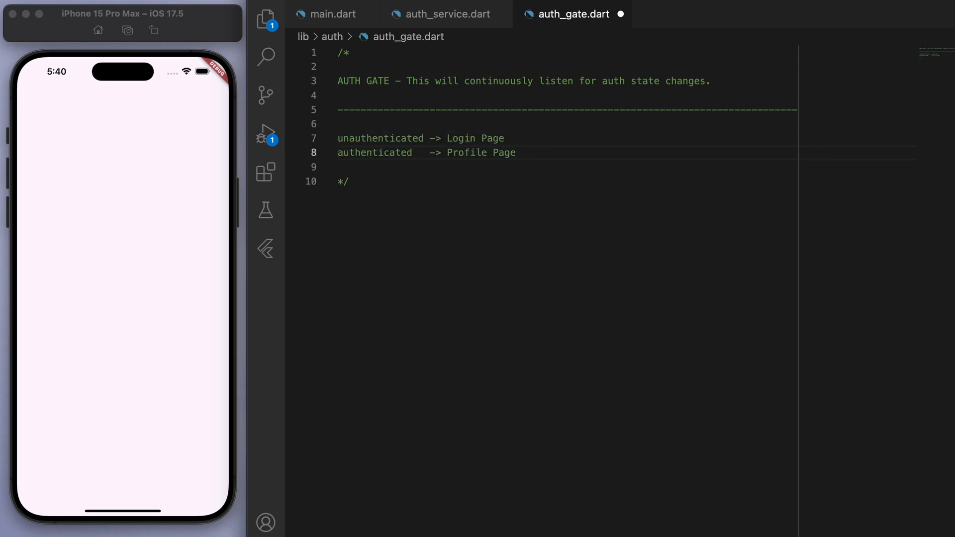
- Add the AuthGate widget returning a StreamBuilder on Supabase auth onAuthStateChange
type("class AuthGate {}")
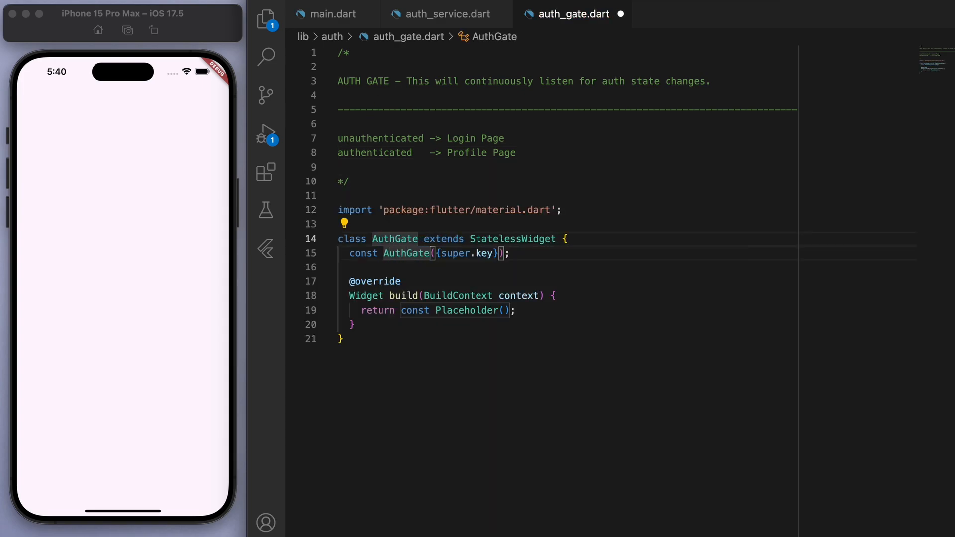
type("StreamBui")
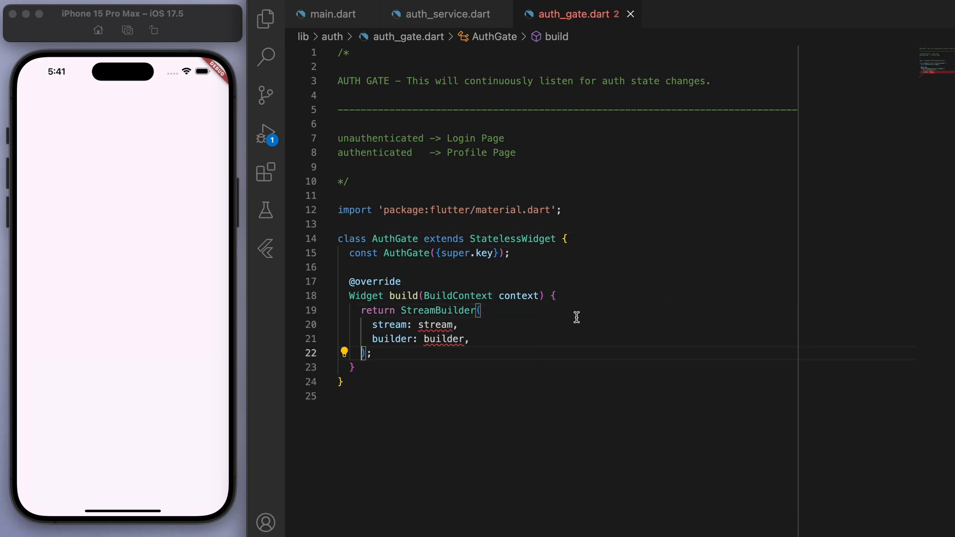
type("// Listen to auth state changes")
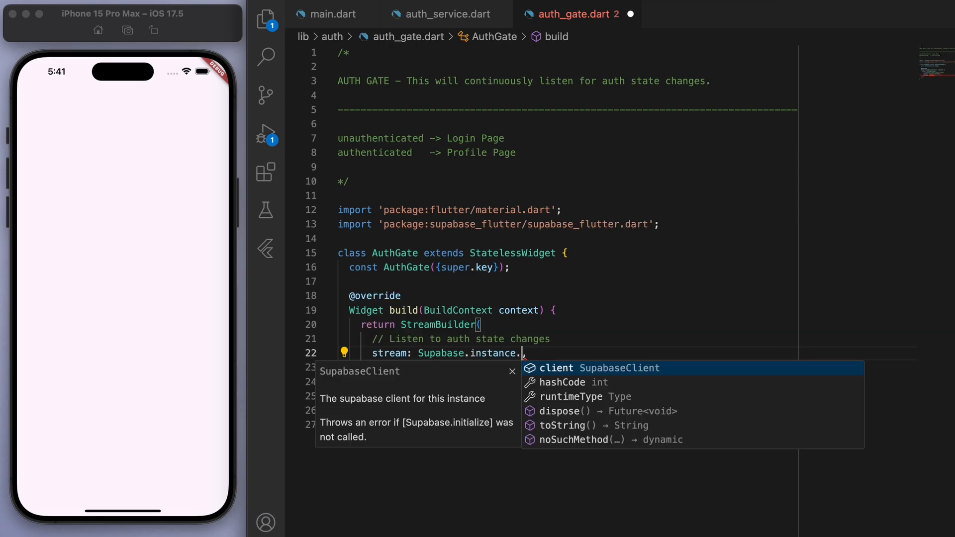
type("client.auth.onAuthStateChange")
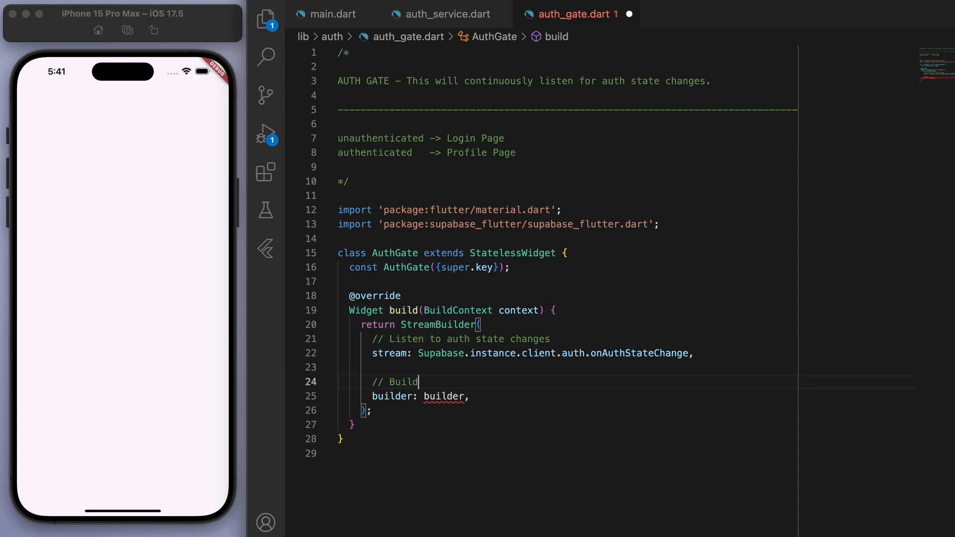
type("appropriate page based on auth state")
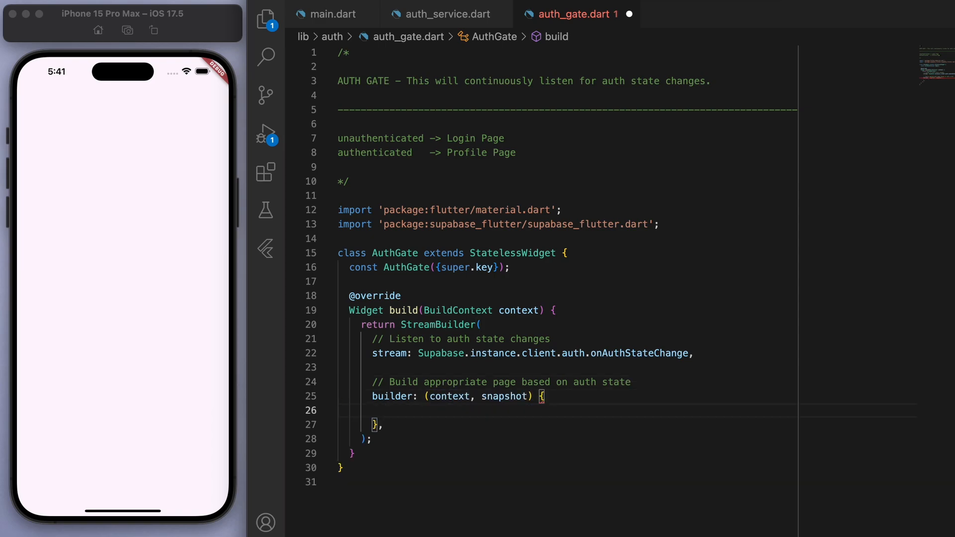
- Return a Scaffold with a centered CircularProgressIndicator while the auth stream is waiting
type("// loading..")
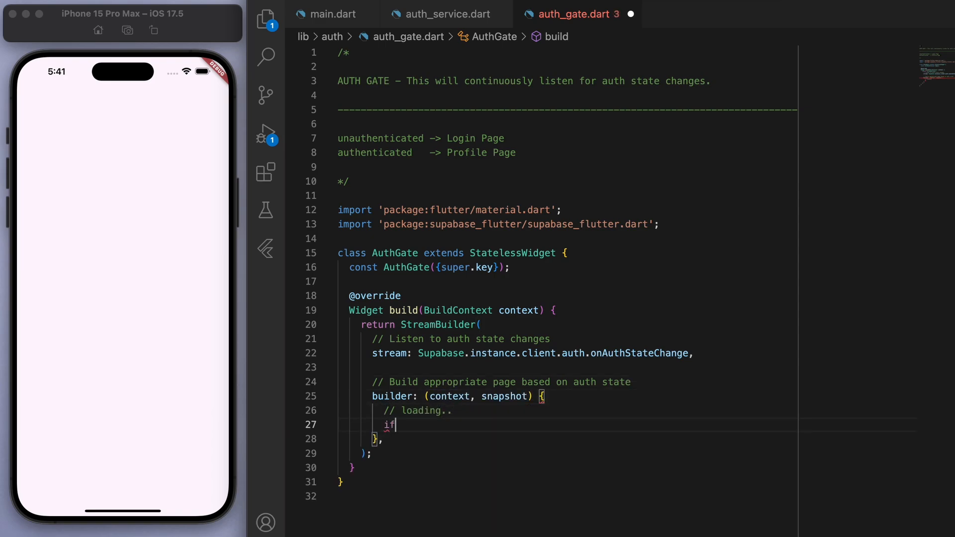
type("(snapshot.connectionState == ConnectionState.waiting")
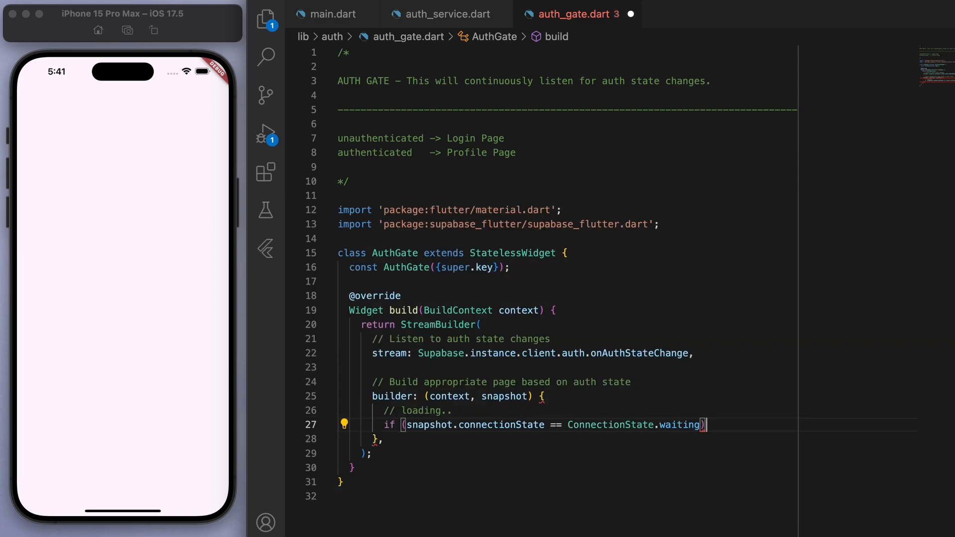
type("return const Scaffold(")
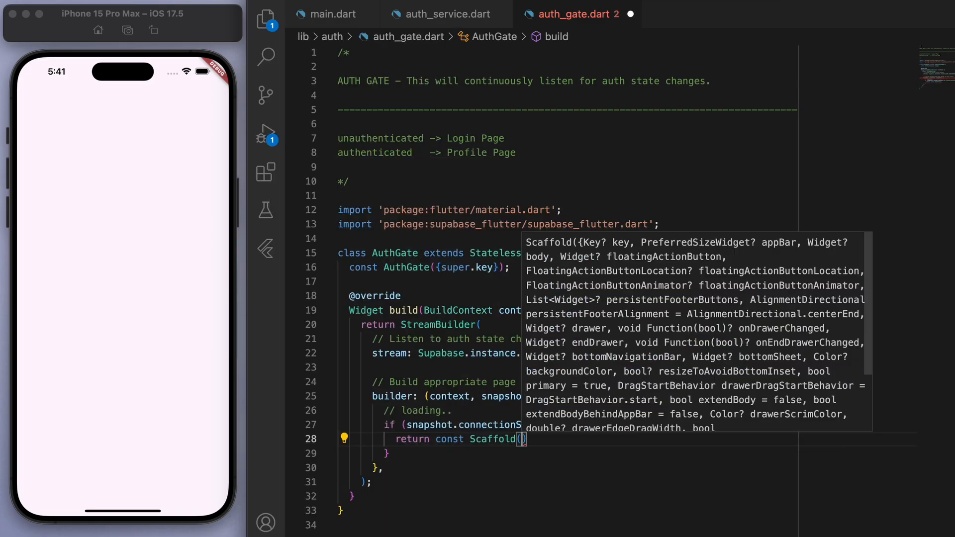
type("bod")
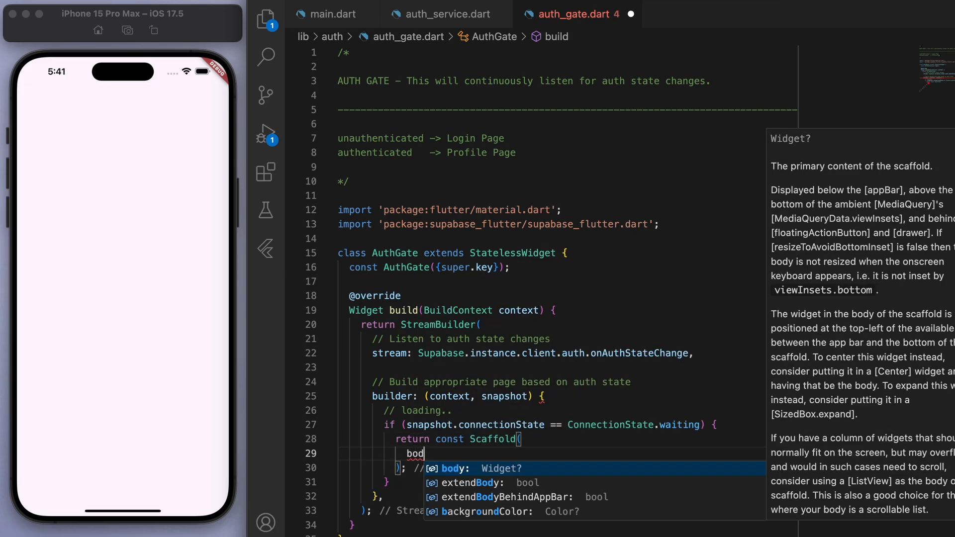
type("Center(child: CircularProgressIndicator()),")
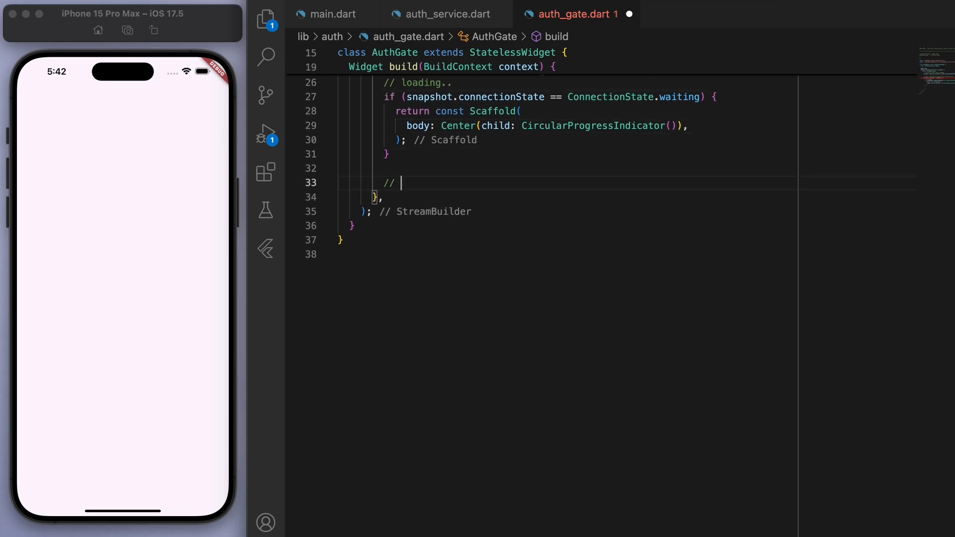
- Read the current session from the snapshot and return ProfilePage if it exists, otherwise LoginPage
type("check if there is a valid session currently")
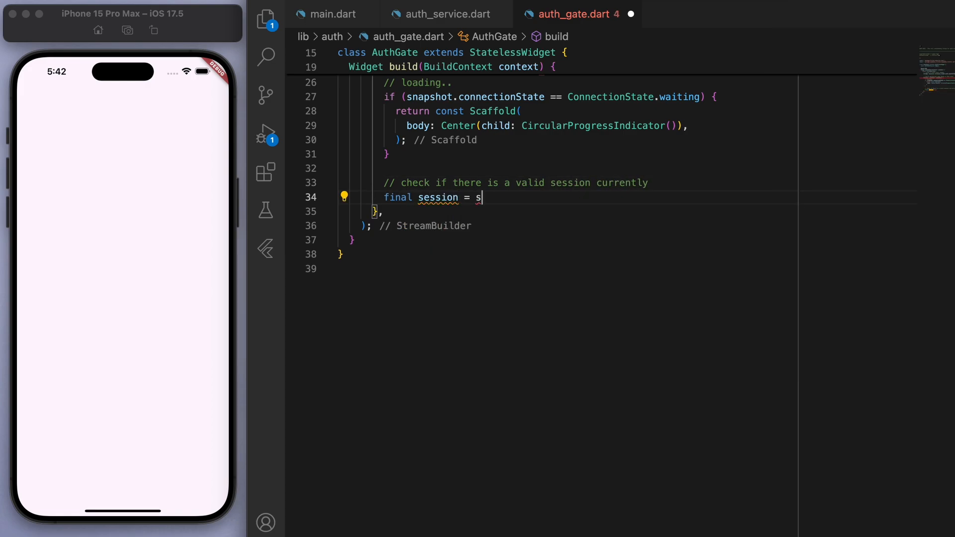
type("napshot.hasData ?")
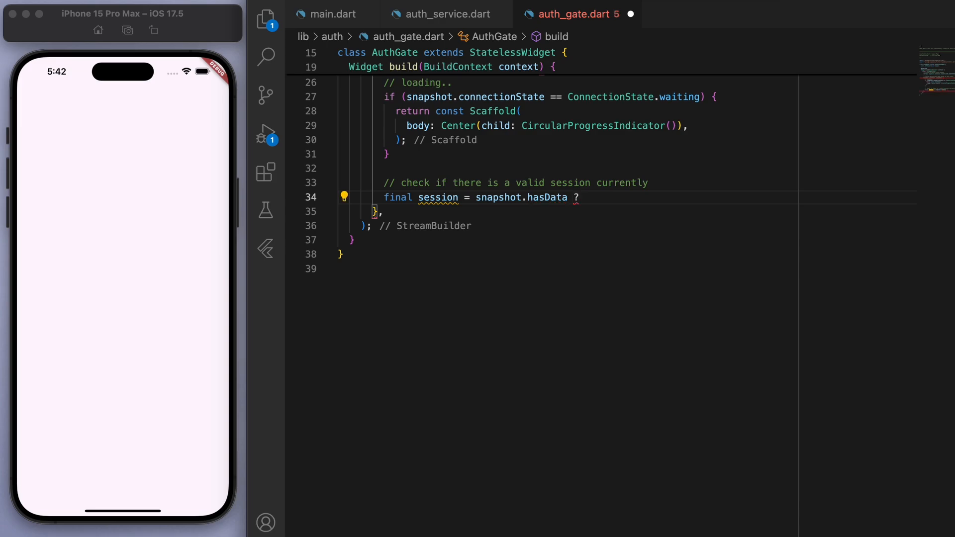
type("snapshot.dat")
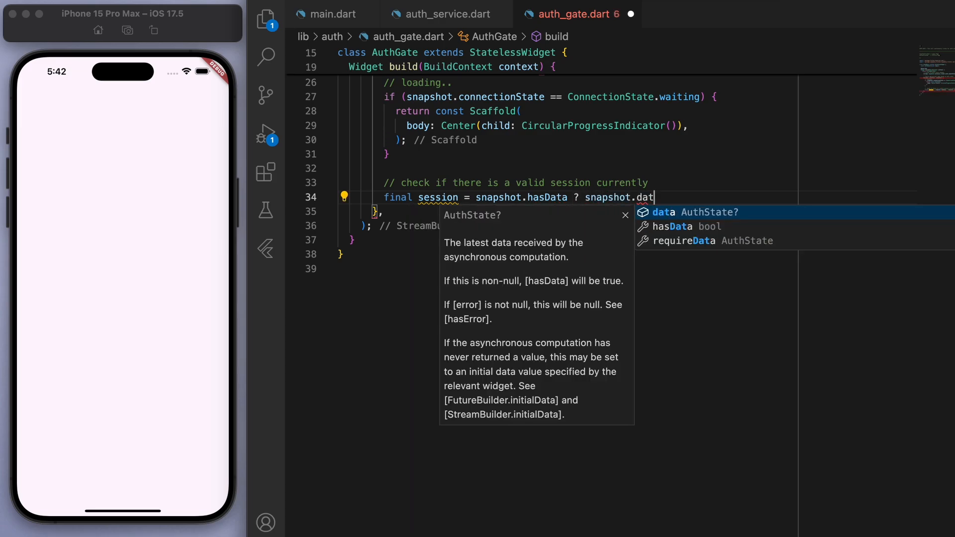
type("a!.session")
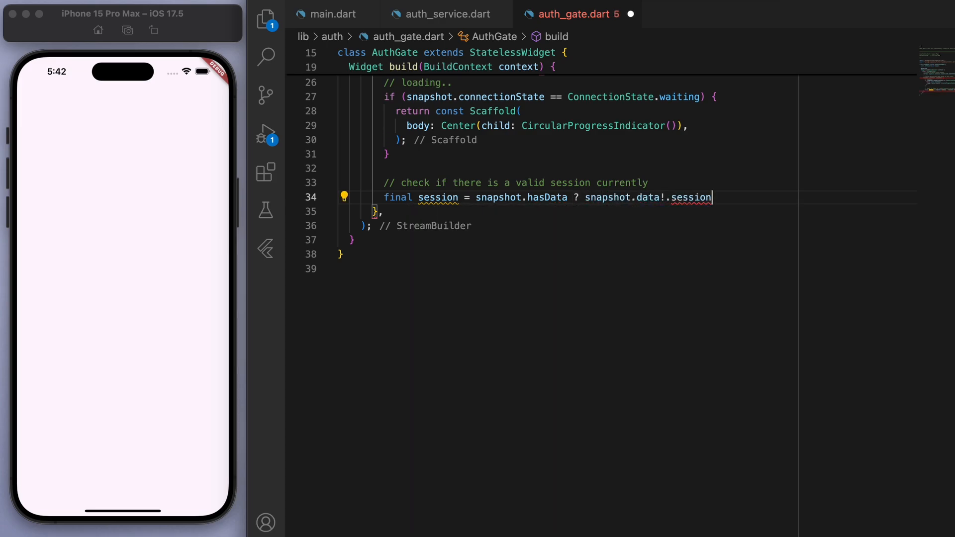
type(": null;")
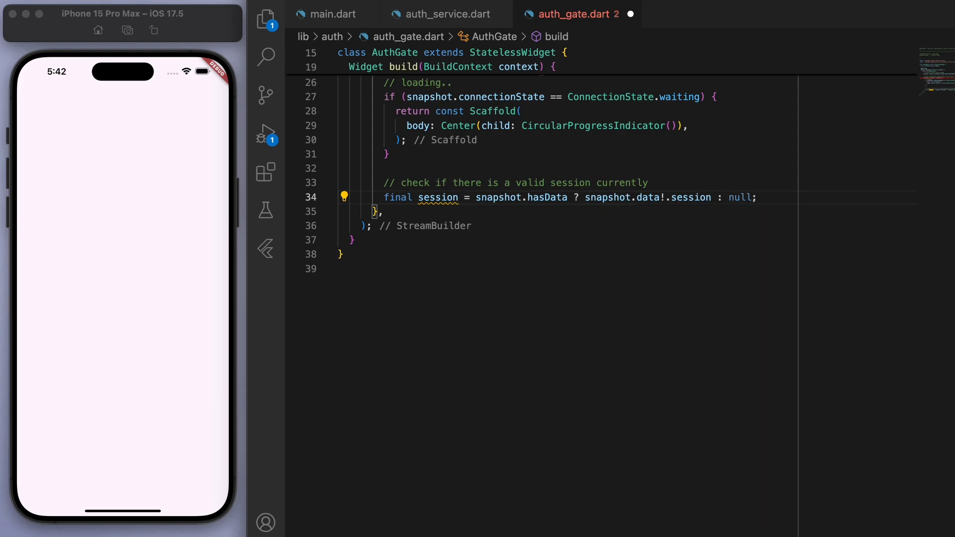
type("if (session != null) {")
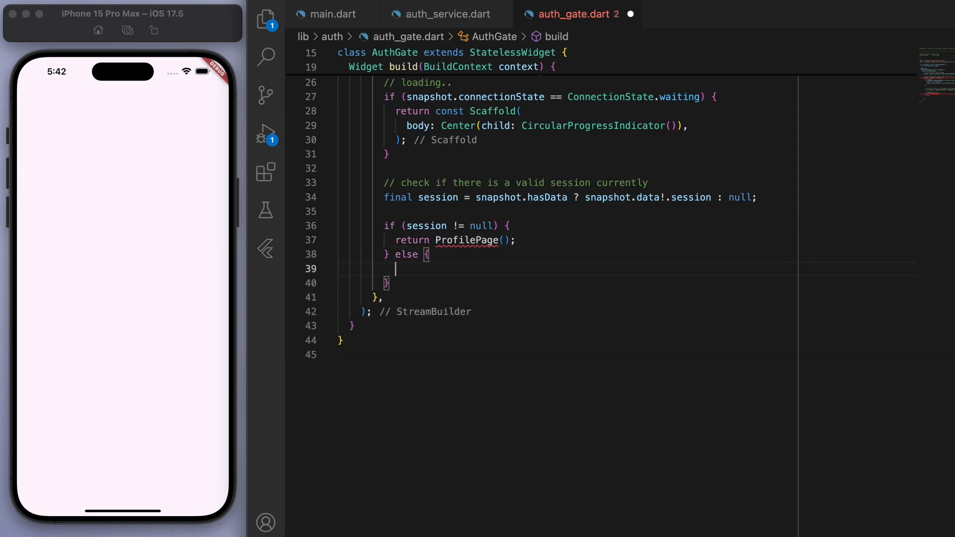
type("return LoginPage();")
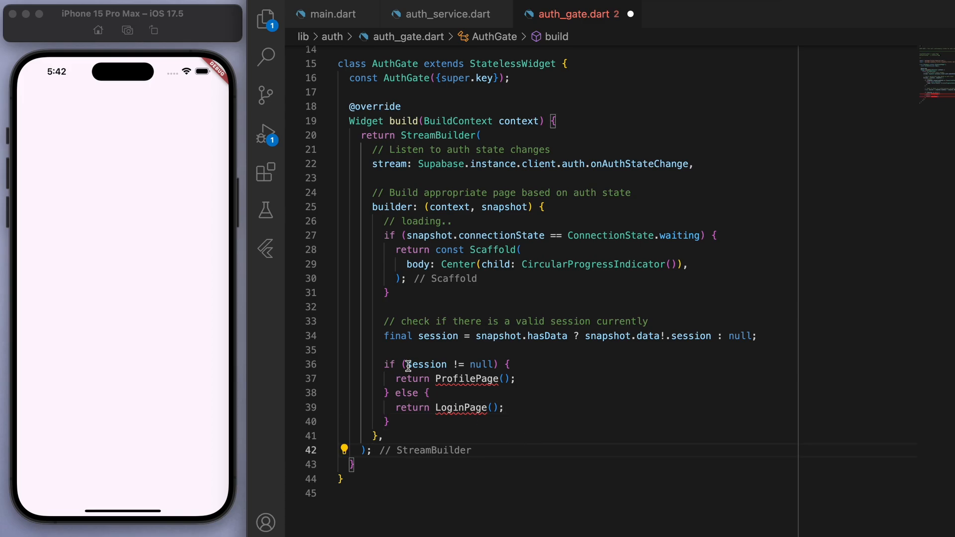
- Create lib/pages/login_page.dart with a stateful LoginPage, AuthService instance, and email and password controllers
left_click(265, 19)
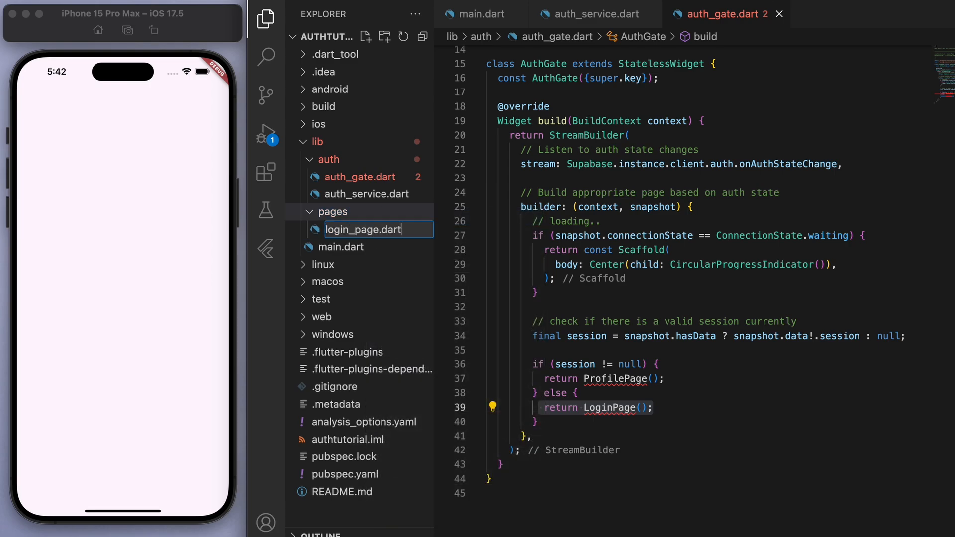
type("im")
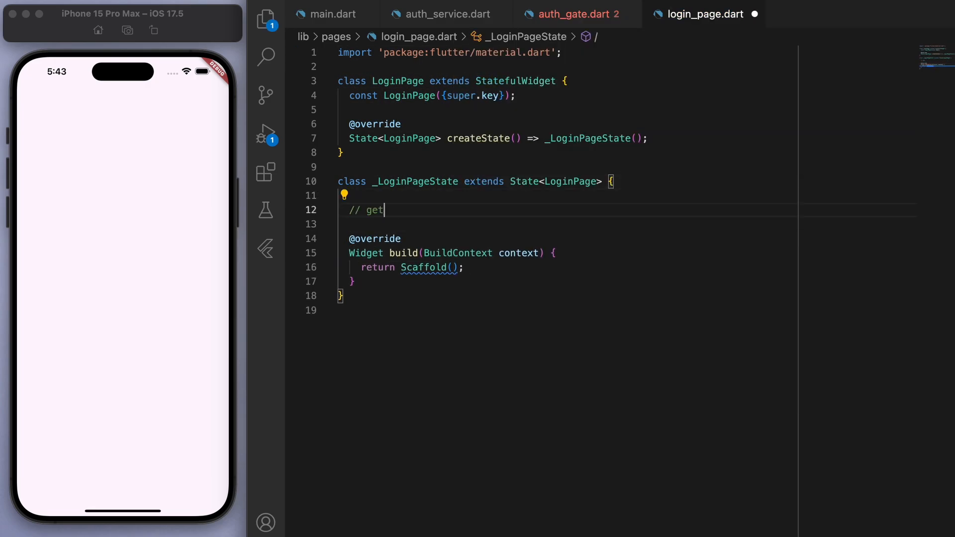
type("auth service")
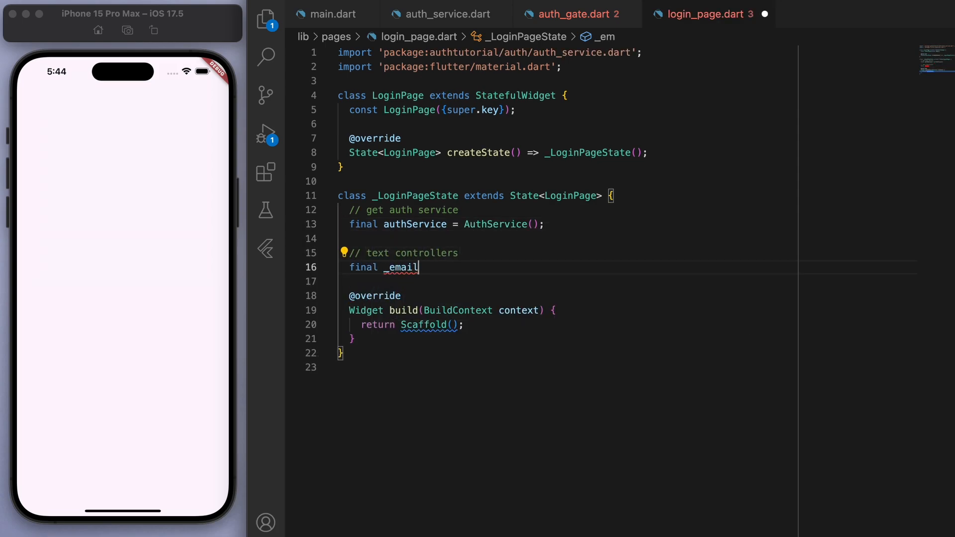
type("Controller = TextEditingController()")
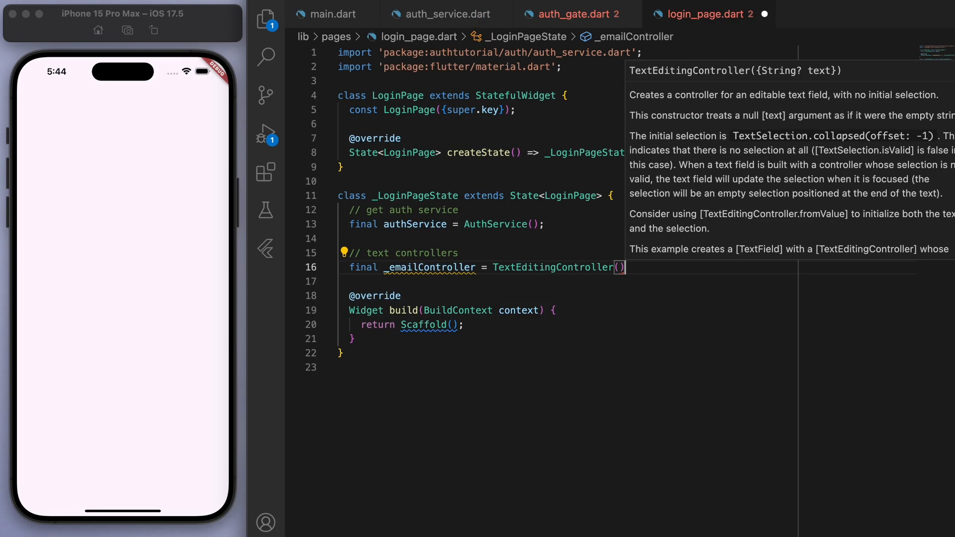
type("final _passwordController = TextEditingController();")
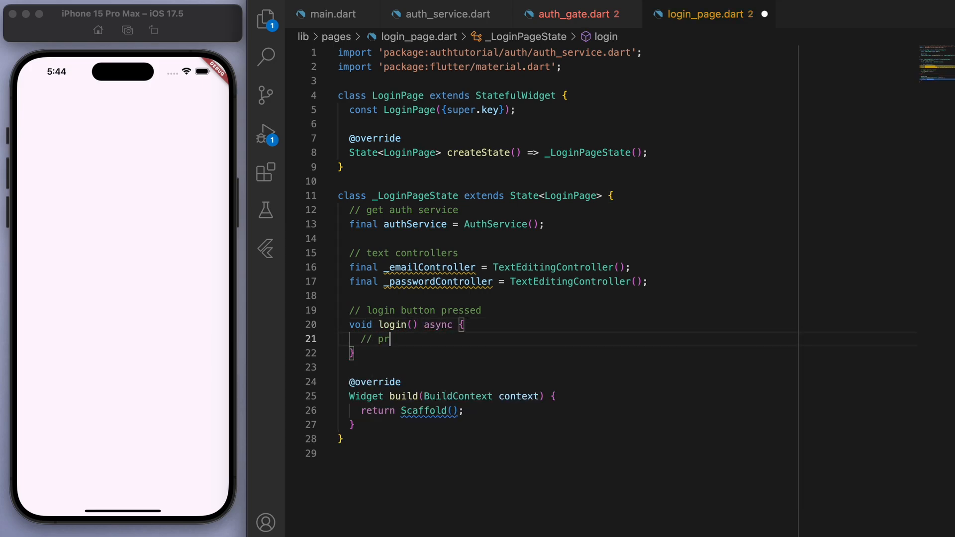
- Write login() to read email and password, call signInWithEmailPassword, and show errors in a SnackBar
type("epare data")
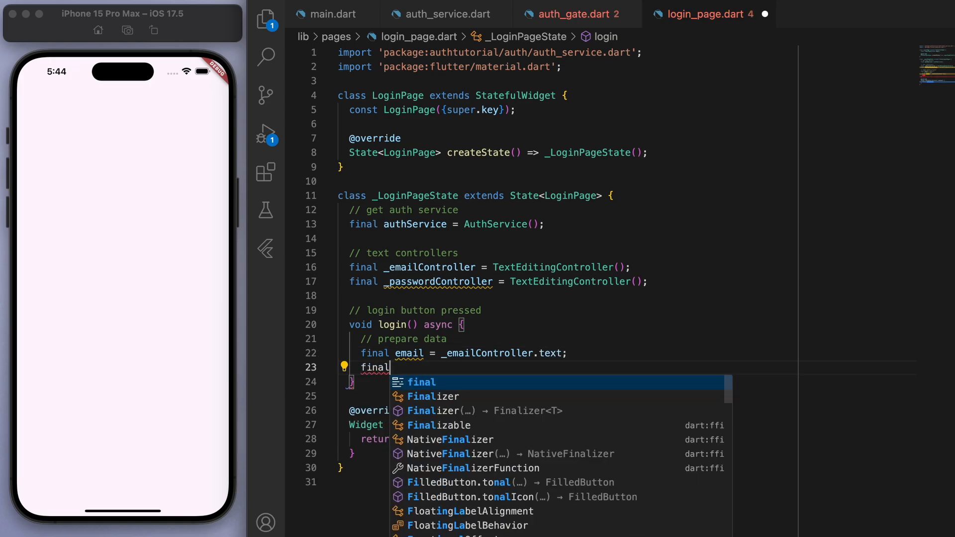
type("password = _passwordController.text;")
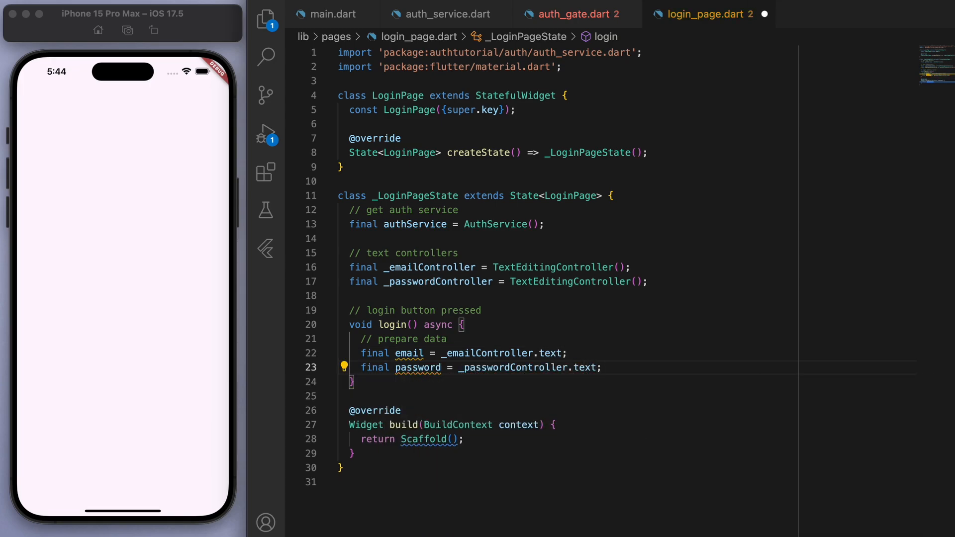
type("// attempt login..")
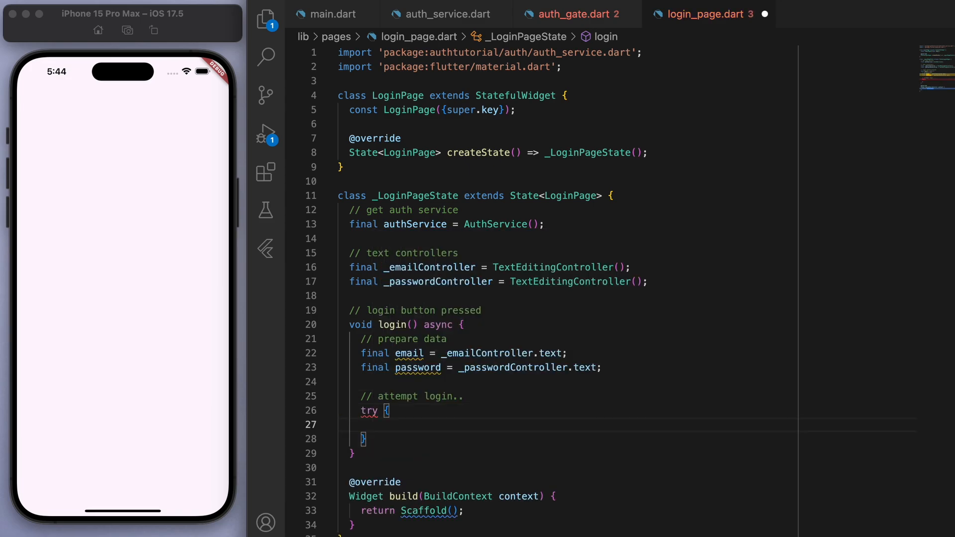
scroll("down", 3)
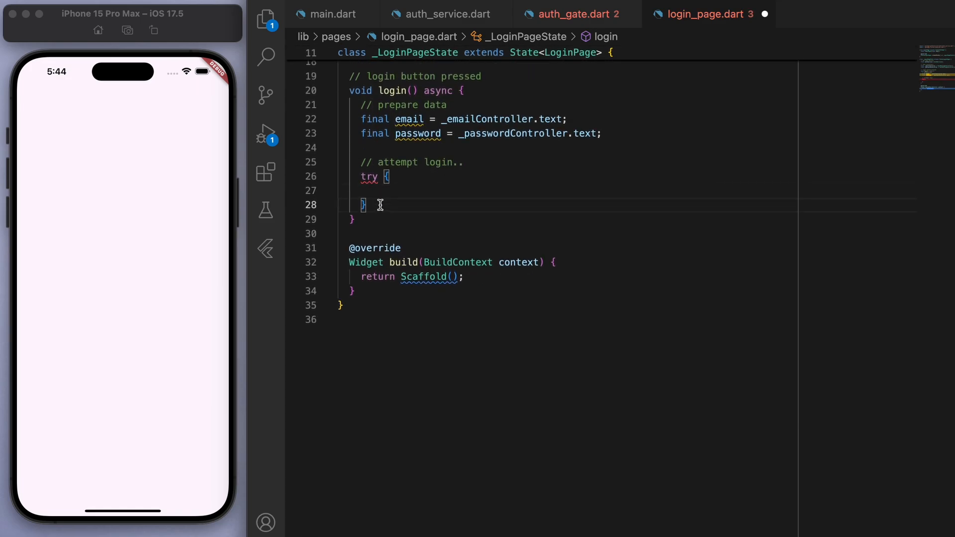
type("catch (e) {")
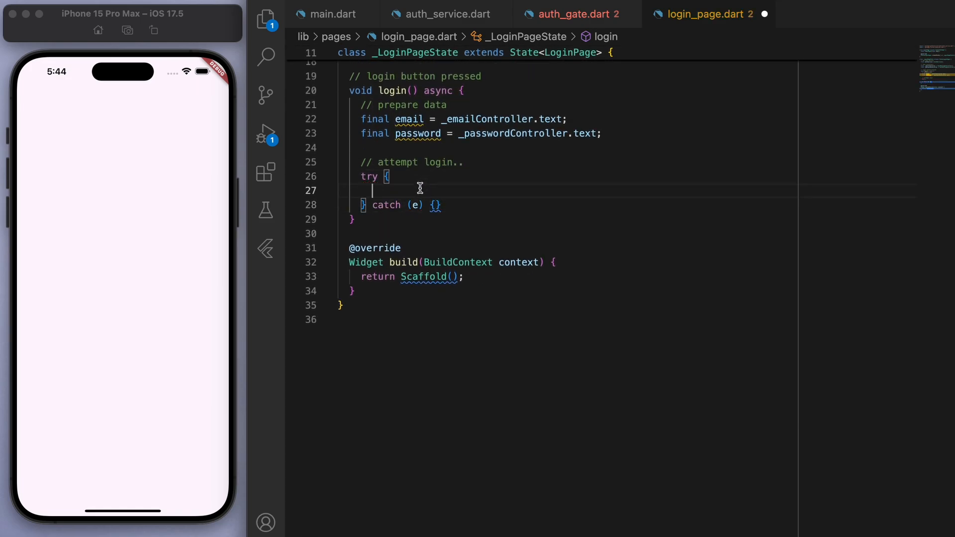
type("await authService")
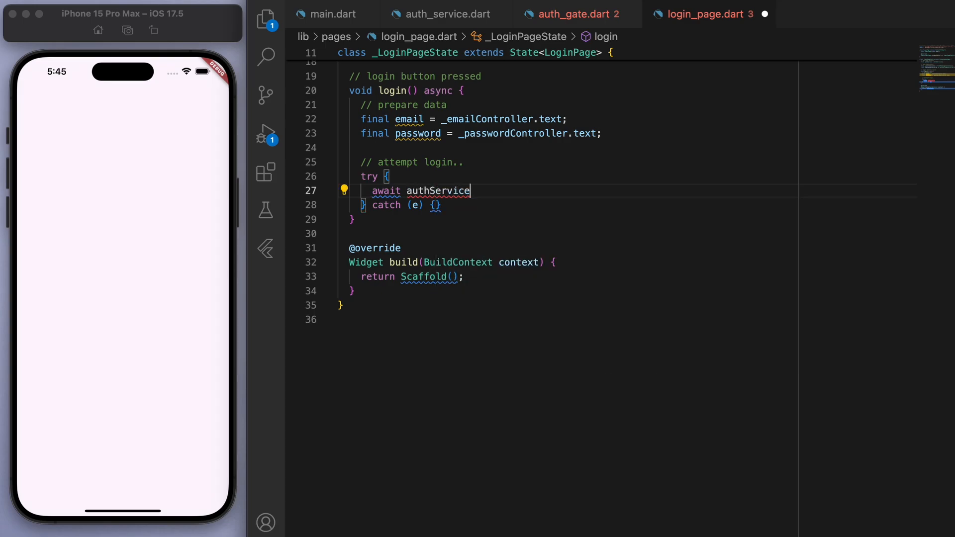
type(".signInWithEmailPassword(email, password);")
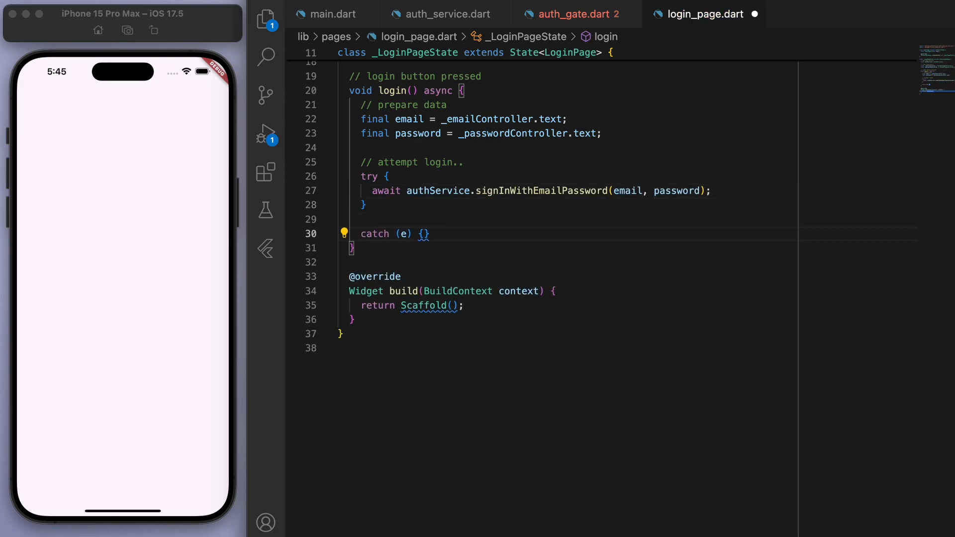
type("// catch any errors..")
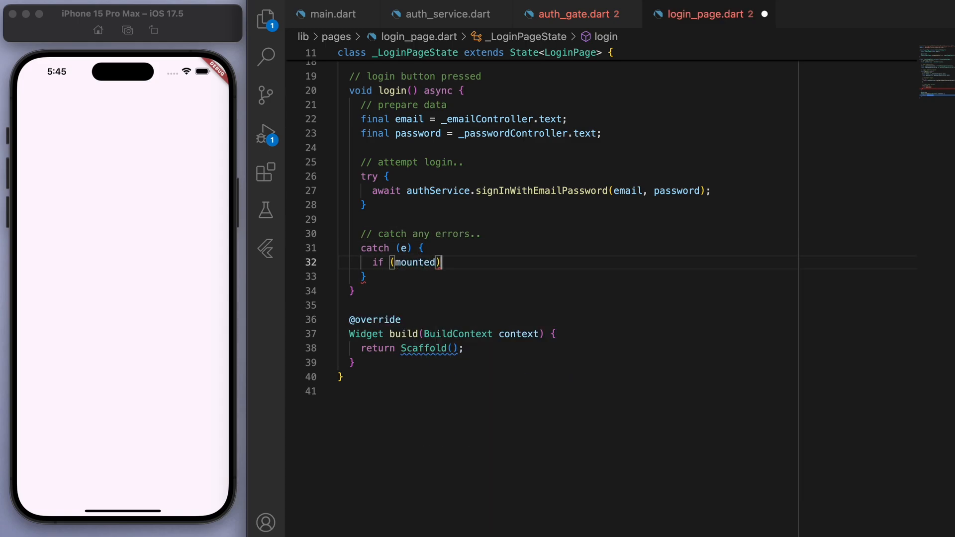
type("ScaffoldMessenger.of(context")
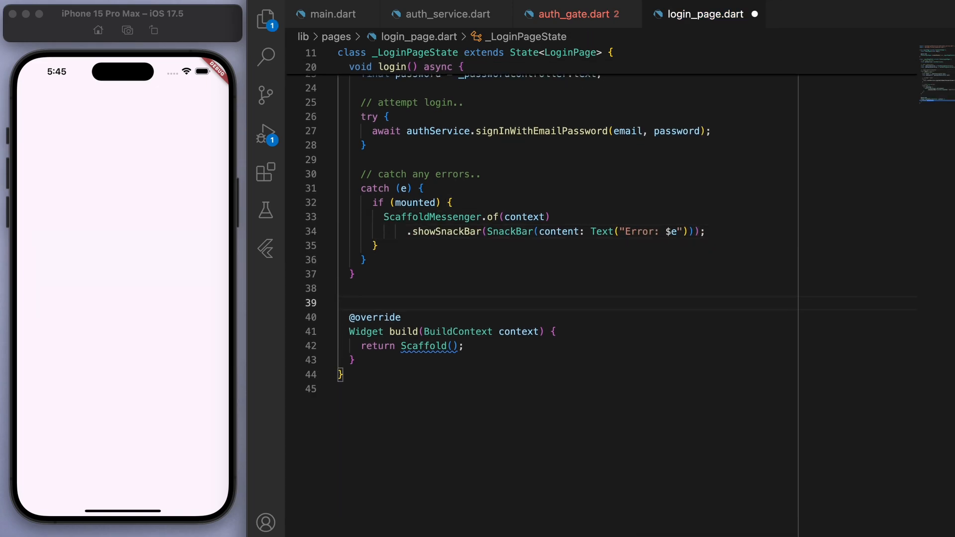
- Build a ListView with email and password TextFields and an ElevatedButton labelled 'Login' calling login
type("// BUILD UI")
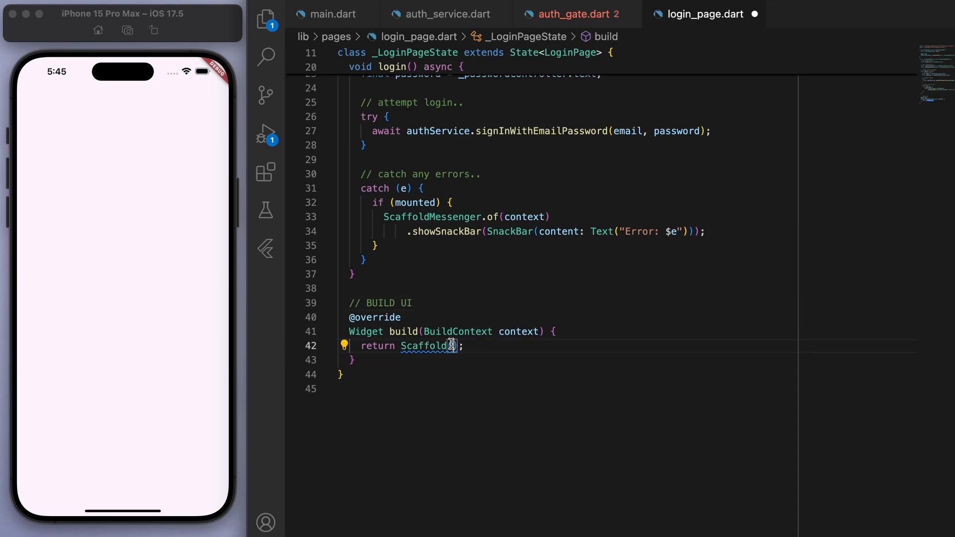
type("body: ListView(")
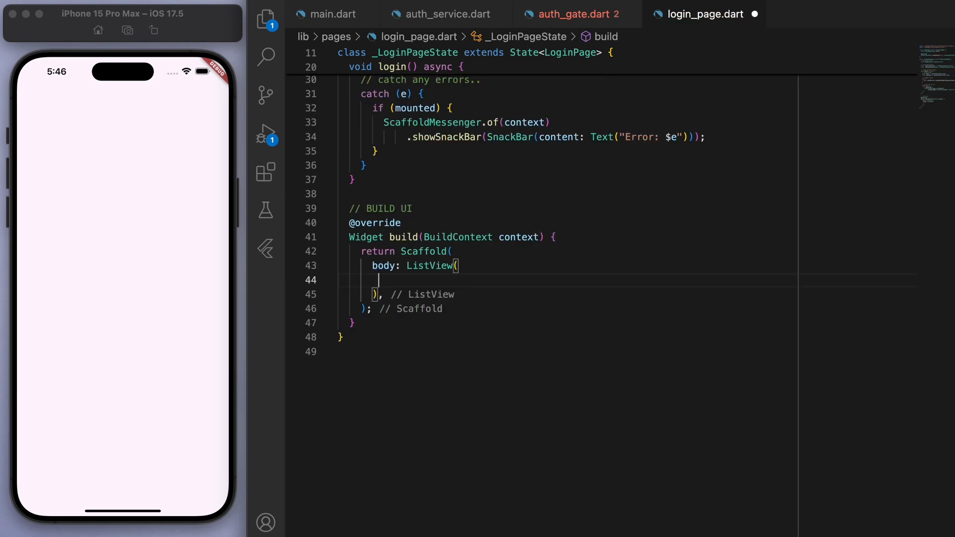
type("children: [")
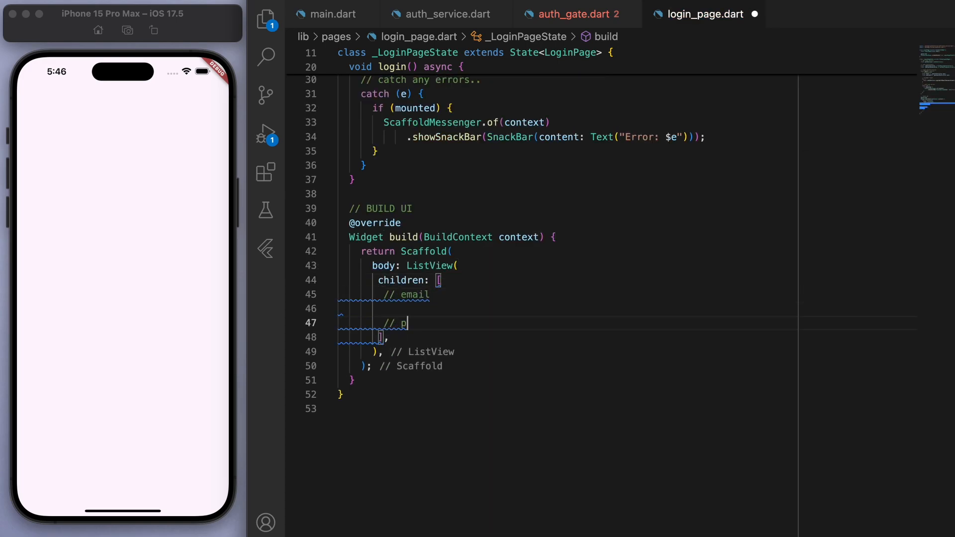
type("TextField(),")
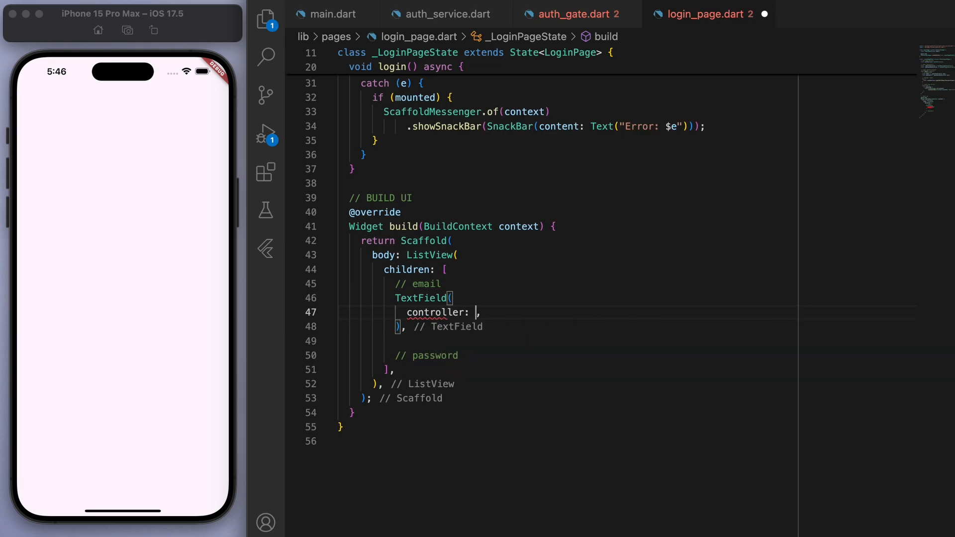
type("_emailController")
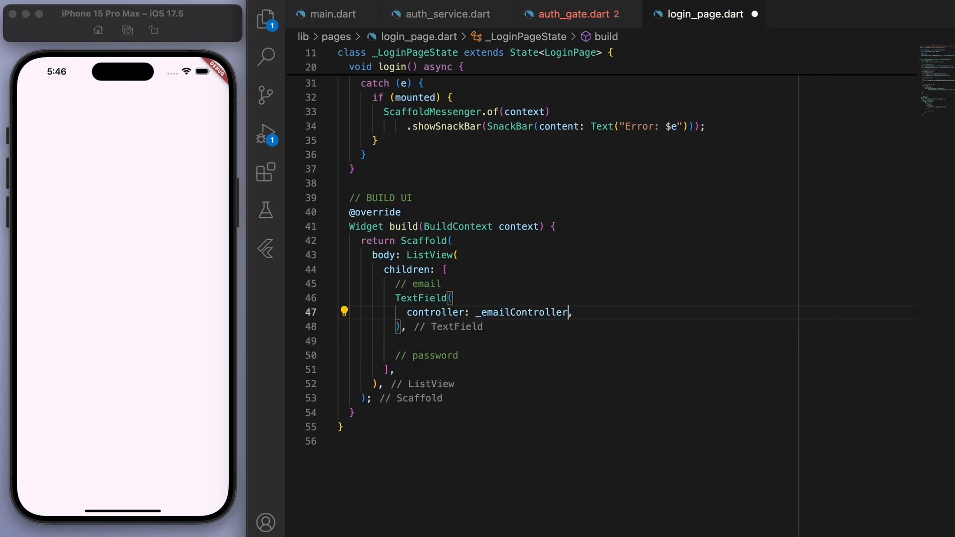
type("TextField(")
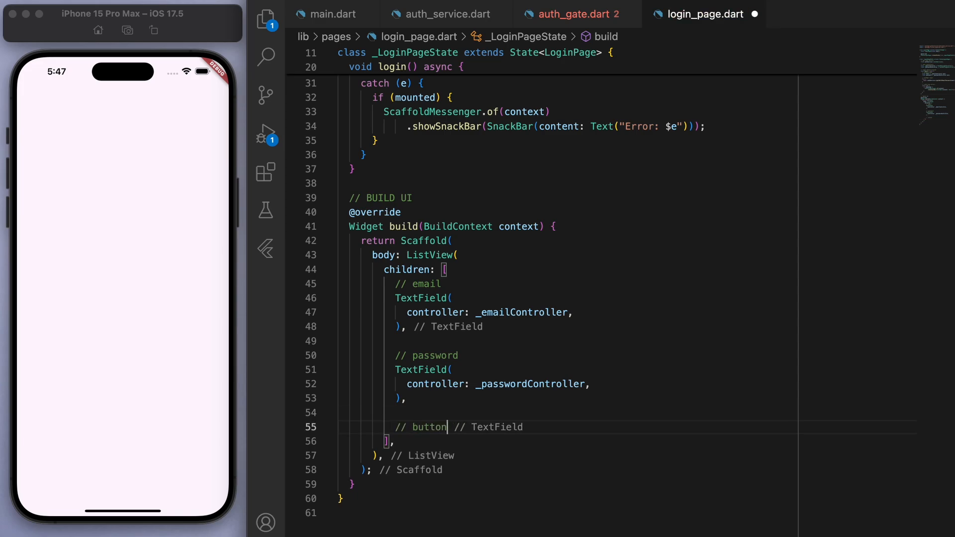
type("ElevatedButton(onPressed: onPressed, child: child)")
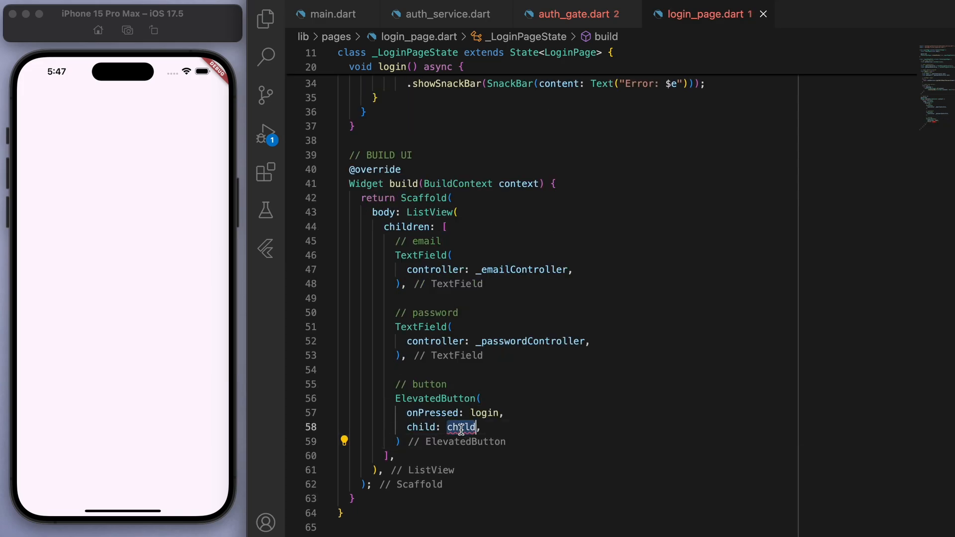
type("const Text(\"L\")")
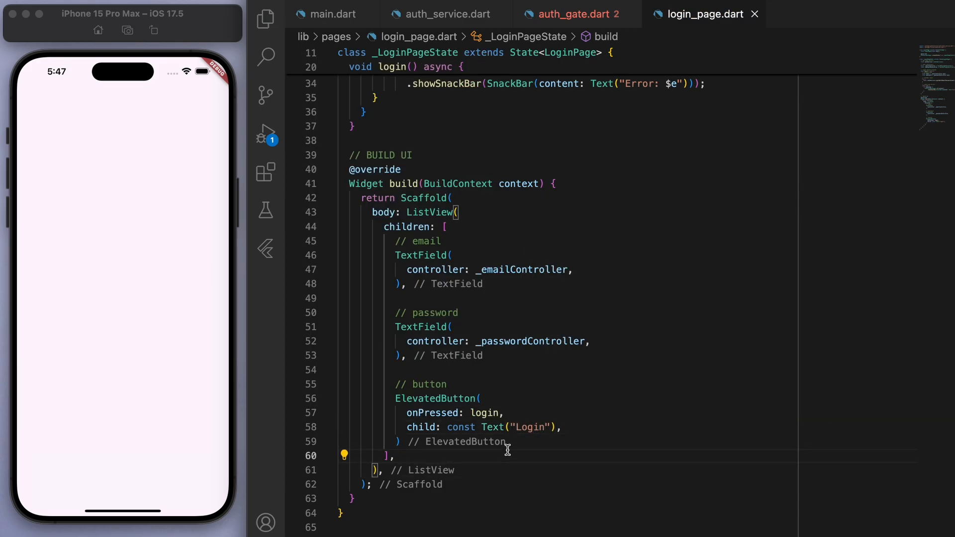
mouse_move(523, 269)
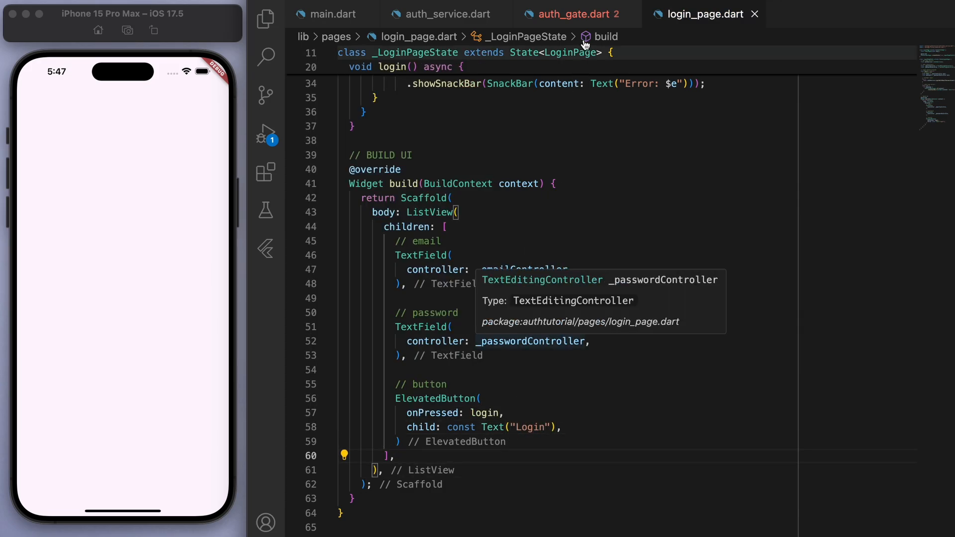
left_click(566, 14)
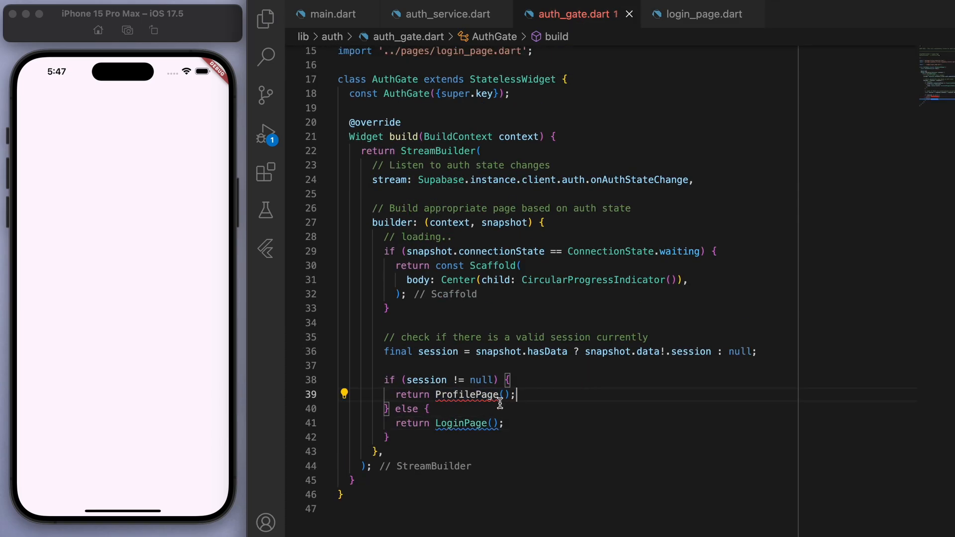
- Create profile_page.dart with a stateful ProfilePage Scaffold and return const ProfilePage in AuthGate
double_click(461, 423)
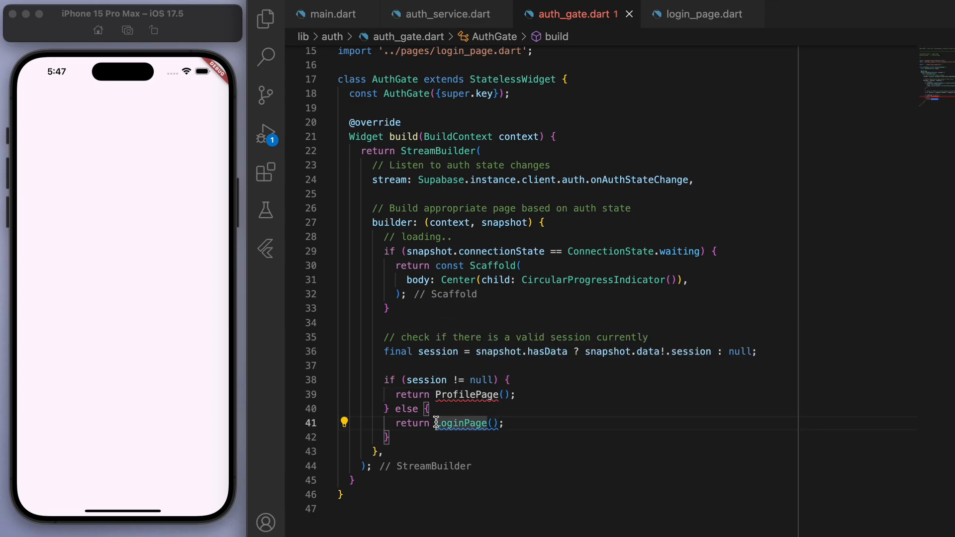
left_click(265, 20)
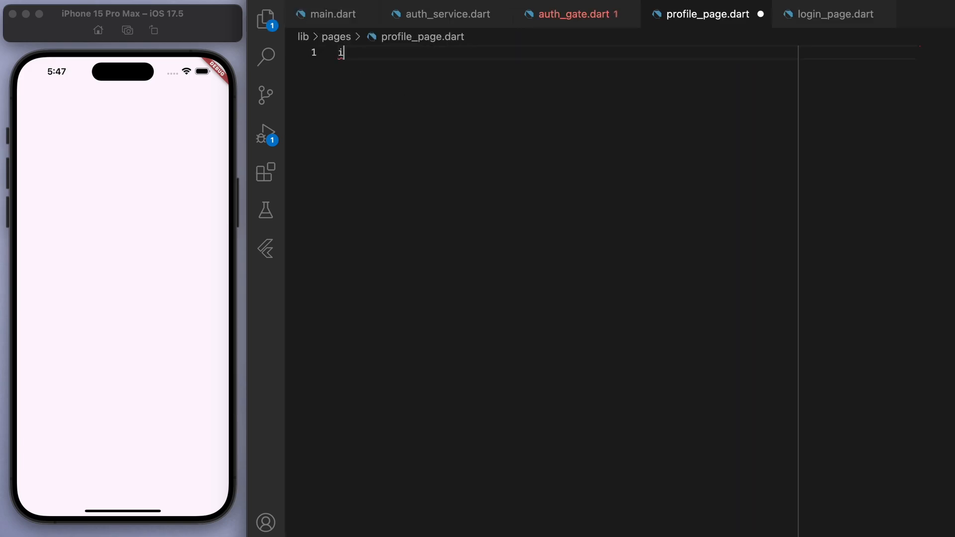
type("mport 'package:flutter/material.dart';")
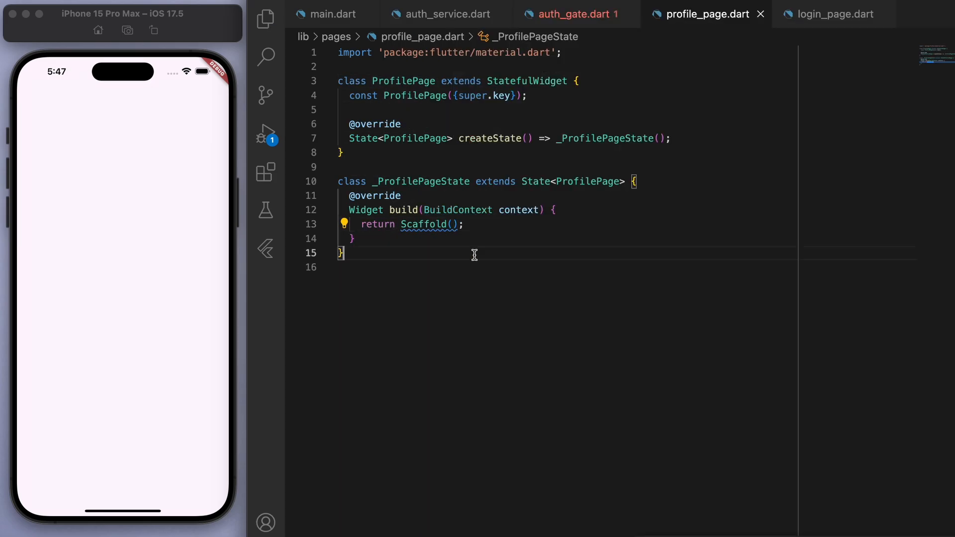
left_click(572, 14)
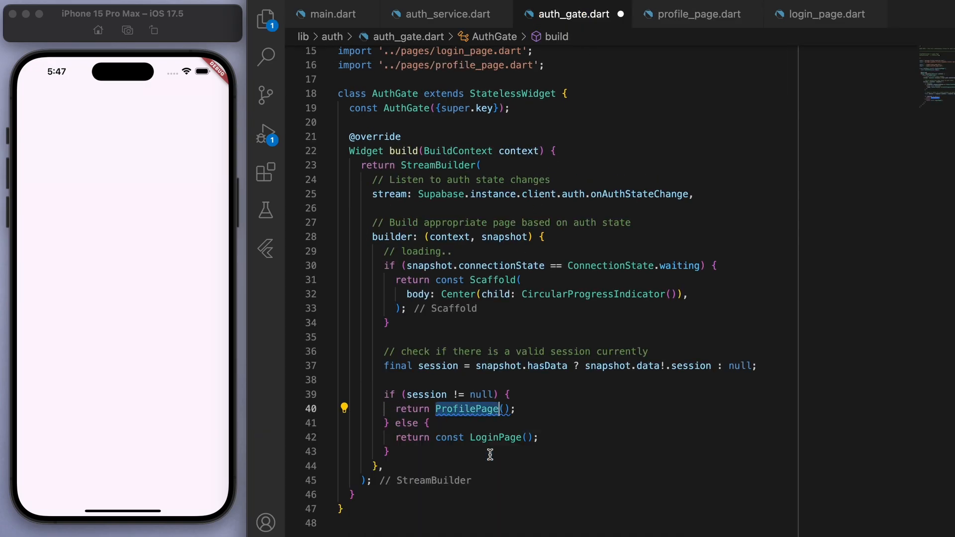
type("const")
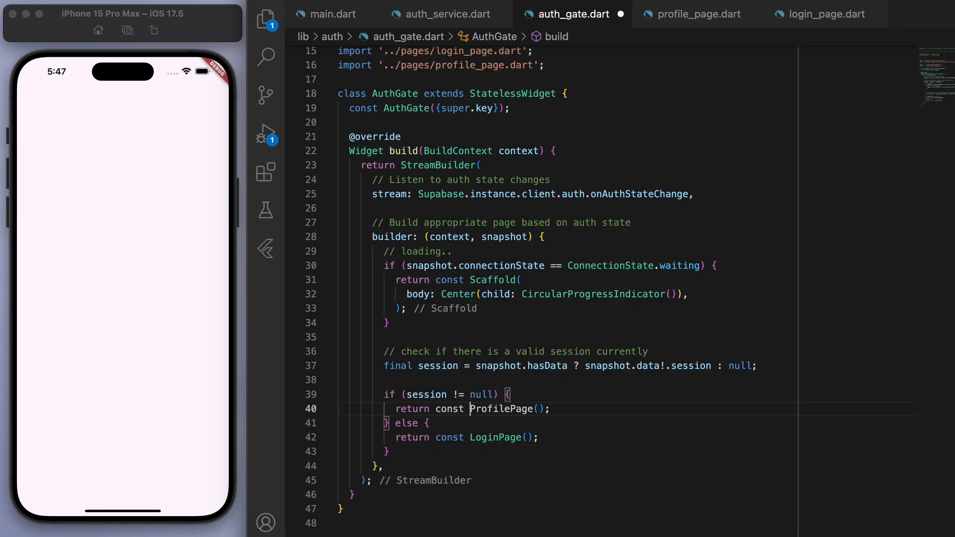
- Set main.dart's home to const AuthGate so the simulator shows the login page
left_click(331, 14)
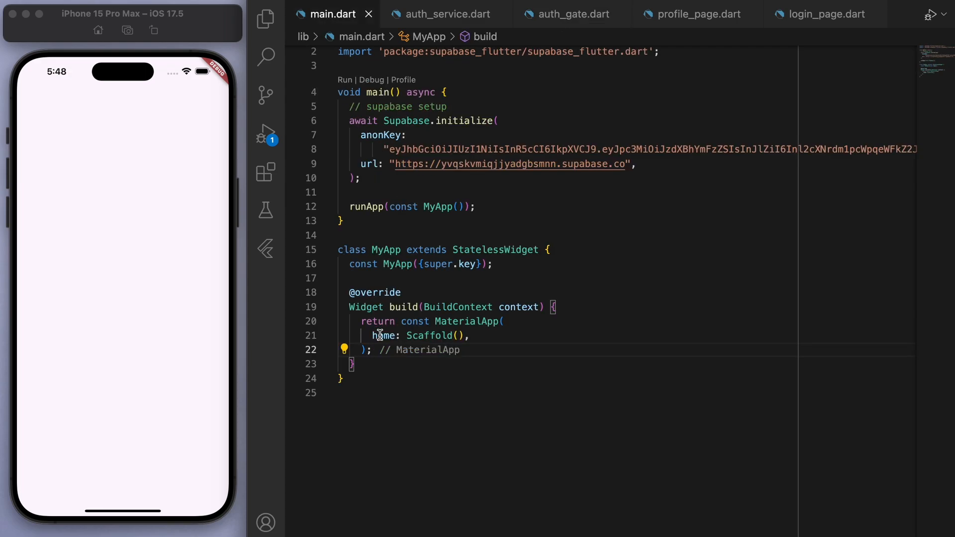
type("Auth,")
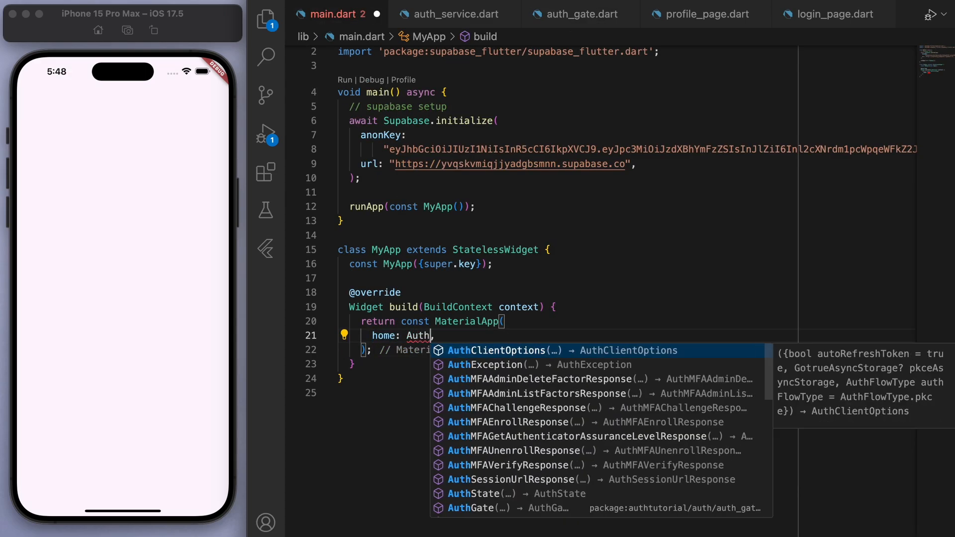
left_click(575, 14)
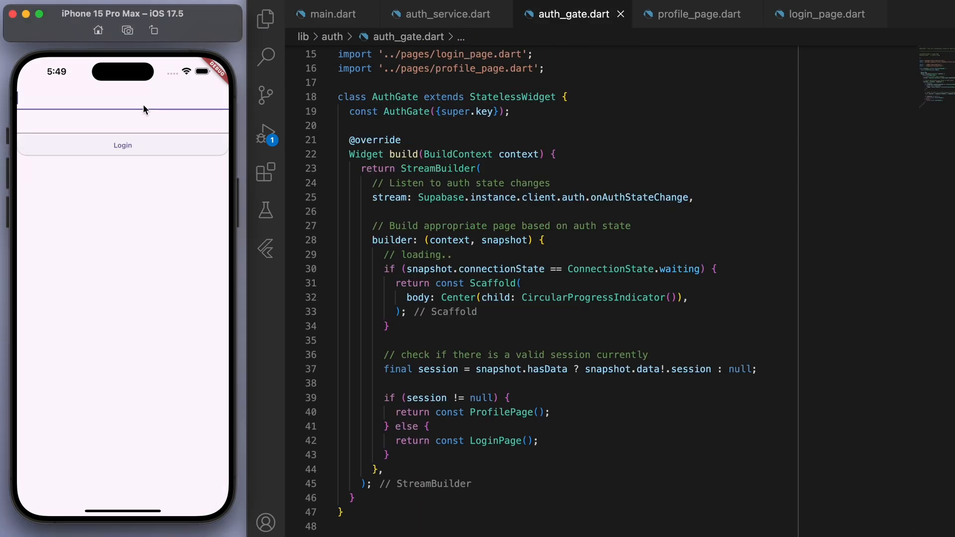
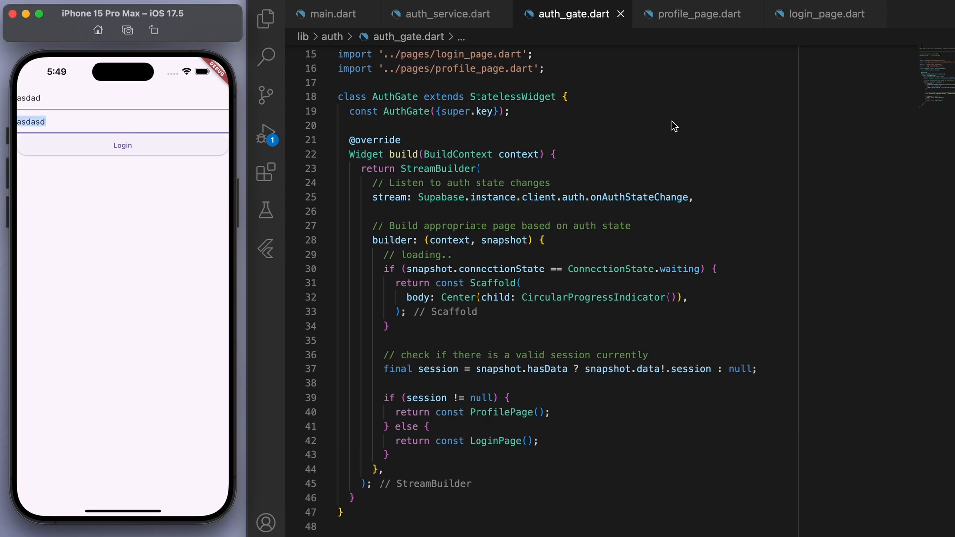
- Give the login TextFields InputDecoration labels 'Email' and 'Password'
left_click(826, 14)
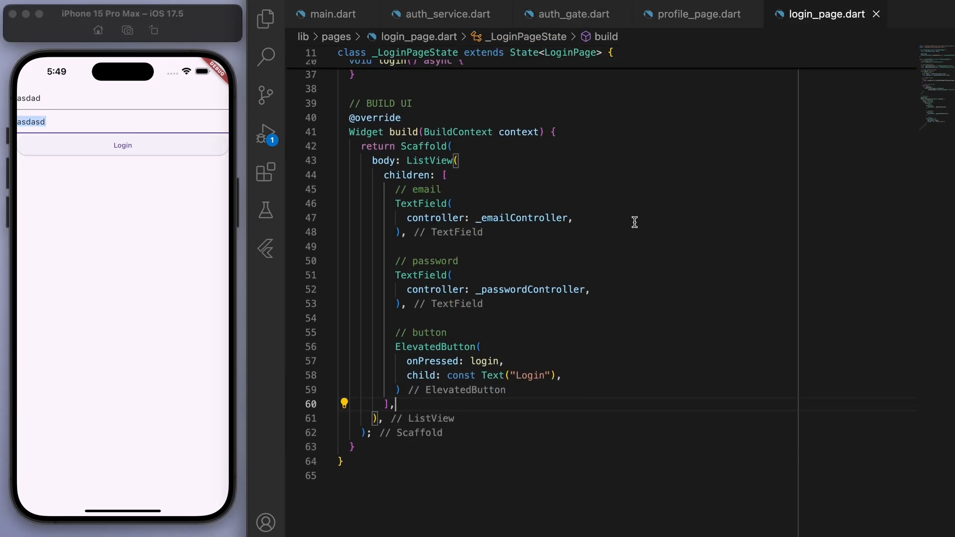
type("decoration: const InputChip(label: label),")
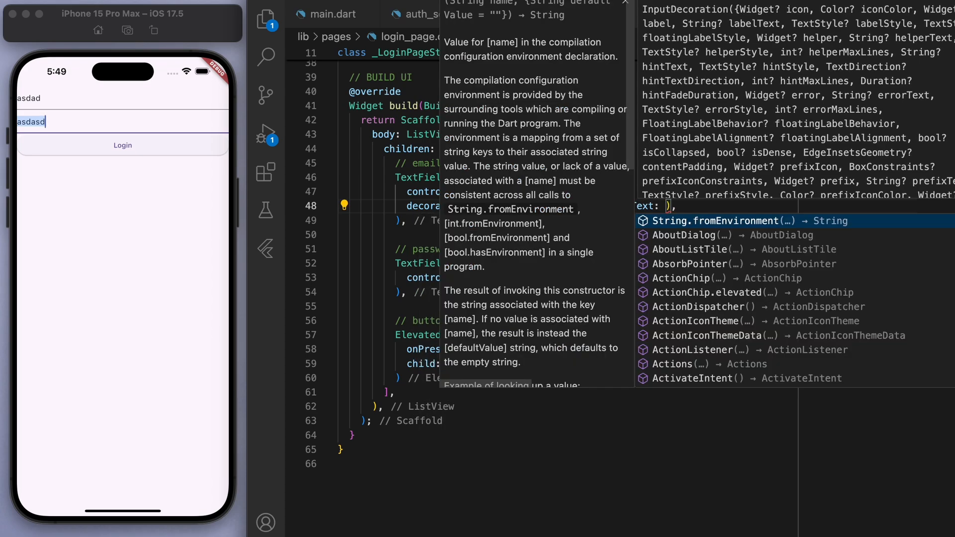
key("Escape")
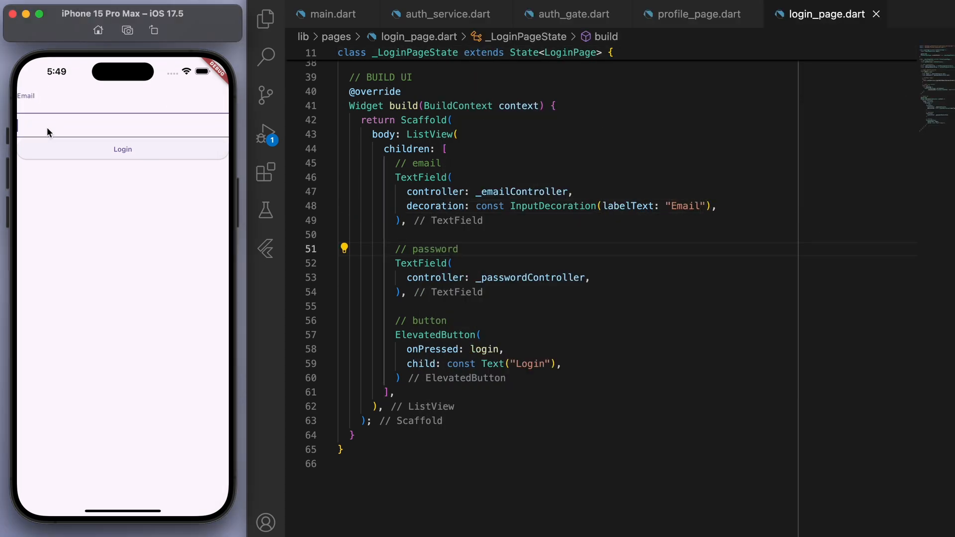
type("decoration: const InputDecoration(labelText: \"Email\"),")
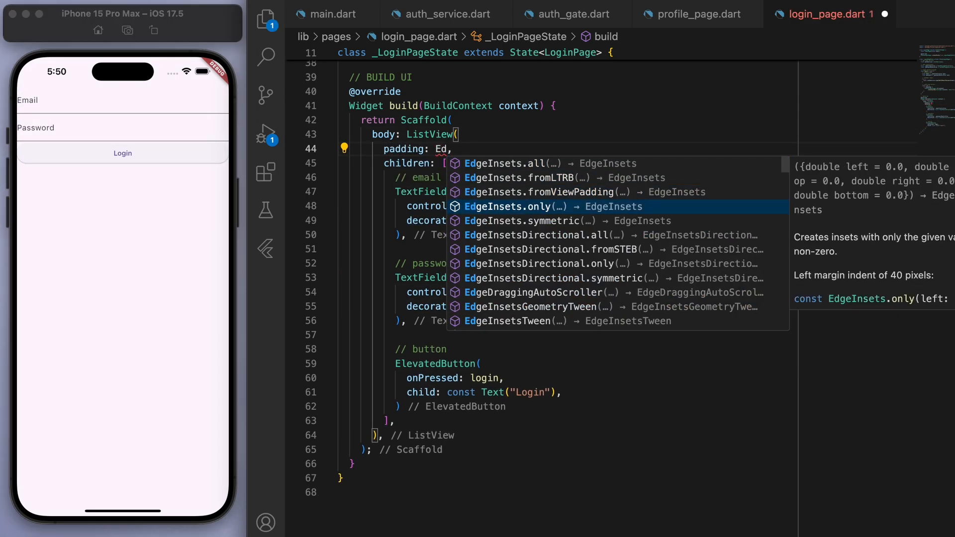
- Pad the ListView symmetrically (horizontal 12, vertical 50) and add a 12-pixel SizedBox before Login
left_click(529, 221)
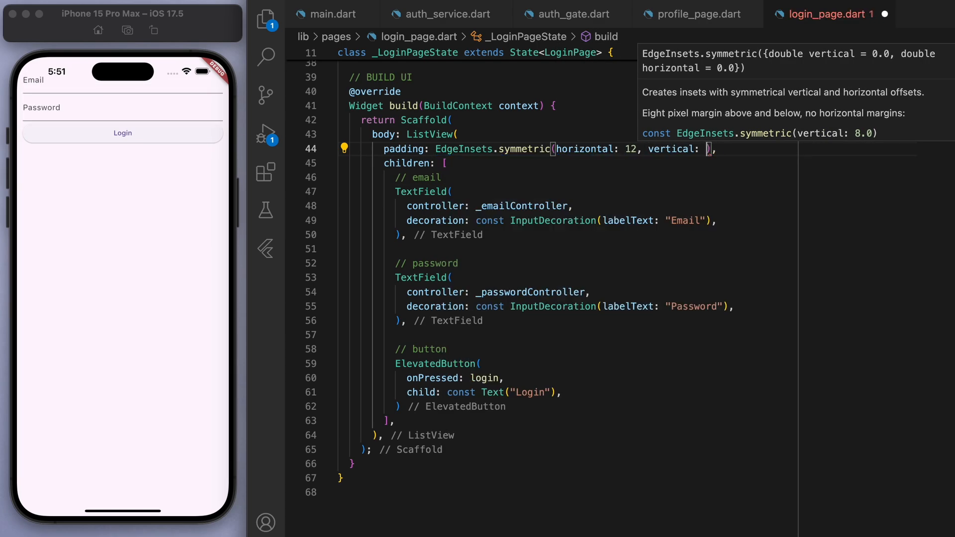
type("50")
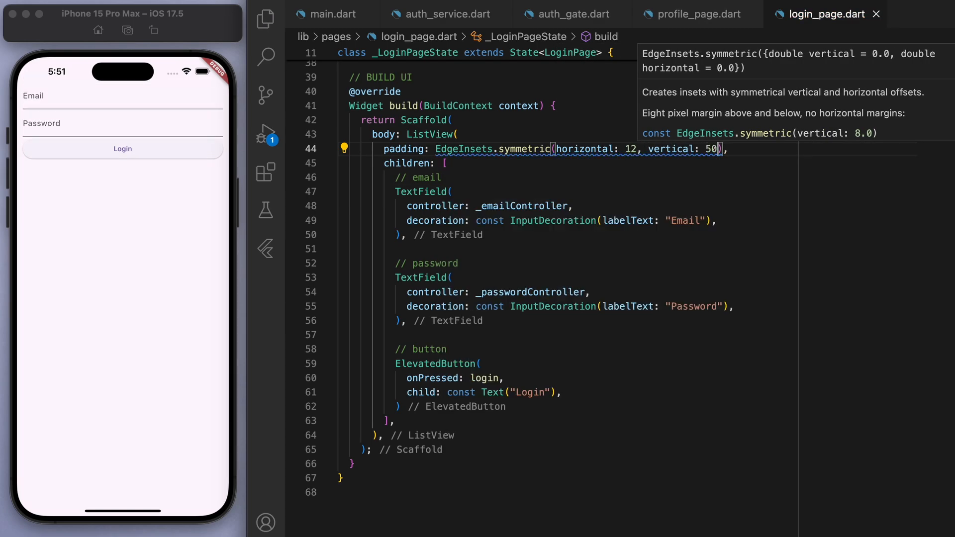
type("const SizedB")
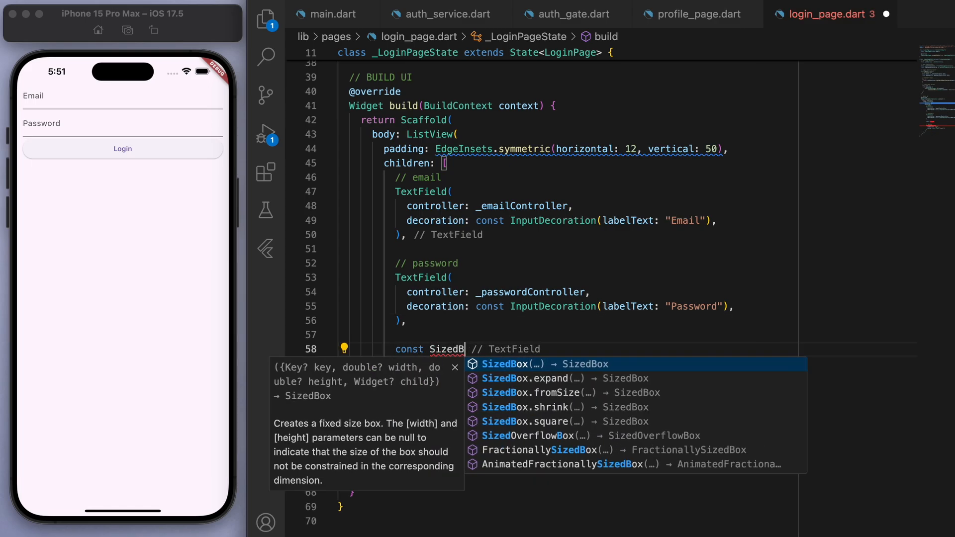
key("Enter")
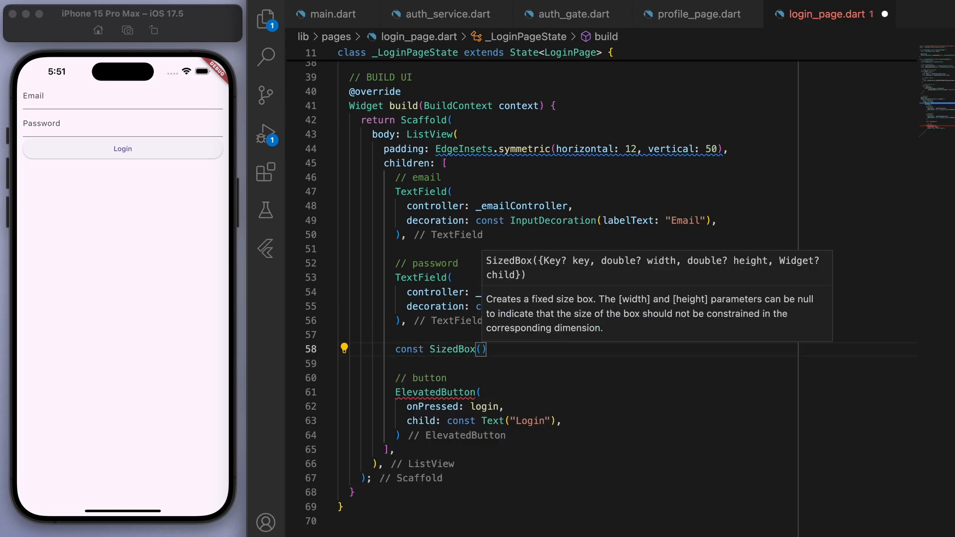
type("height: 12")
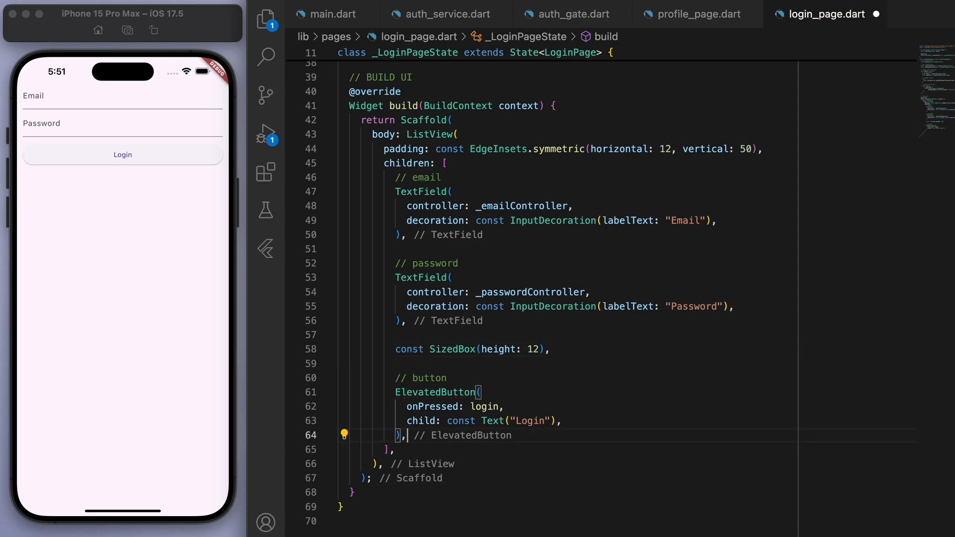
type("// go to register page to sign up")
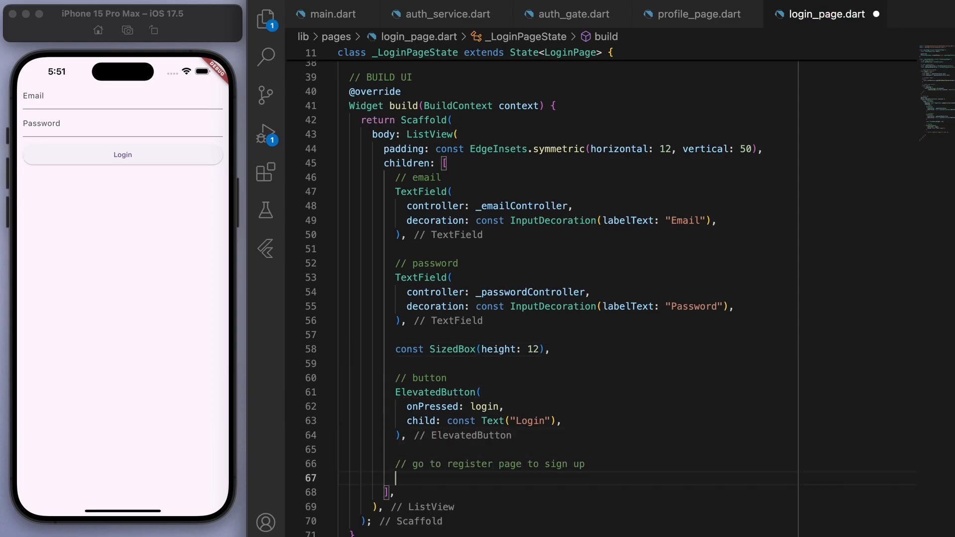
- Add a centered "Don't have an account? Sign Up" text in a GestureDetector with an onTap handler
type("Text(\"D\"")
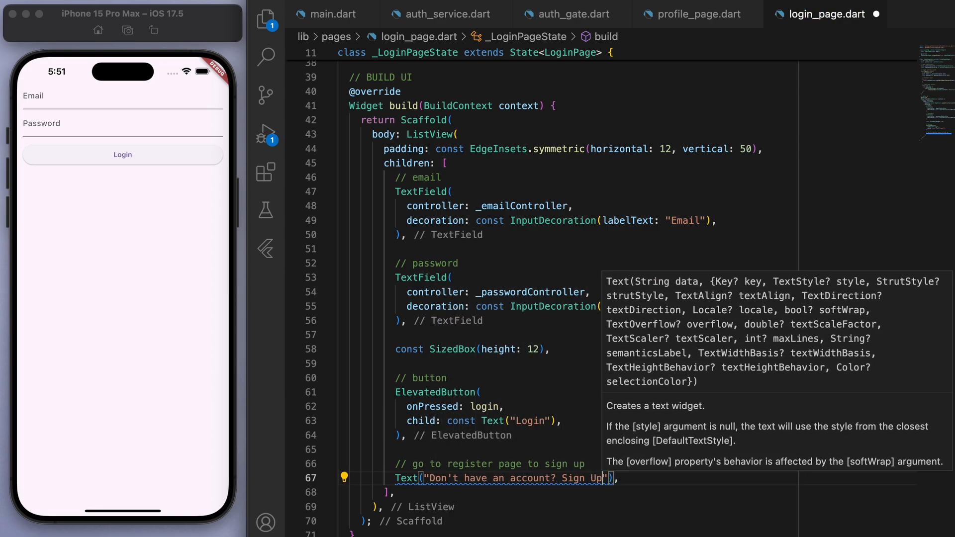
left_click(344, 478)
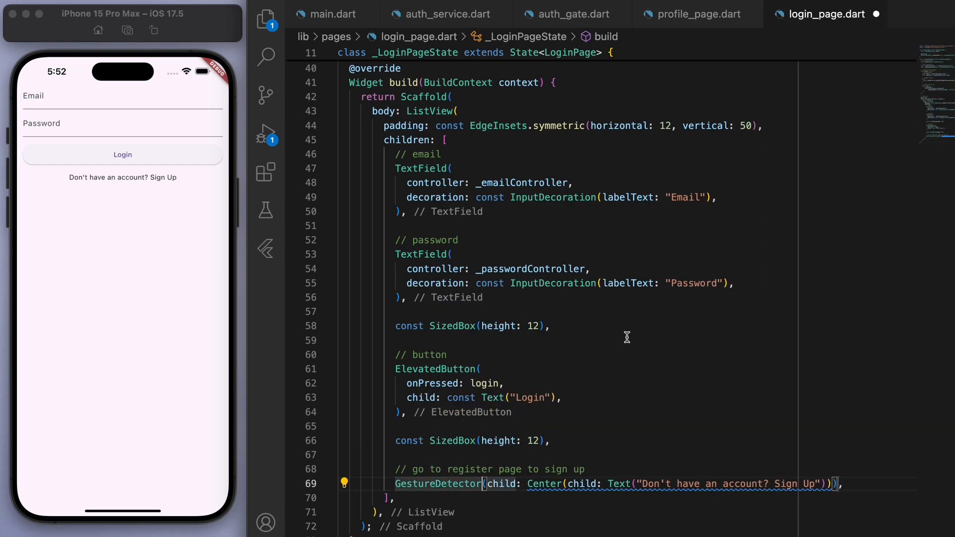
type("on")
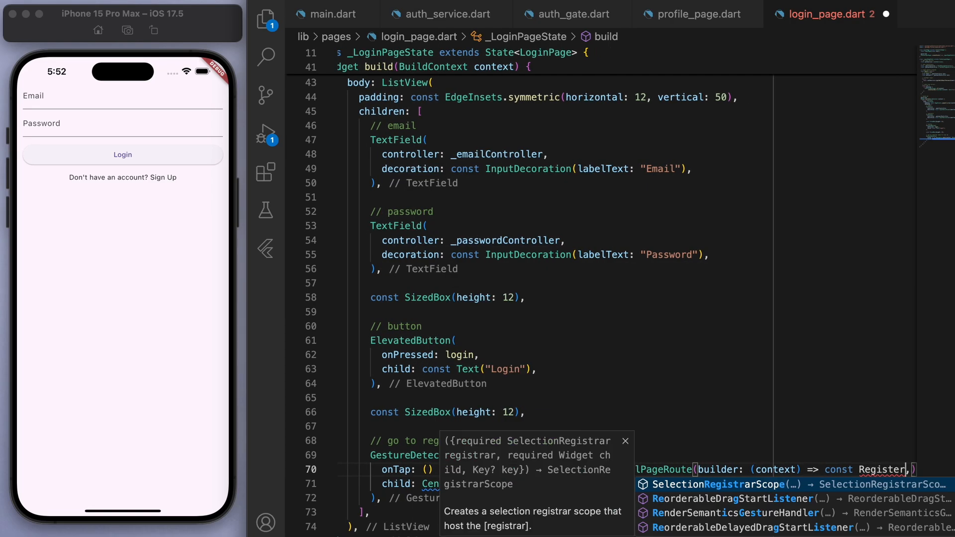
- Create register_page.dart with a blank stateful RegisterPage, import it, and tap Sign Up to open it
left_click(265, 19)
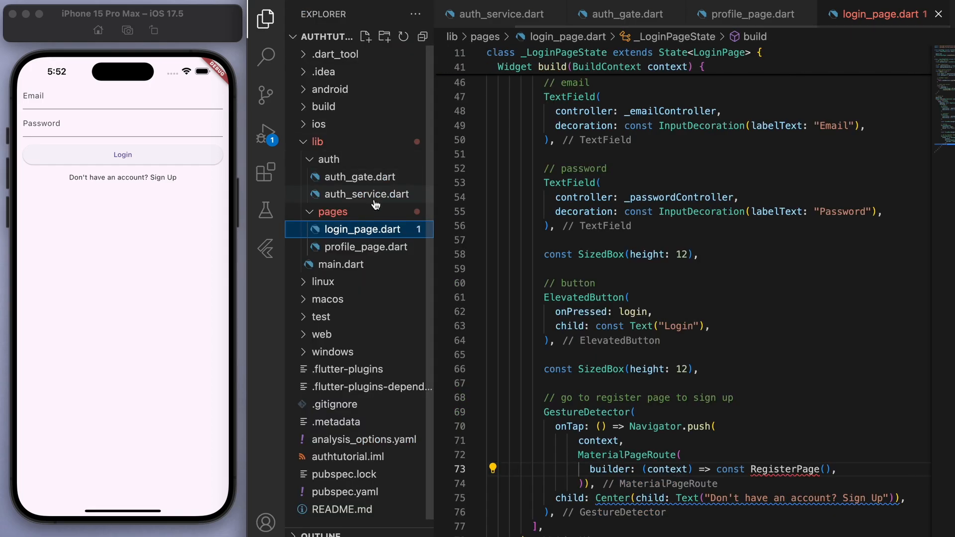
left_click(334, 212)
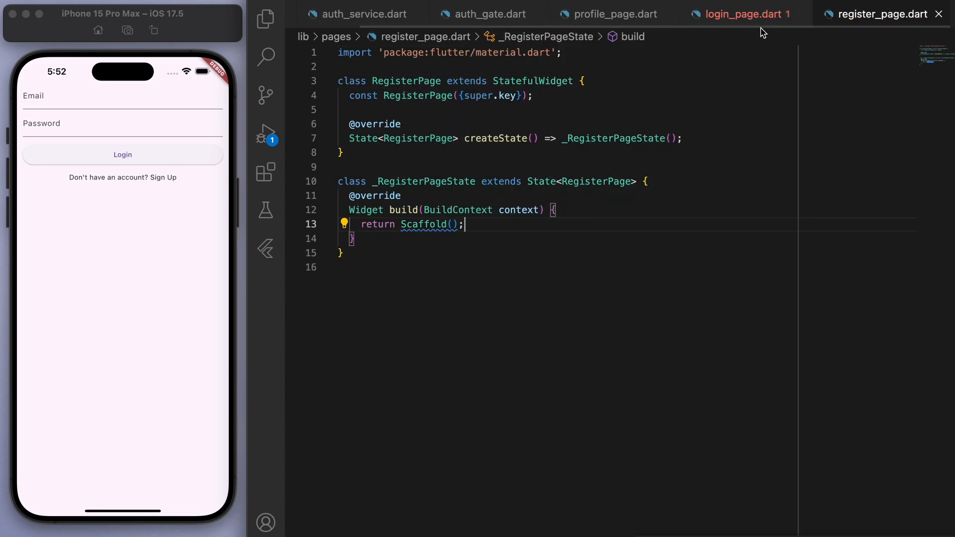
left_click(742, 13)
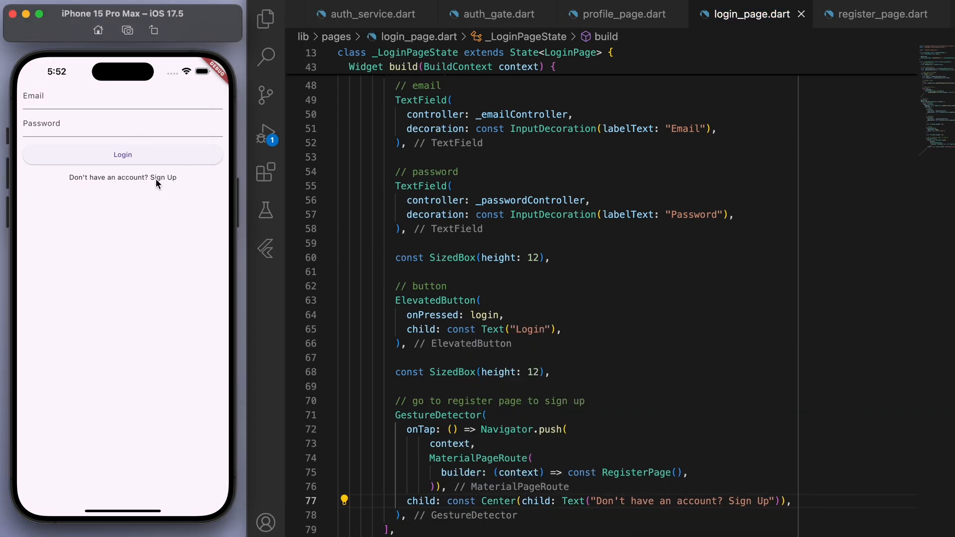
left_click(881, 14)
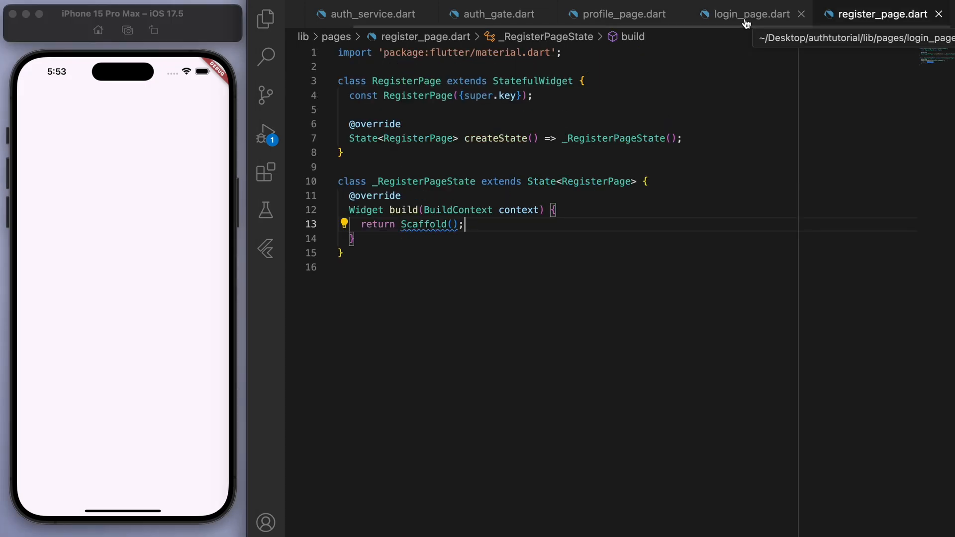
left_click(746, 14)
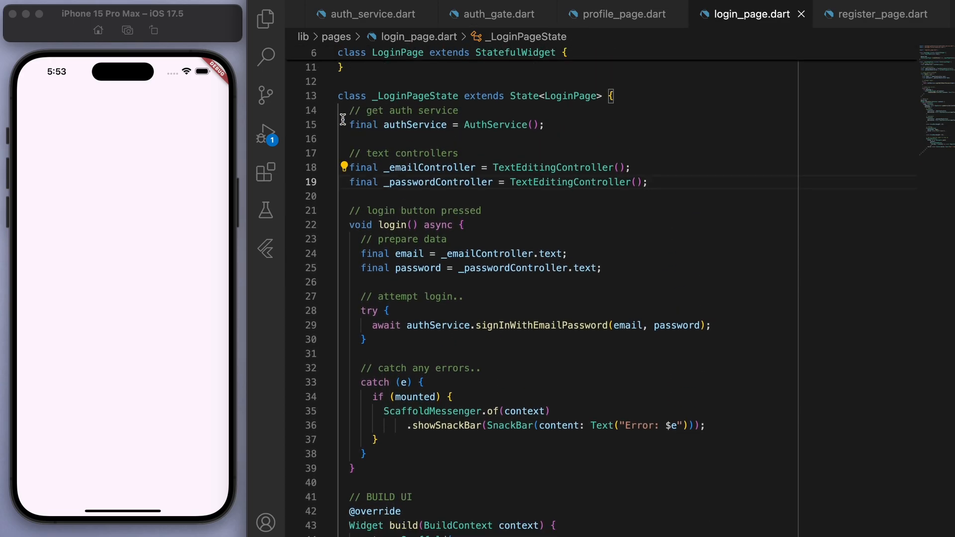
- Start an async signUp method that reads email and password from their controllers
left_click(885, 14)
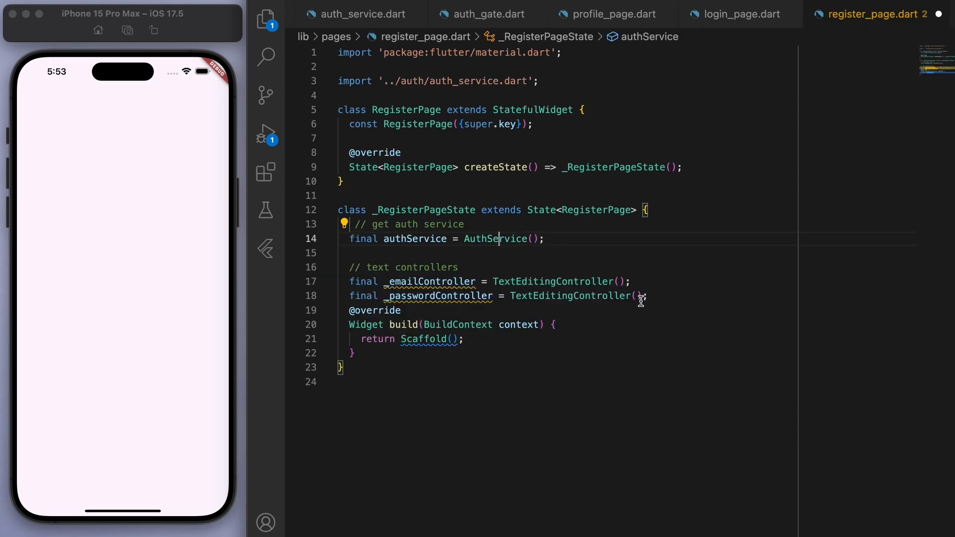
type("// sign up button pressed")
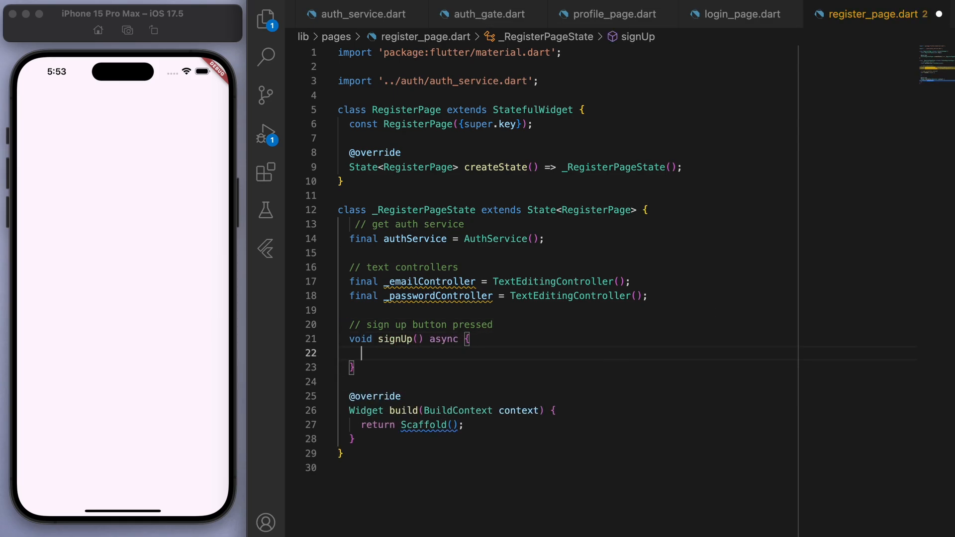
type("// prepare data")
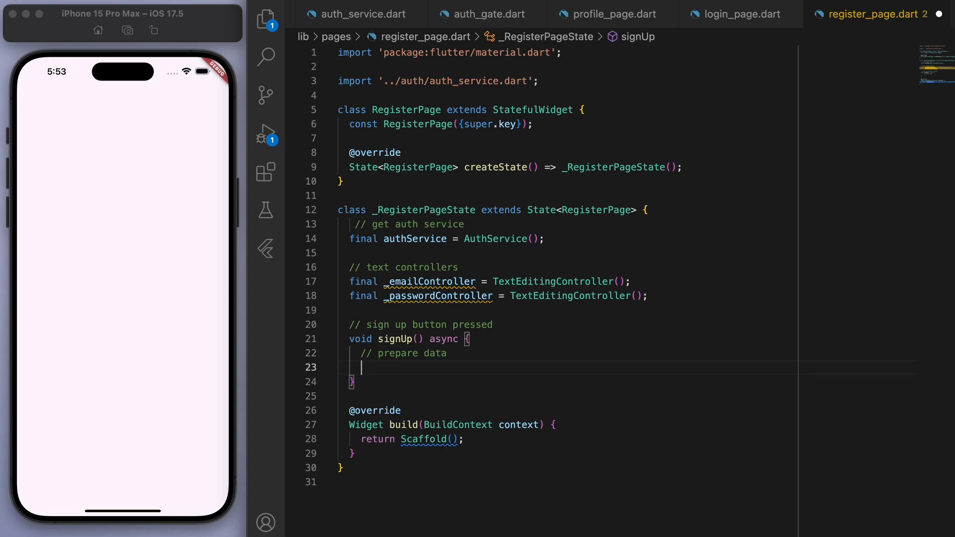
type("final email = _emailController.text;")
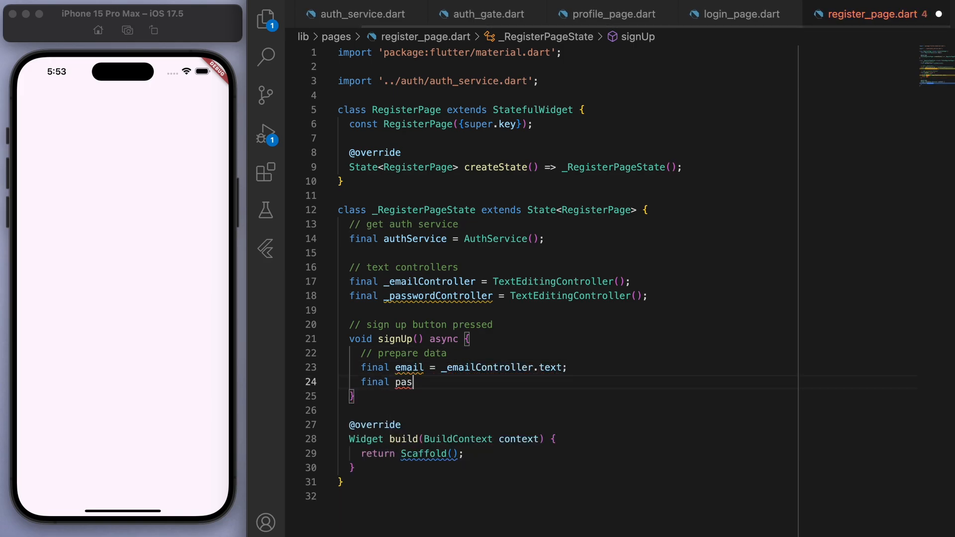
type("sword = _passwordController.tex")
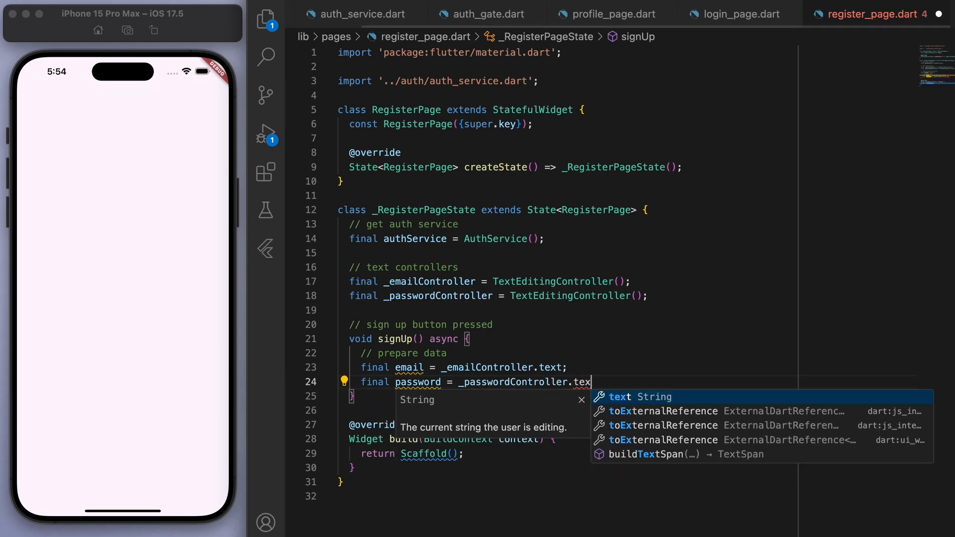
- Add a _confirmPasswordController and read confirmPassword from it in signUp
type("final _confi")
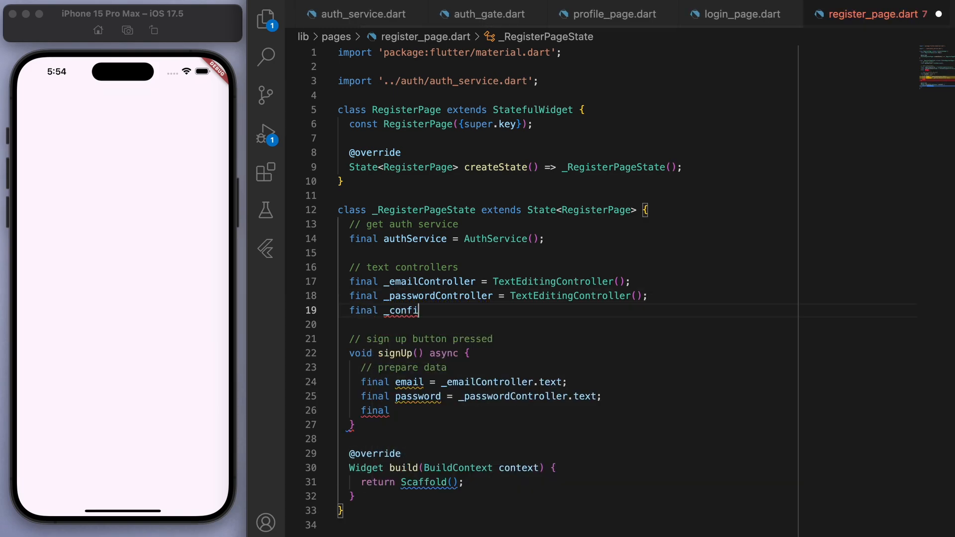
type("rmPassword = TextEditingController();")
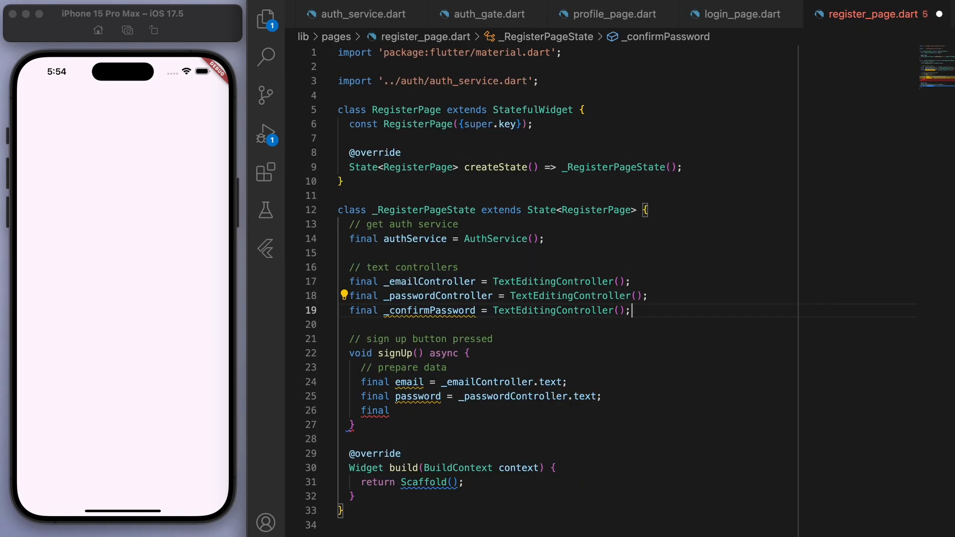
type("Controller")
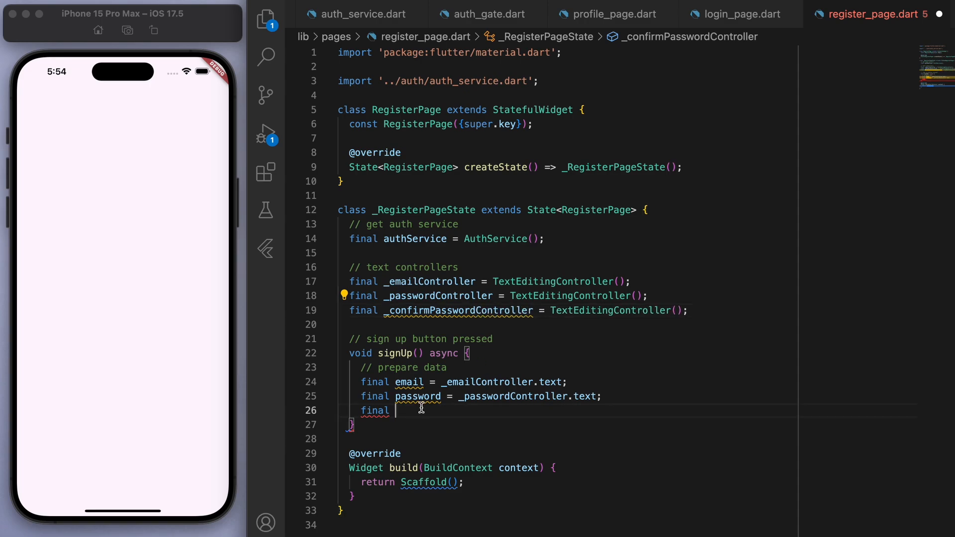
type("confirmPassword")
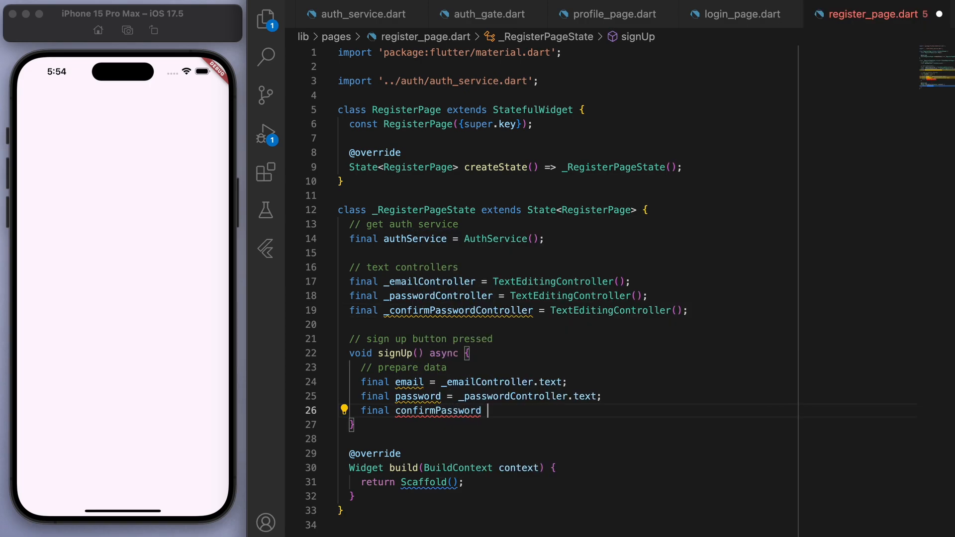
type("= _confirmPasswordController.text;")
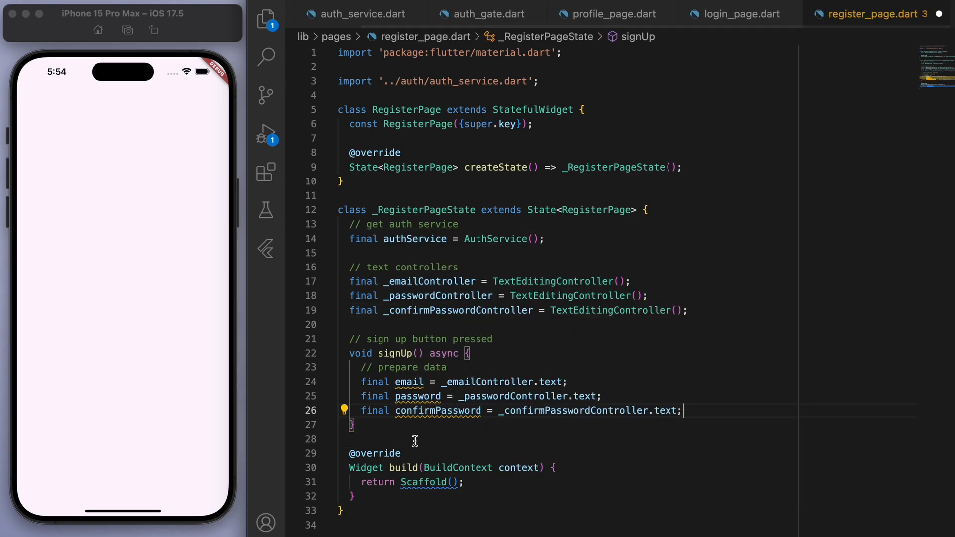
type("// check that passwords")
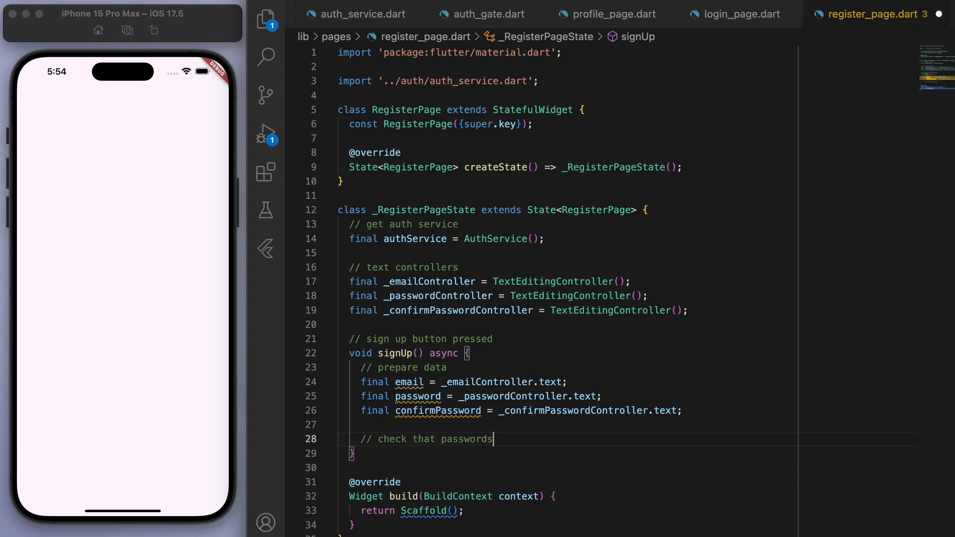
- In signUp, warn 'Passwords don't match', await signUpWithEmailPassword, pop the page, and SnackBar errors
type("if (password != confirmPassword) {")
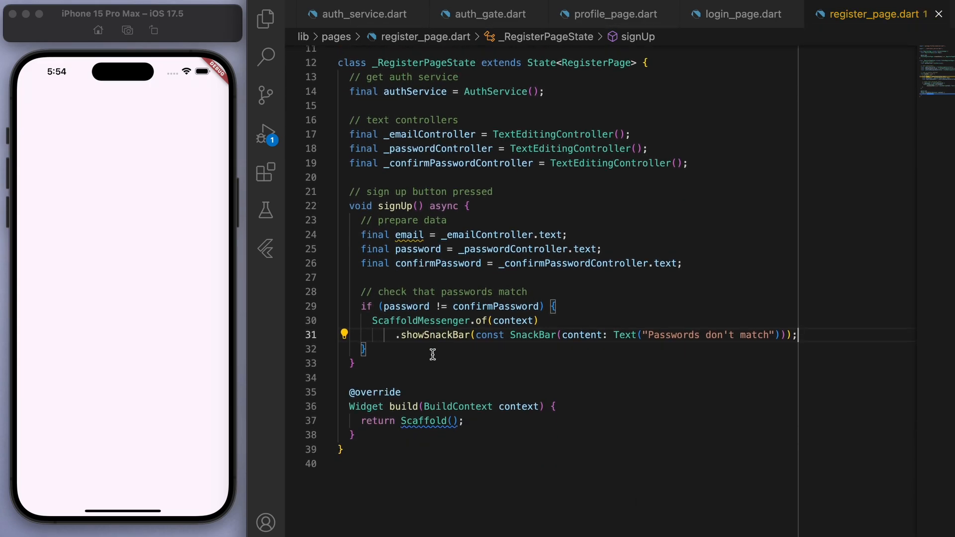
type("return;")
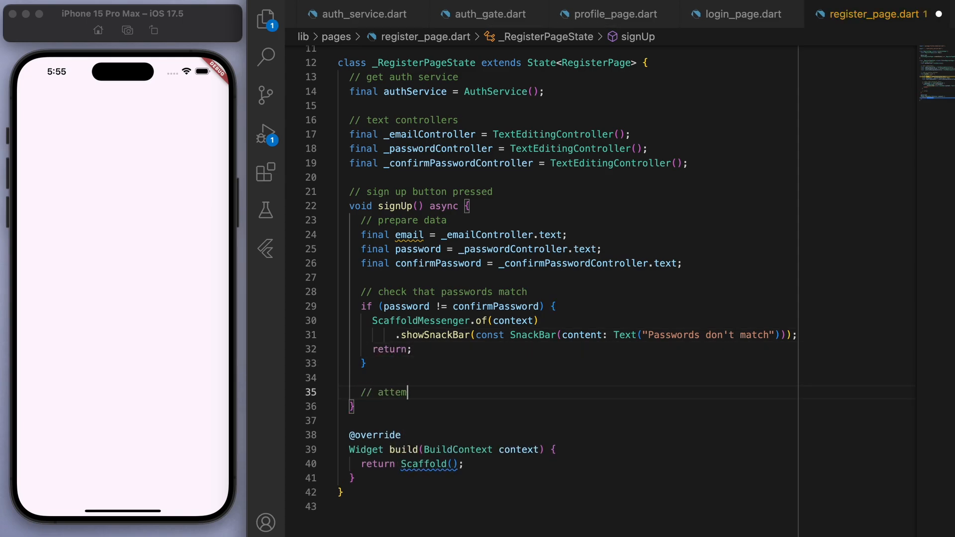
type("pt sign up..")
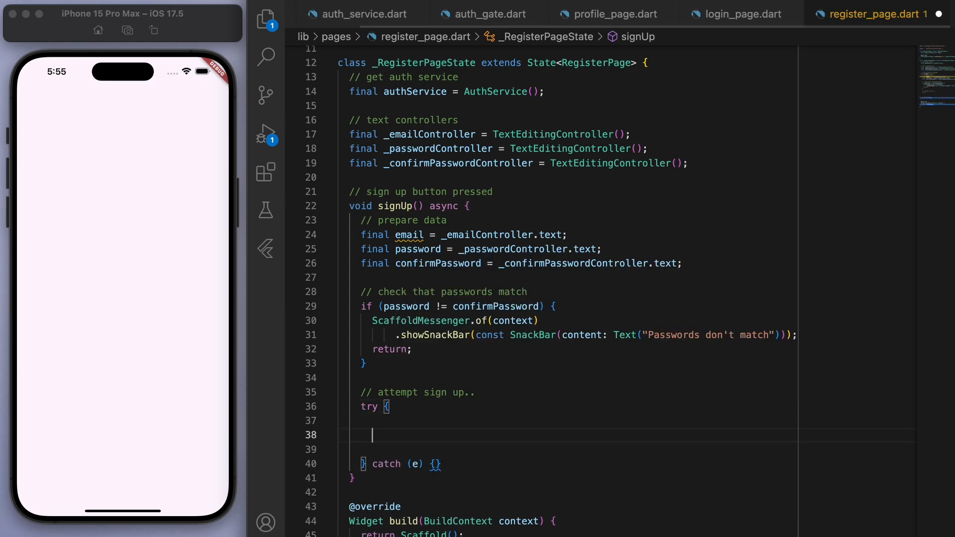
type("await authService.signUpWithEmailPassword(email, password);")
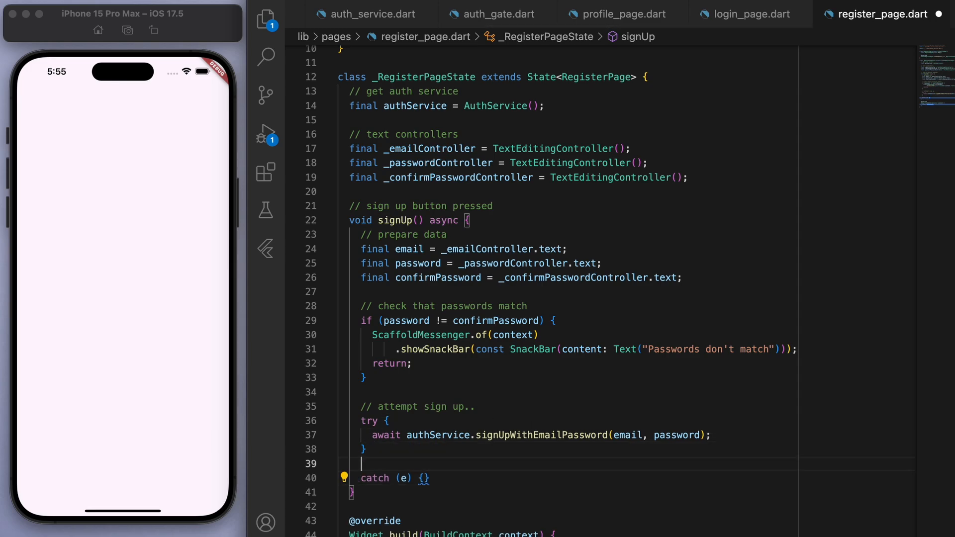
type("// catch any errors..")
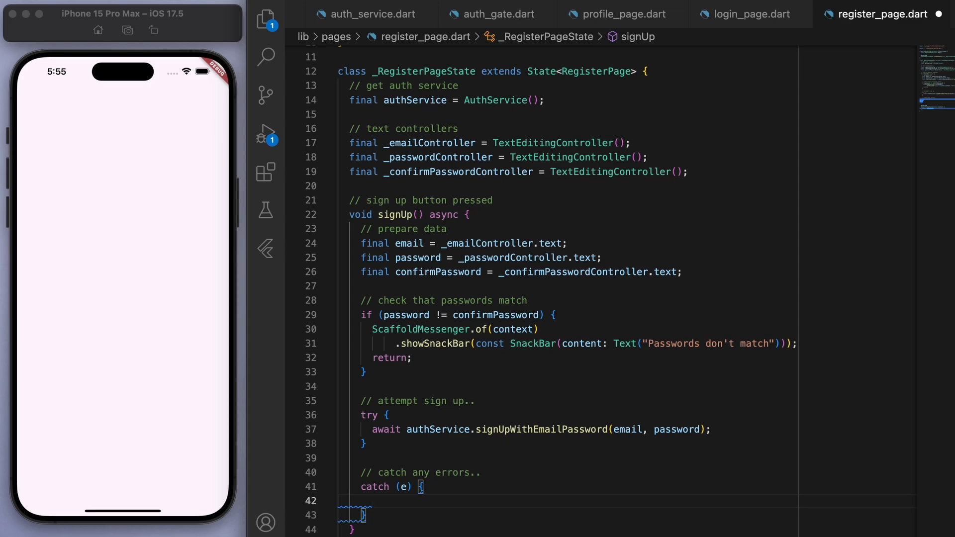
type("if (mounted) {")
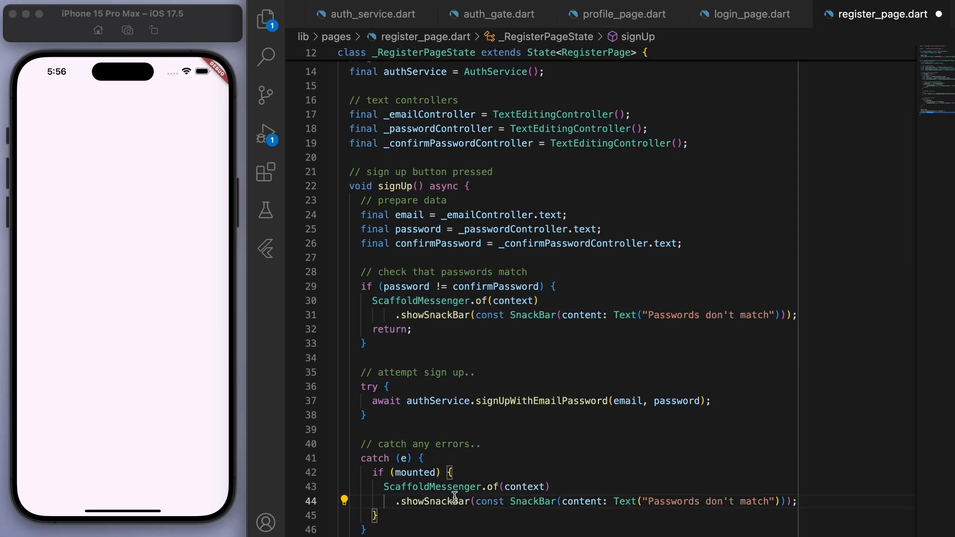
type("Error:")
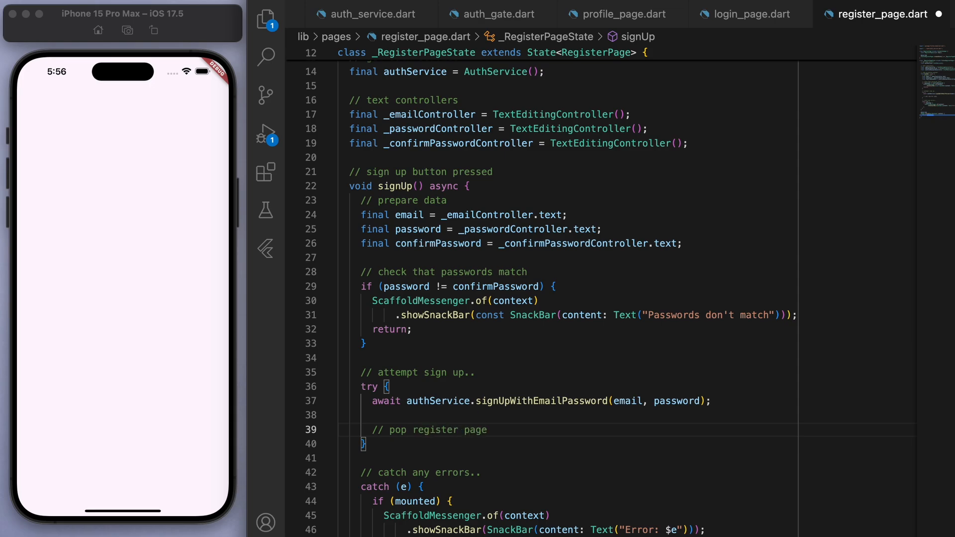
type("Navigator.pop(context);")
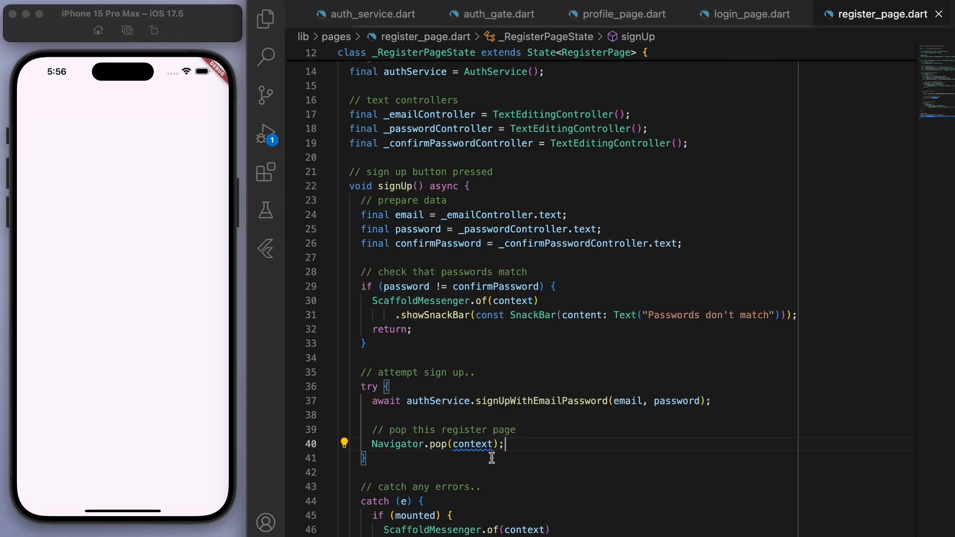
scroll("down", 3)
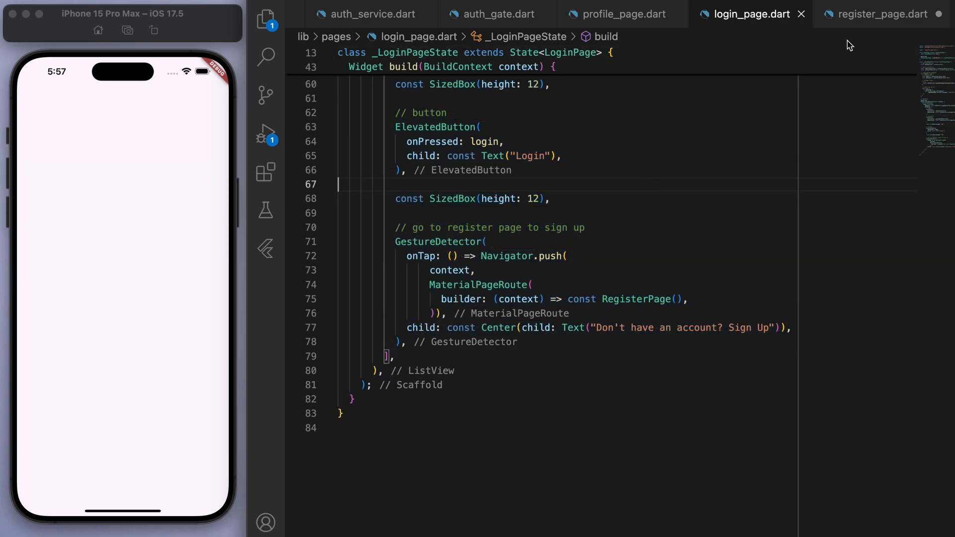
- Add a Confirm Password TextField and an AppBar titled 'Sign Up' to the register page
left_click(880, 13)
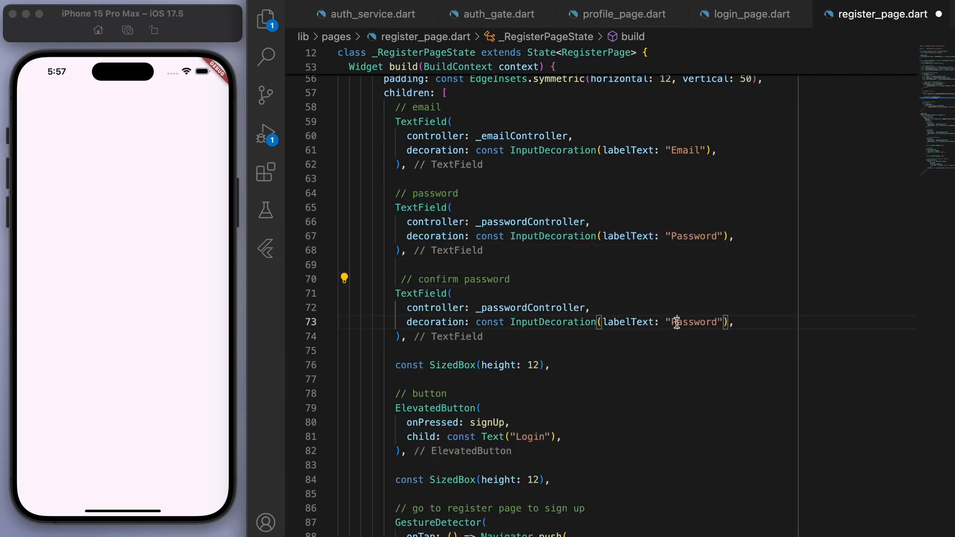
type("Confirm Password")
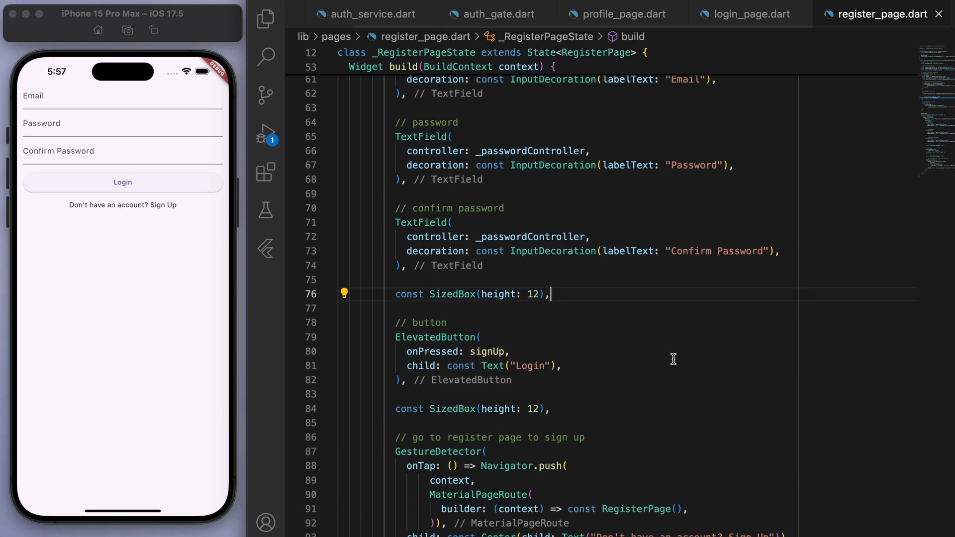
scroll("down", 3)
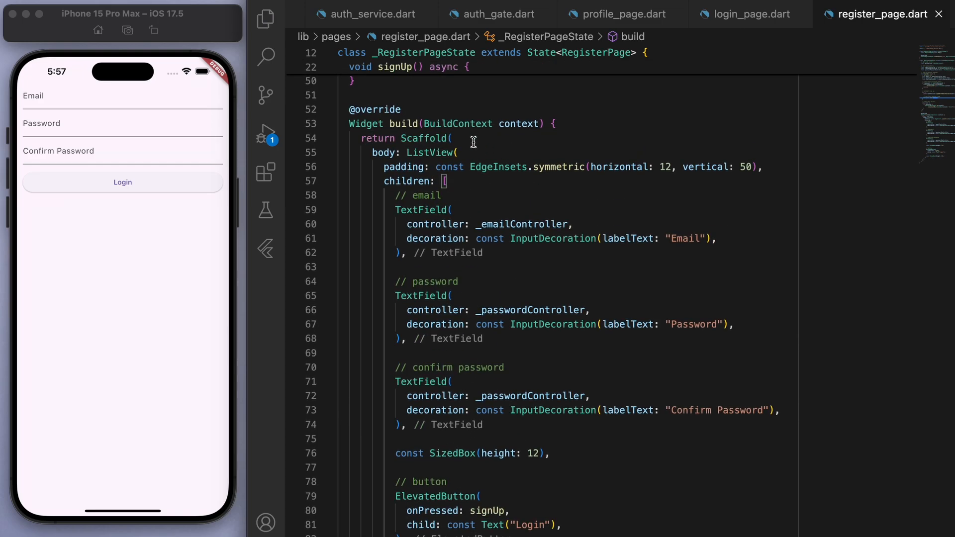
type("appBar: AppBar(title: Text()),),")
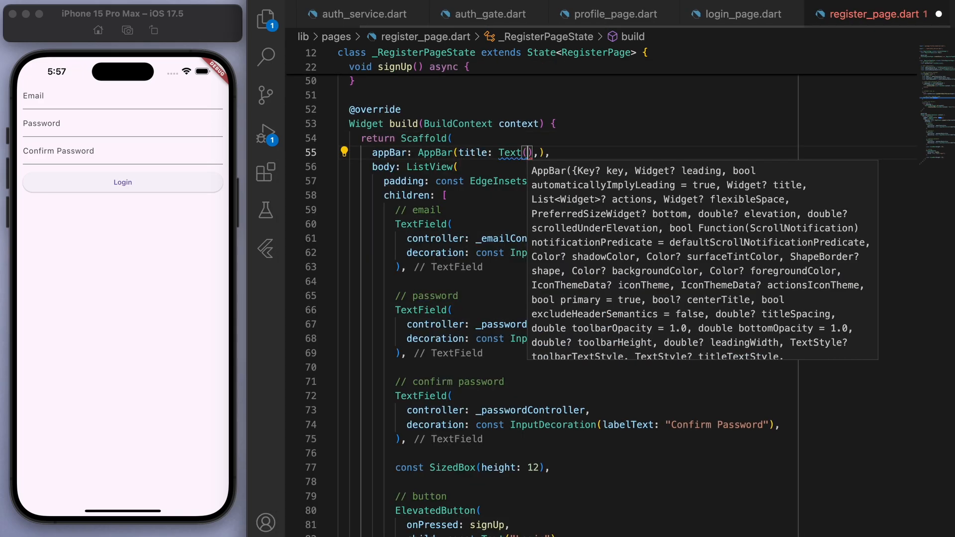
type("\"Sign Up\"")
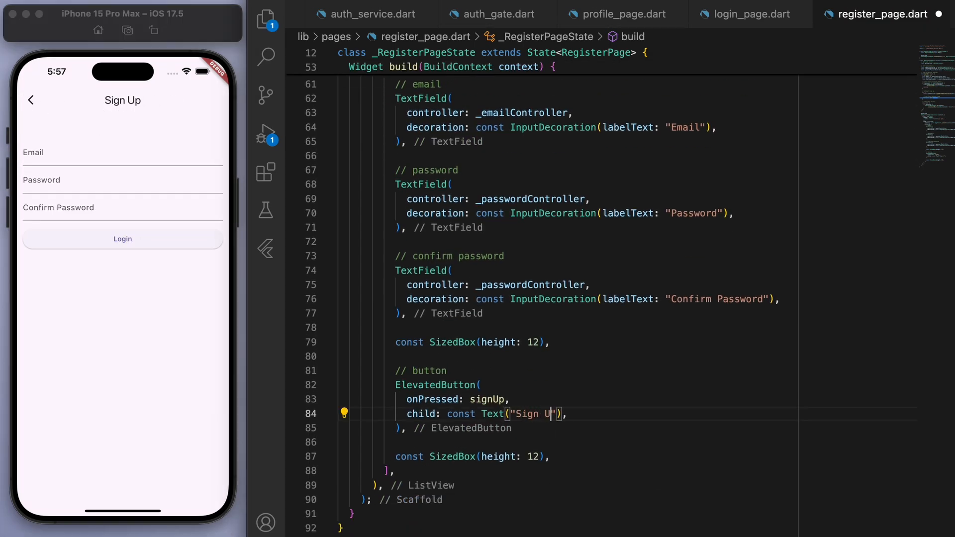
type("p")
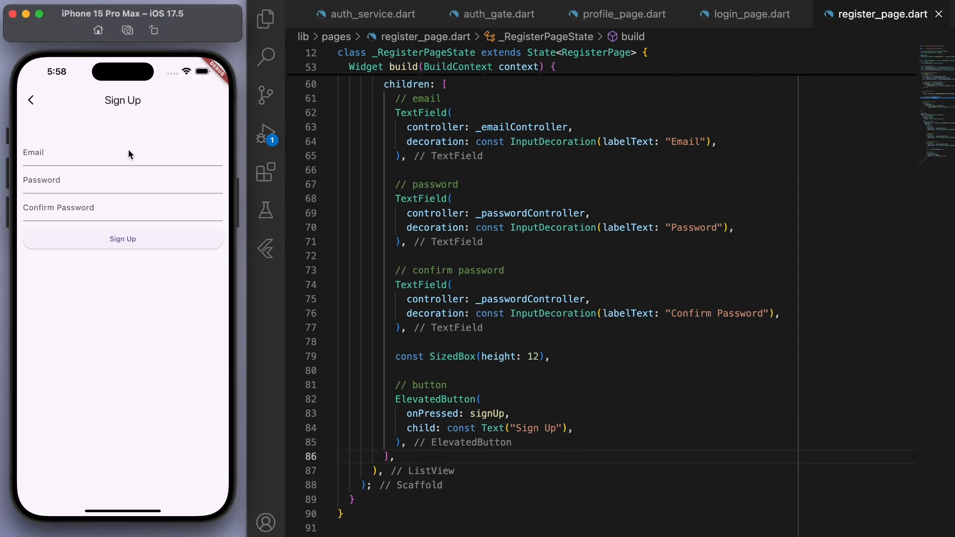
left_click(122, 155)
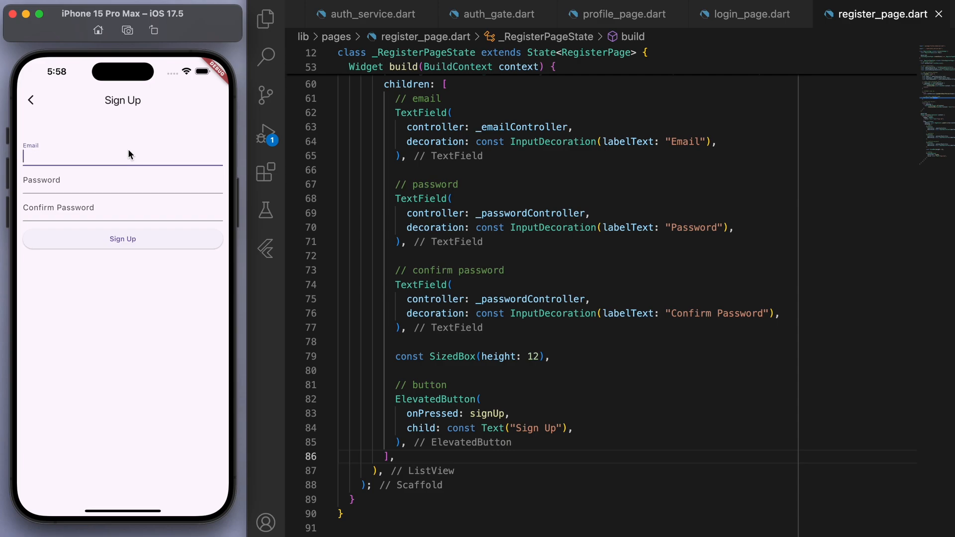
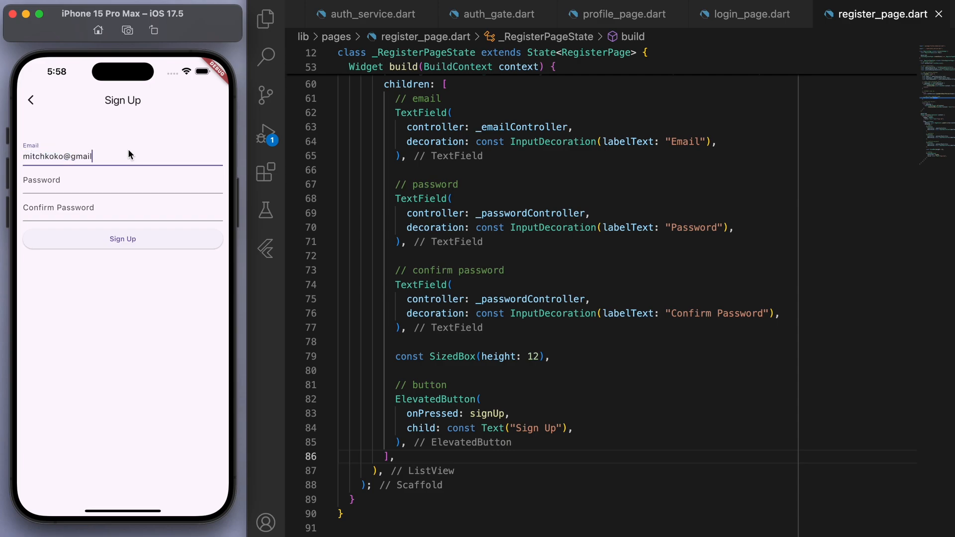
type("pass")
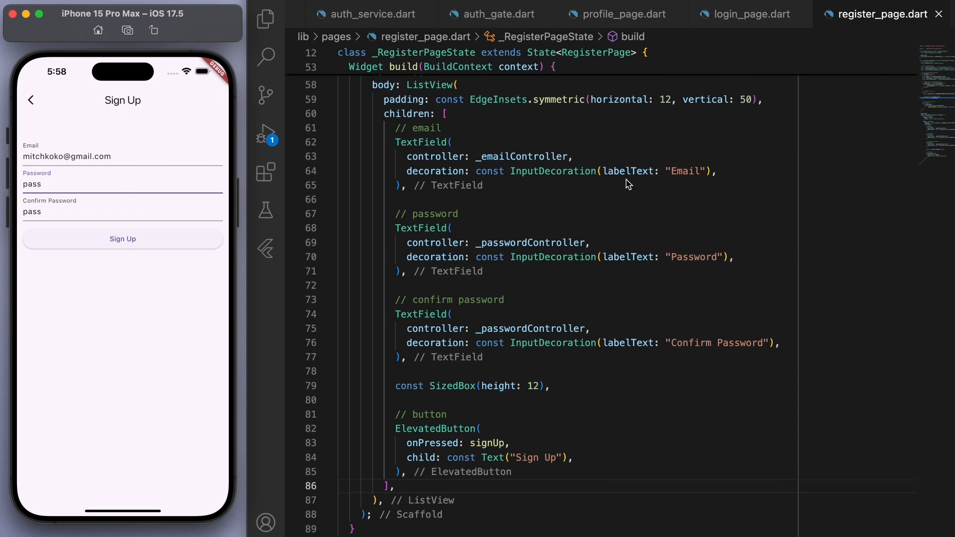
type("_confirmP")
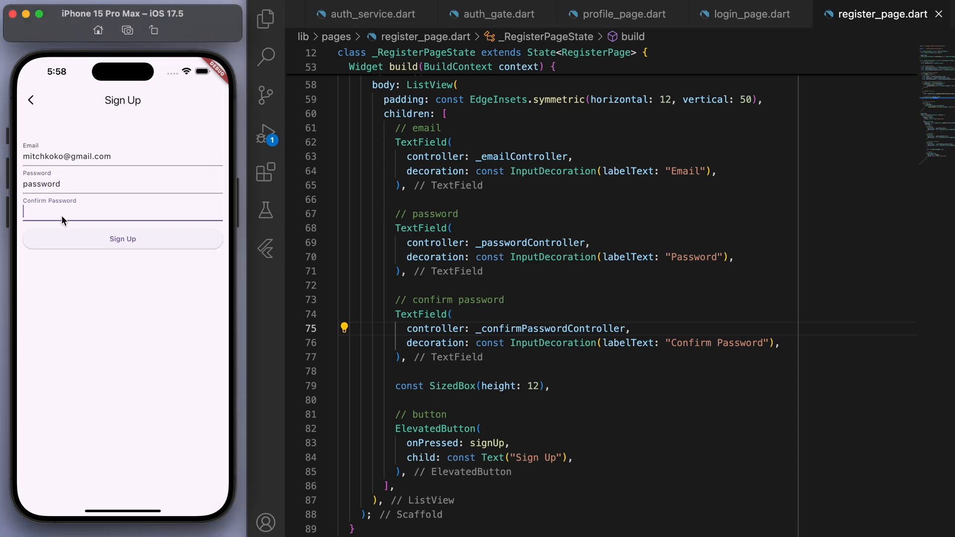
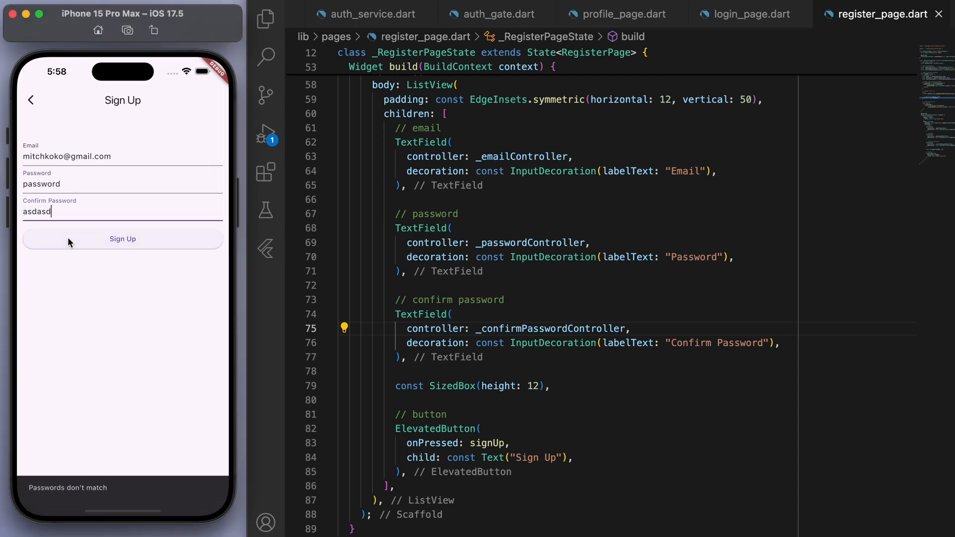
mouse_move(52, 215)
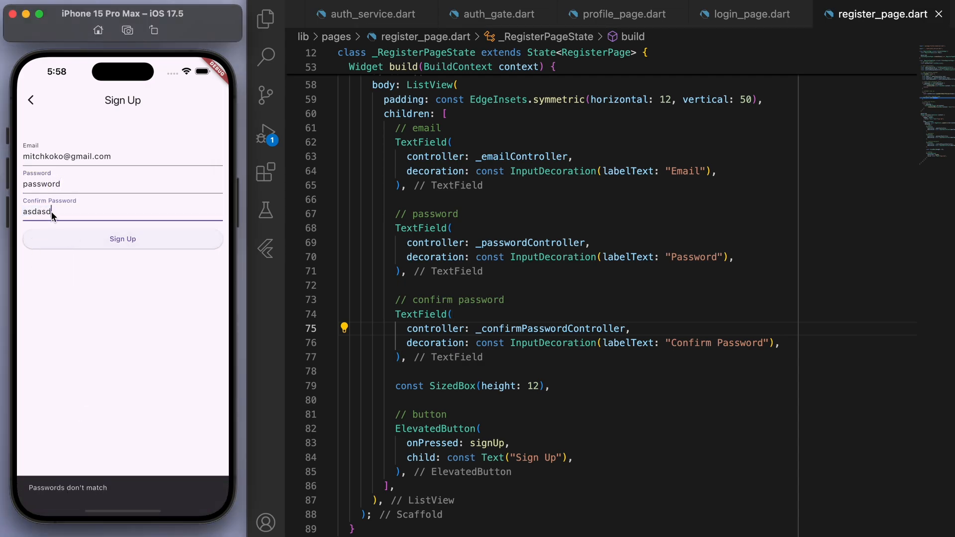
type("pss")
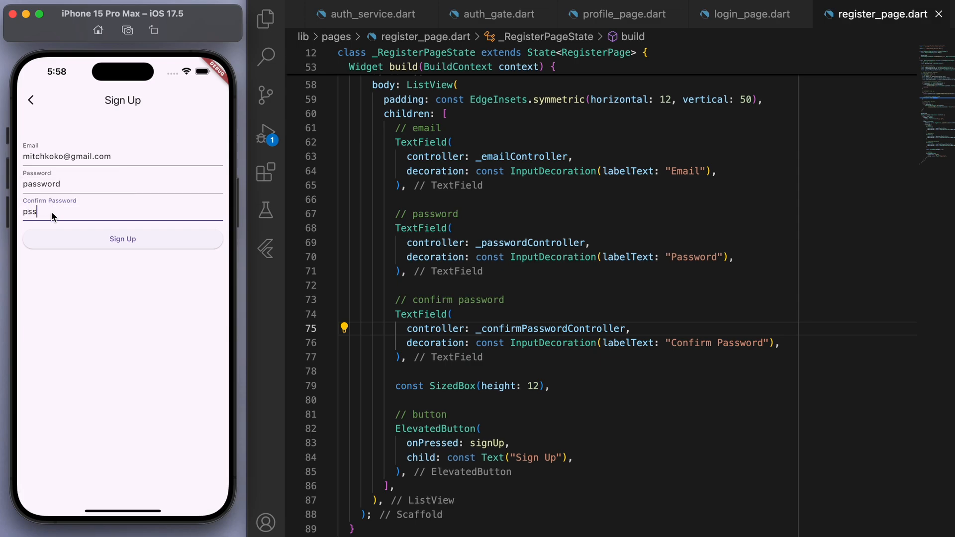
type("assword")
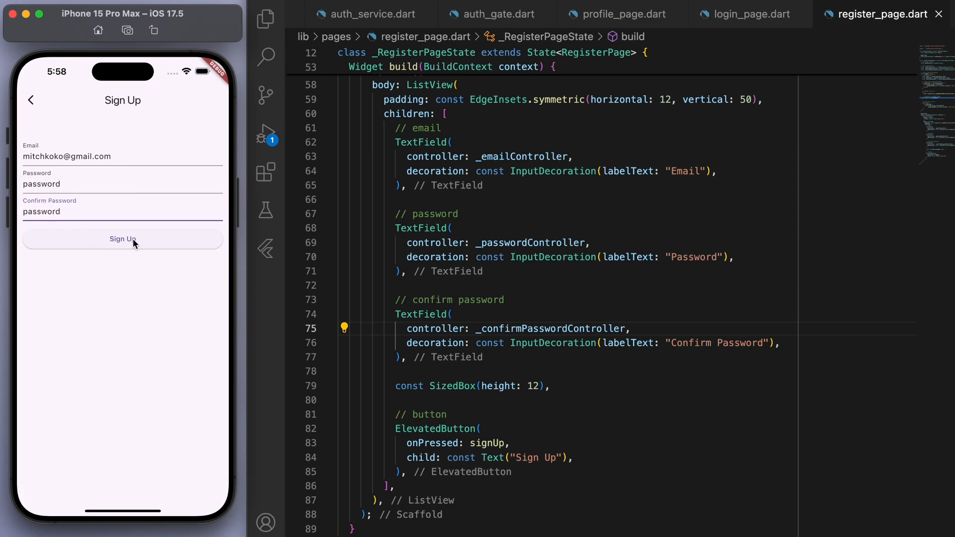
left_click(122, 238)
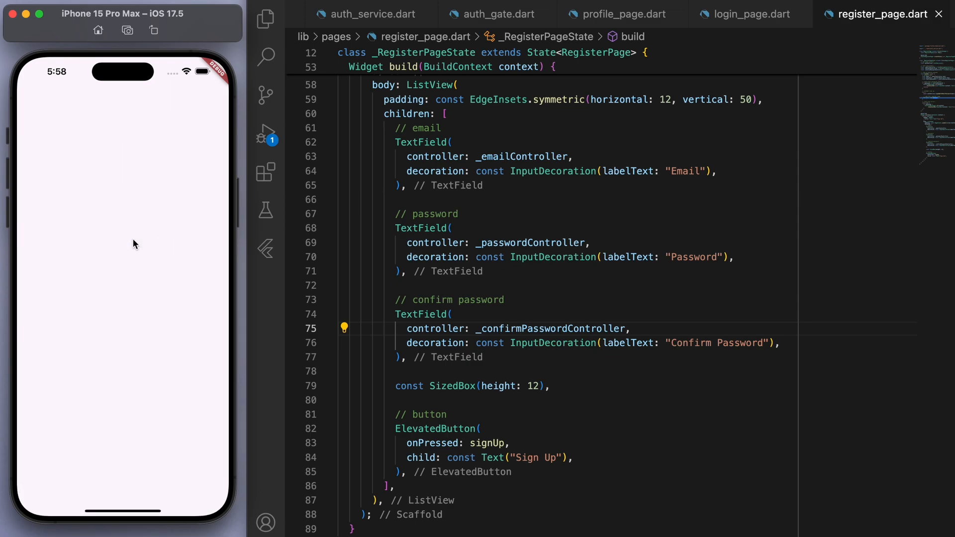
left_click(617, 13)
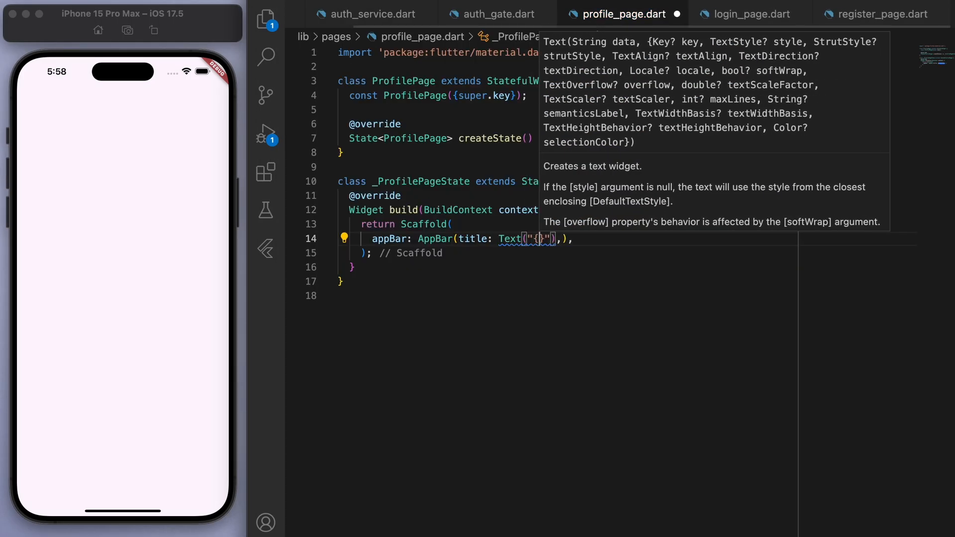
- Title the profile AppBar 'Profile' and add a logout IconButton calling authService.signOut()
type("Profile\"),")
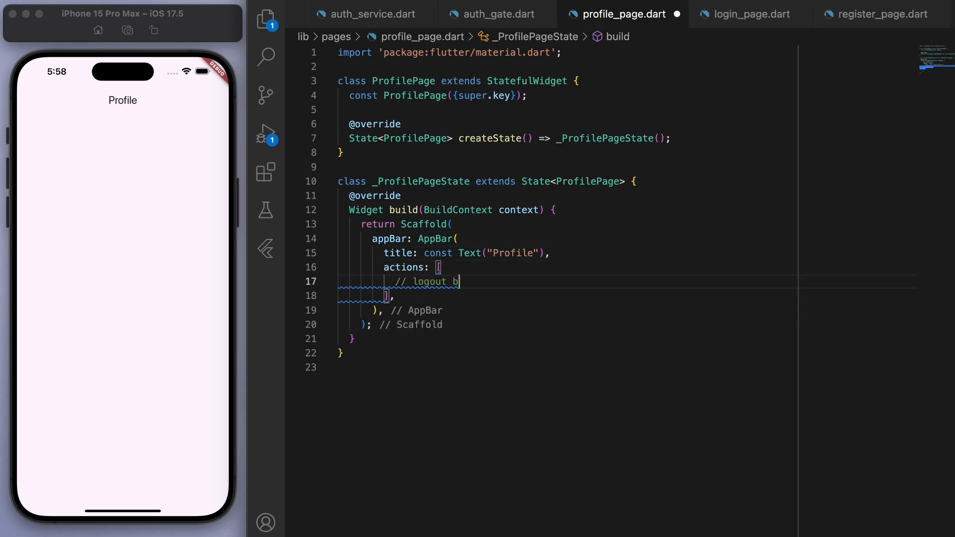
type("IconButton(onPressed: logout, icon: icon)")
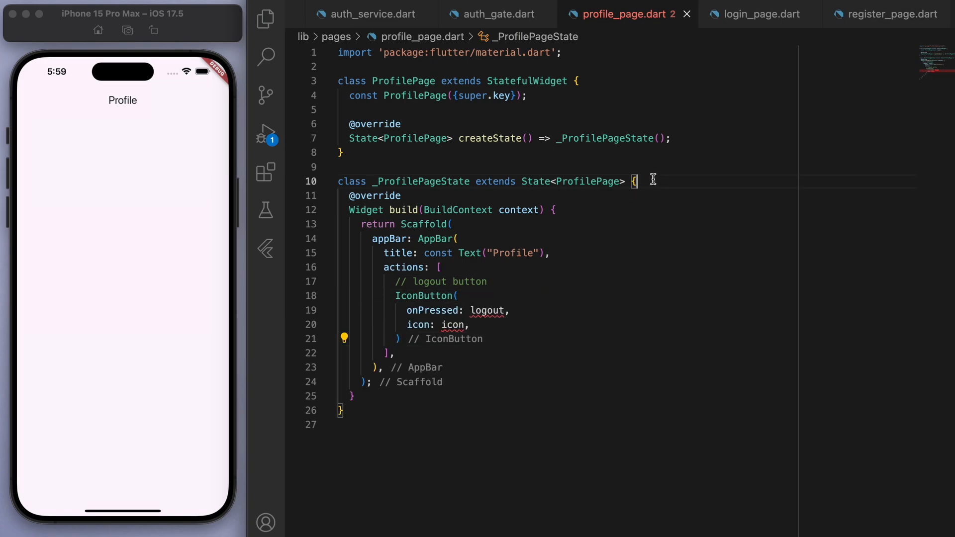
type("void logout() async {")
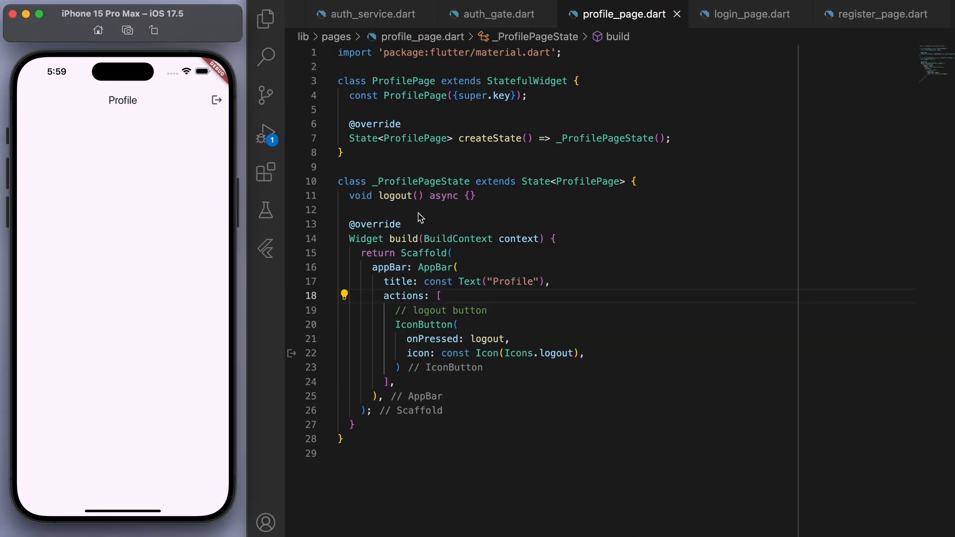
type("// get auth service")
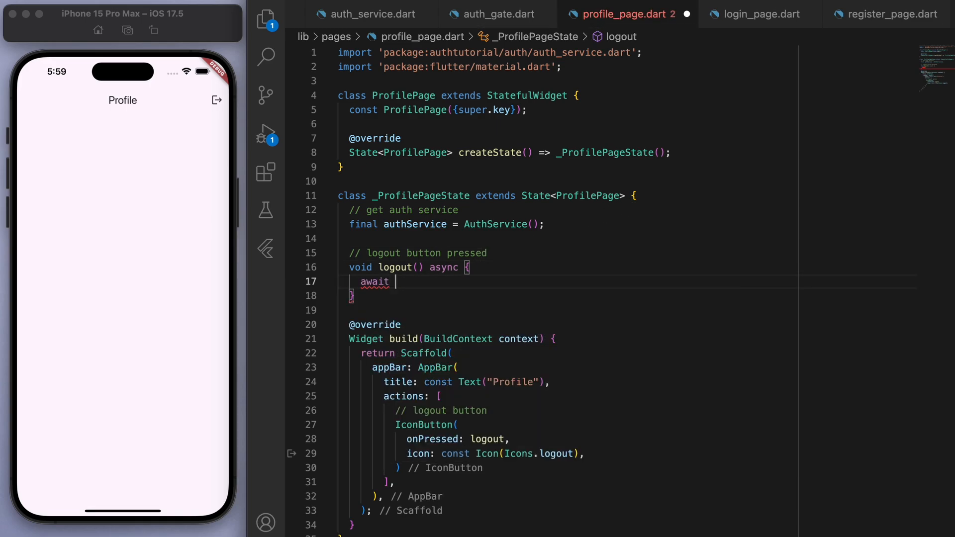
type("authService.signOut()")
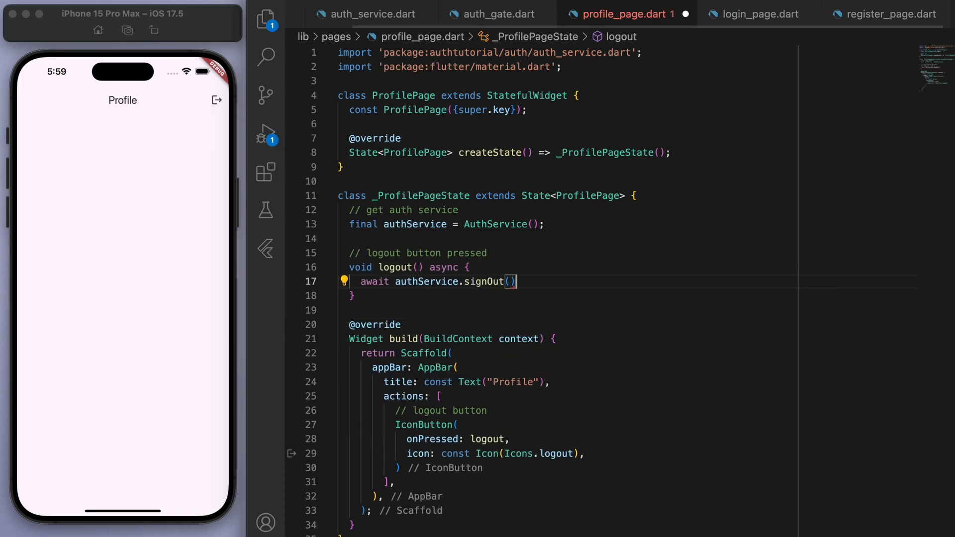
left_click(217, 100)
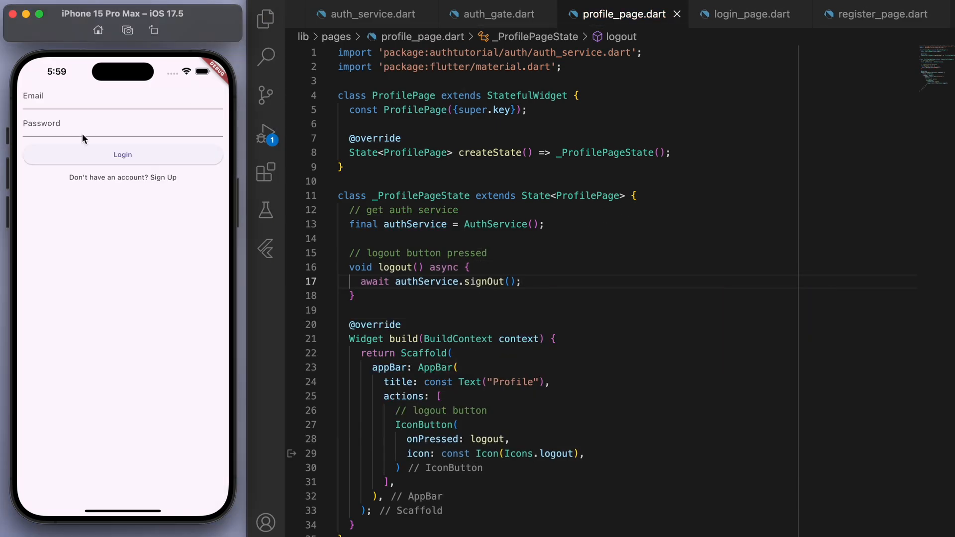
left_click(750, 14)
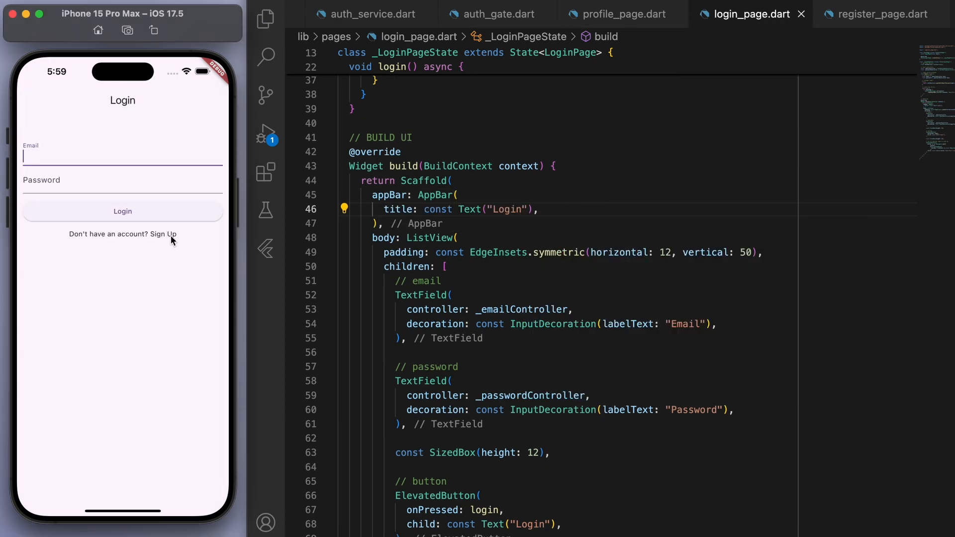
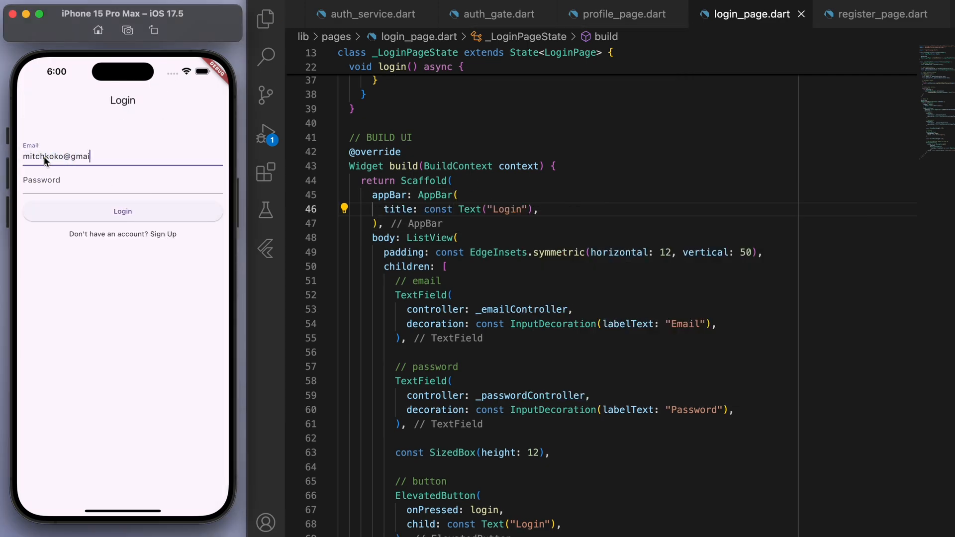
left_click(122, 211)
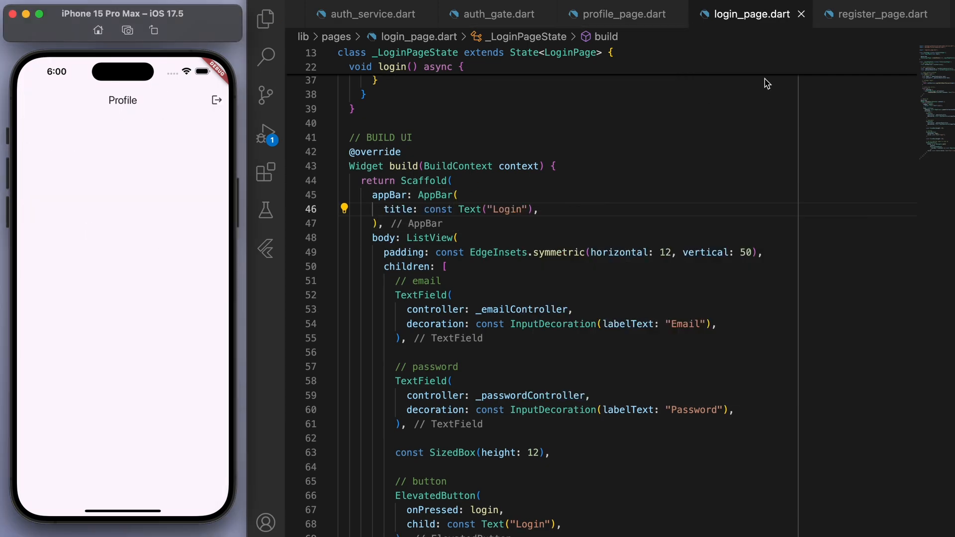
left_click(622, 14)
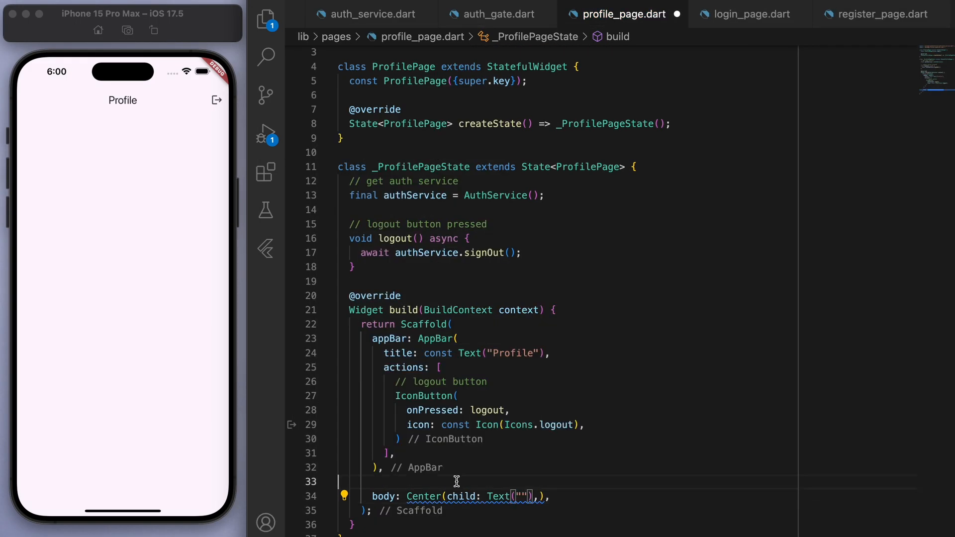
- Set currentEmail from authService.getCurrentUserEmail() and show currentEmail.toString() in the body Text
key("Enter")
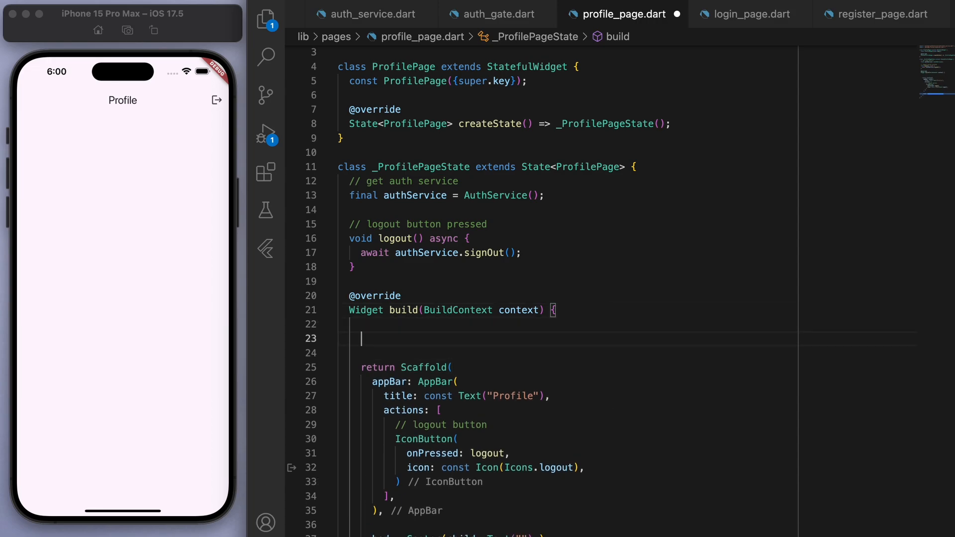
type("// get user ema")
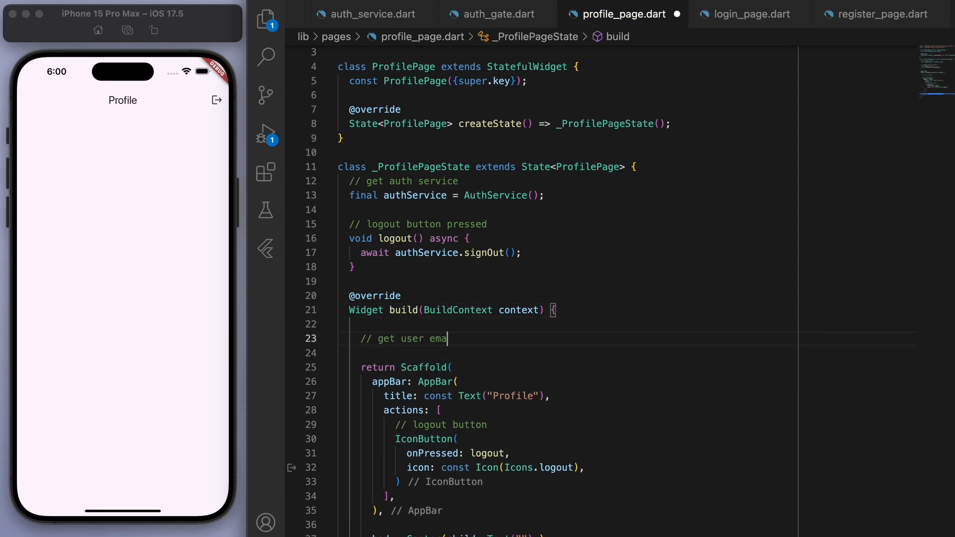
type("il")
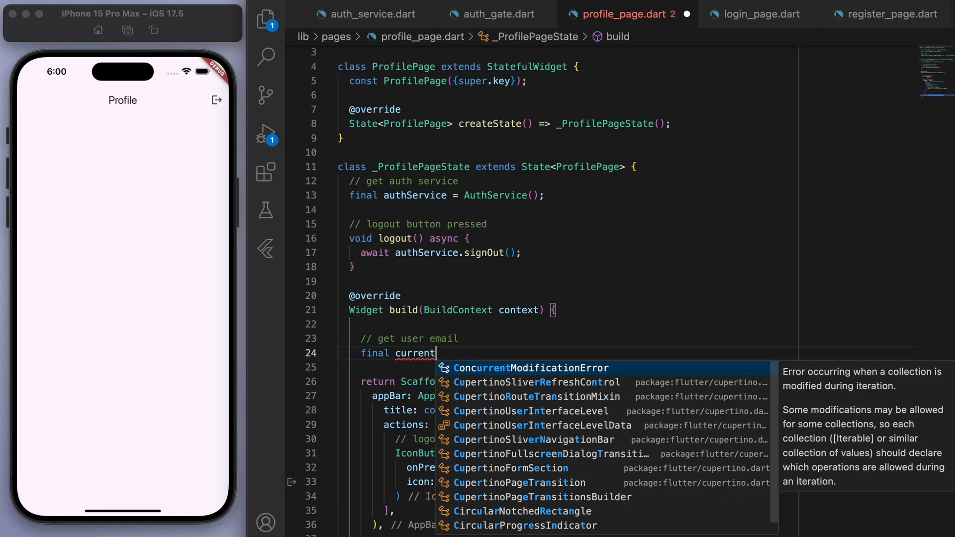
type("Email = authService")
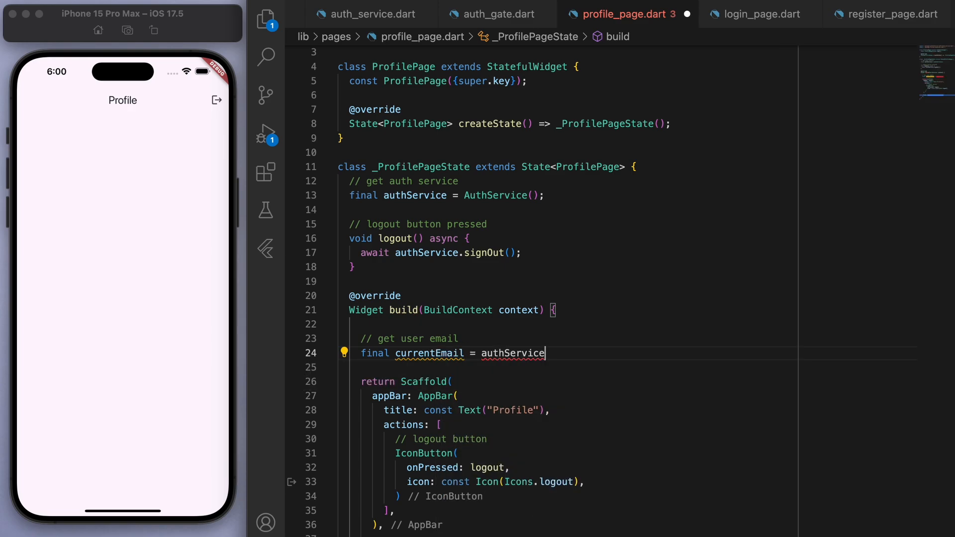
type(".getCurrentUserEmail();")
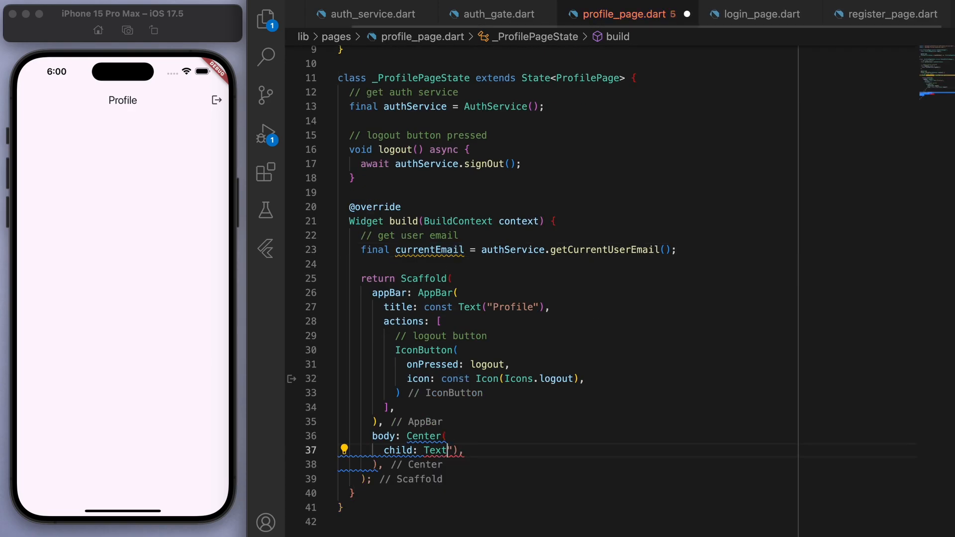
type("currentEmail.toString()")
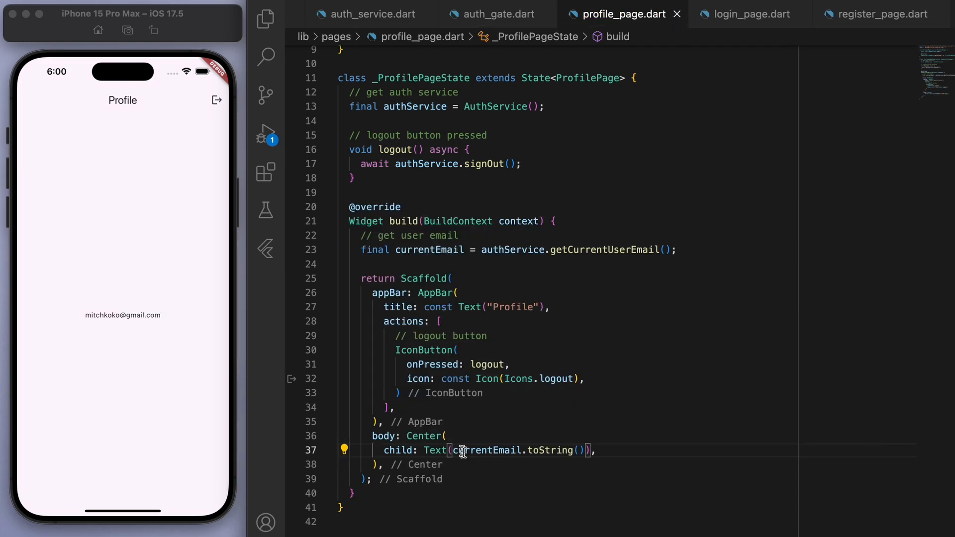
mouse_move(149, 324)
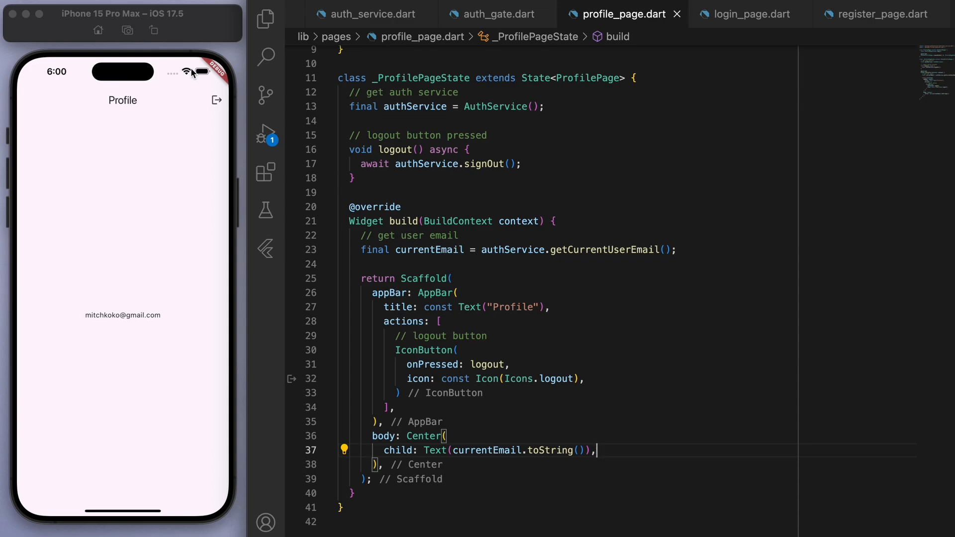
- Log out, open Sign Up, and add obscureText: true to both password TextFields
left_click(216, 100)
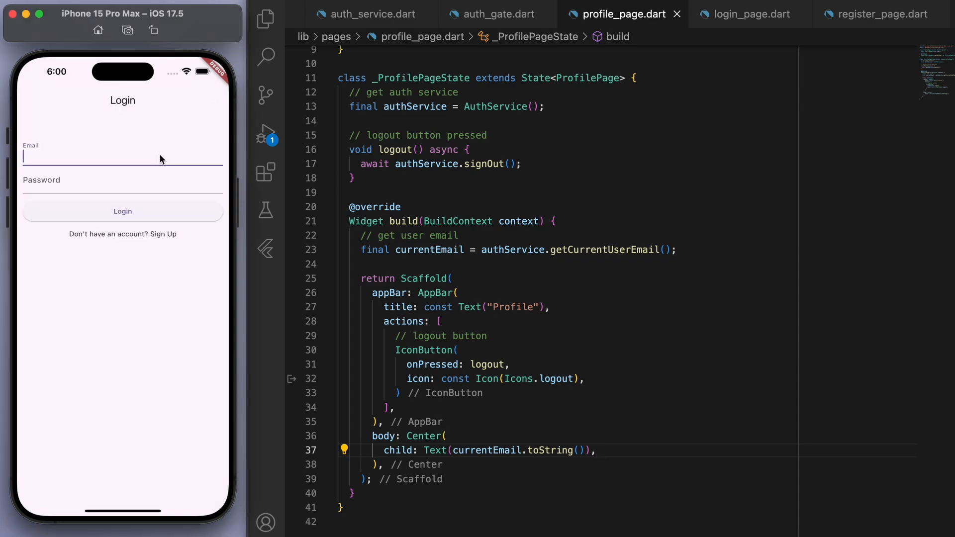
left_click(122, 234)
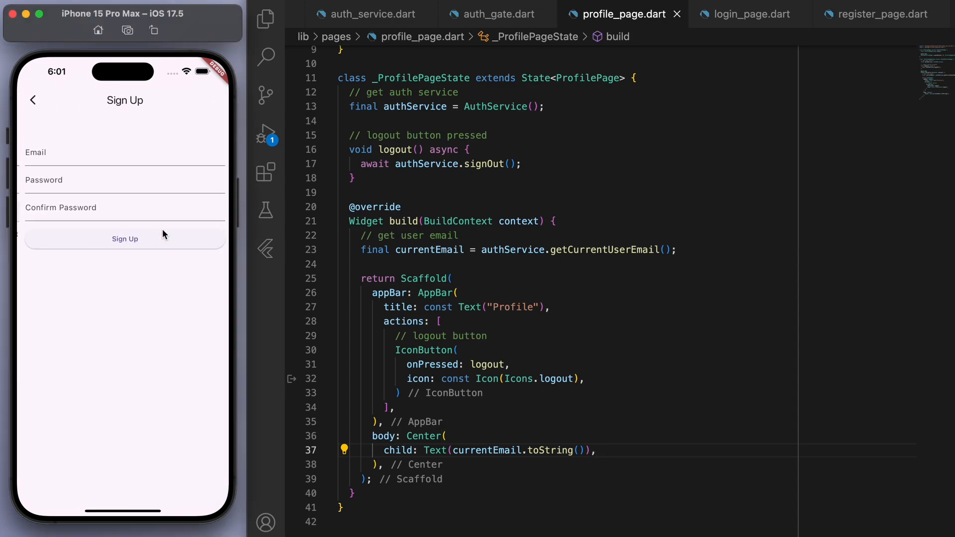
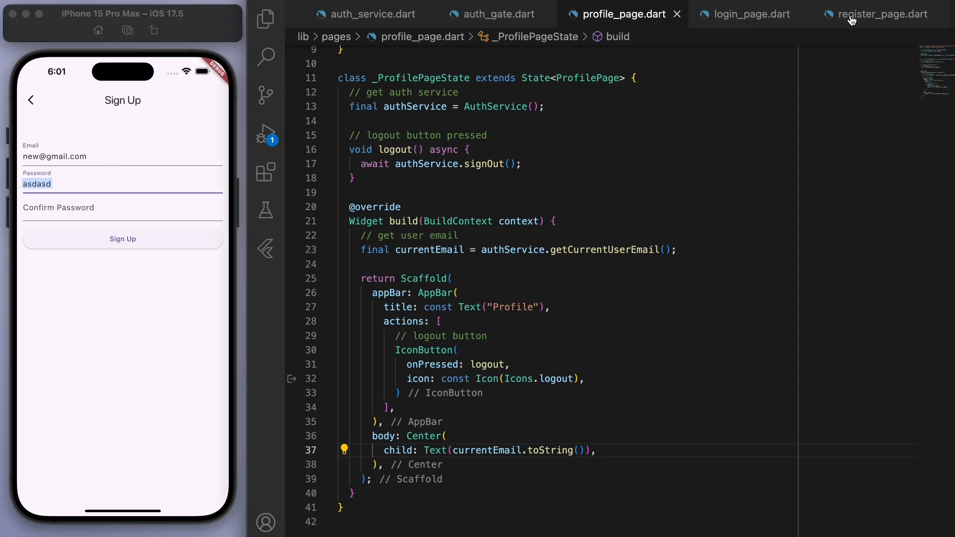
left_click(884, 14)
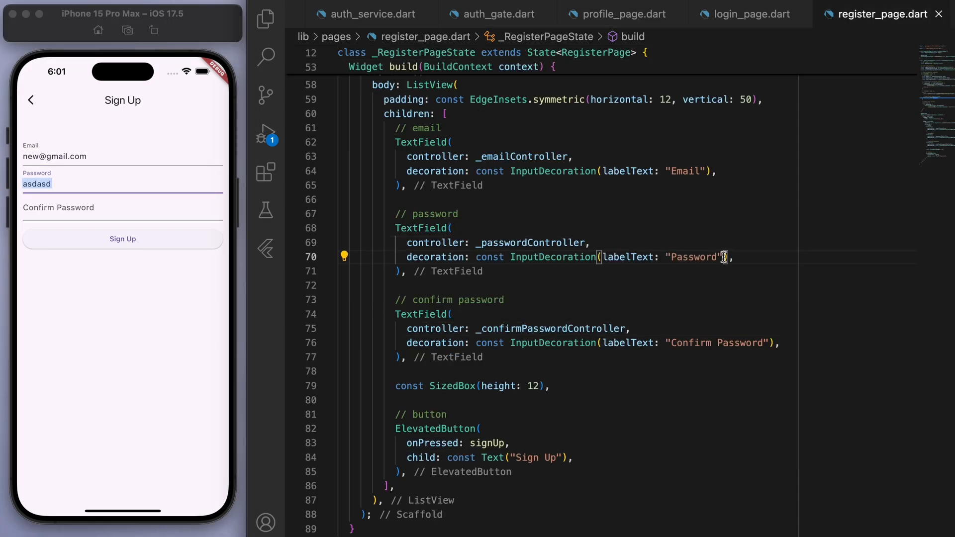
type("obscureText: true,")
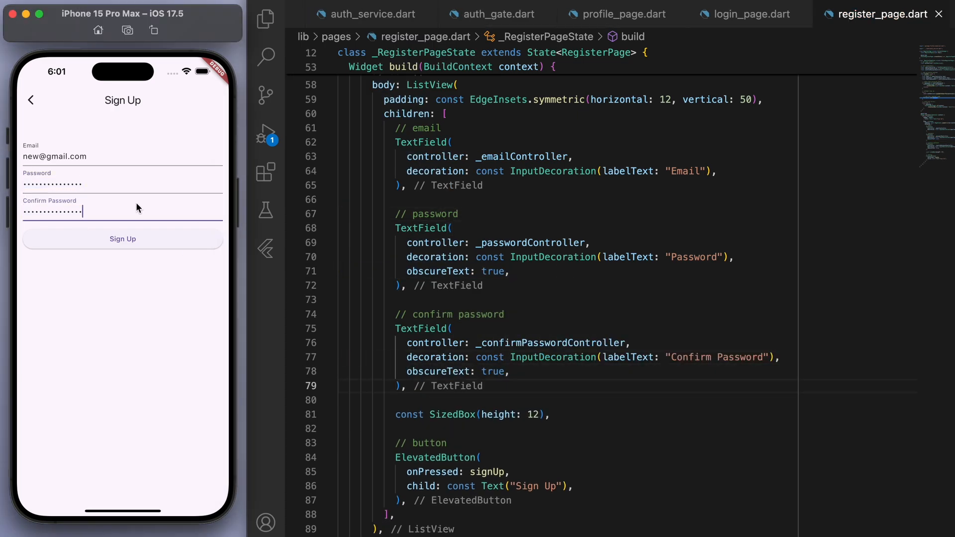
mouse_move(170, 179)
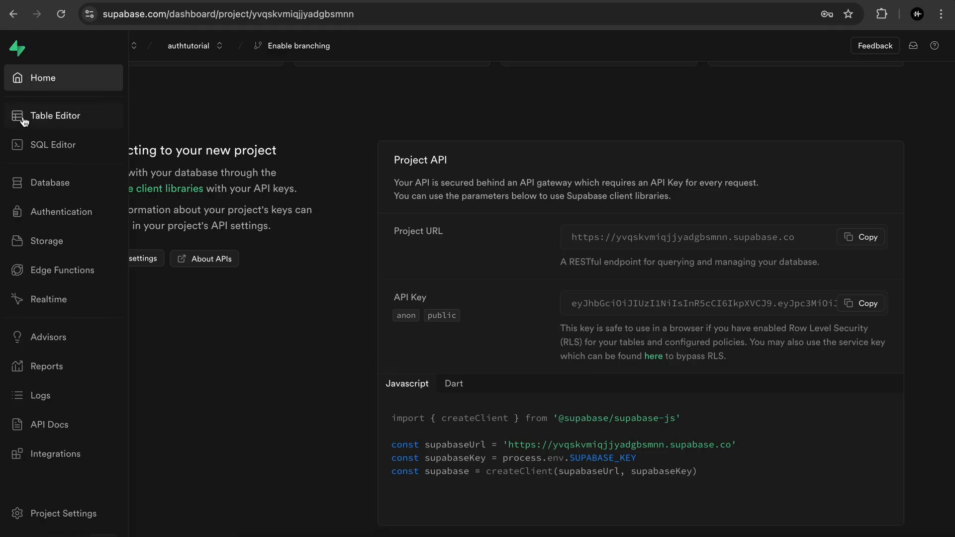
- Open Authentication > Users and inspect the registered user's details panel
left_click(62, 212)
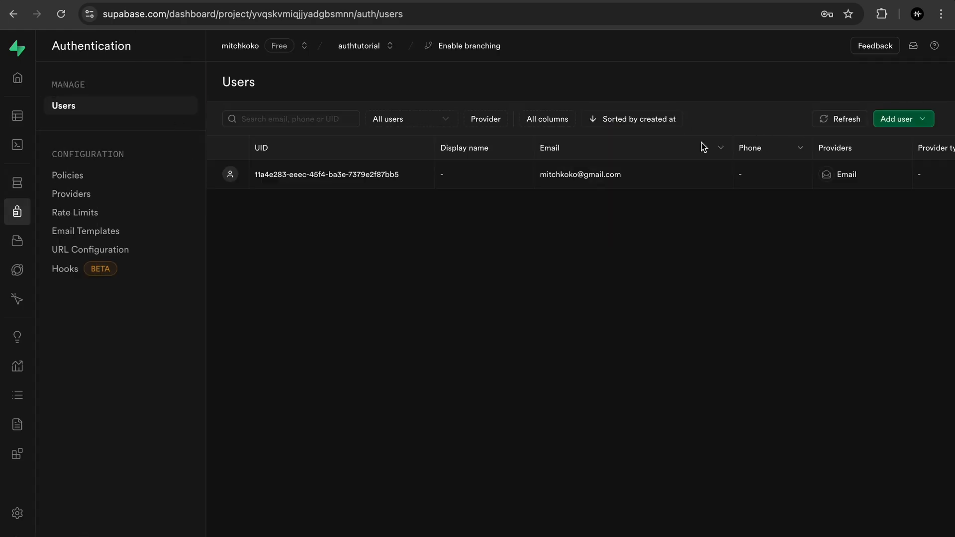
left_click(328, 174)
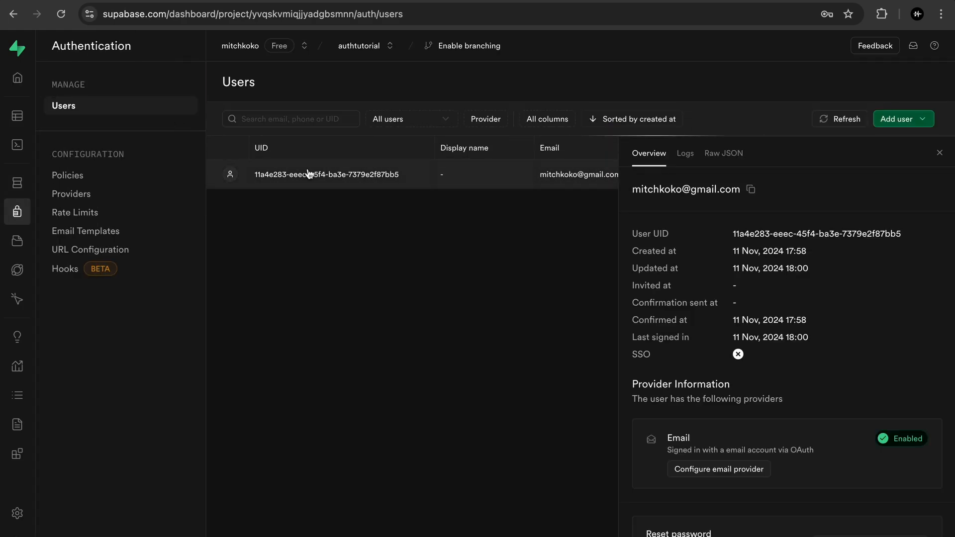
scroll("down", 3)
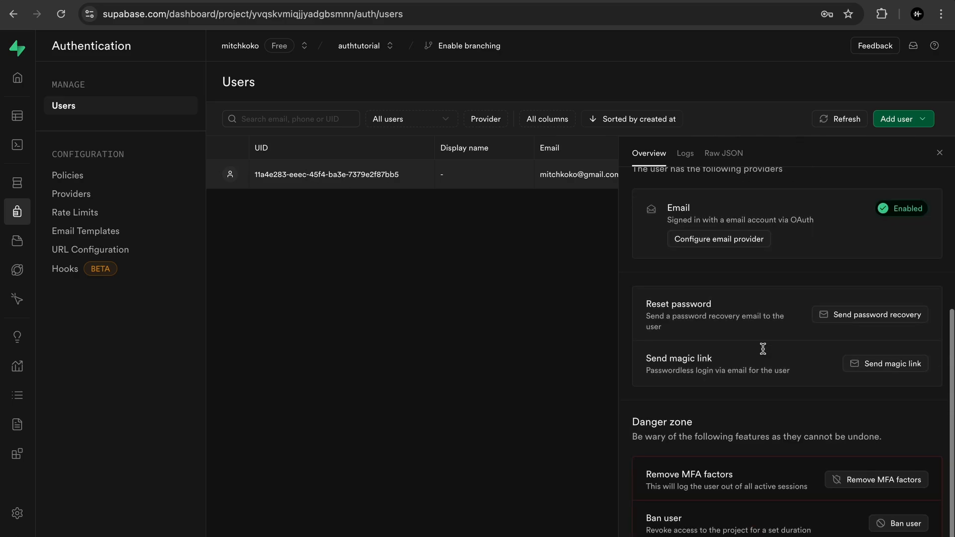
scroll("down", 3)
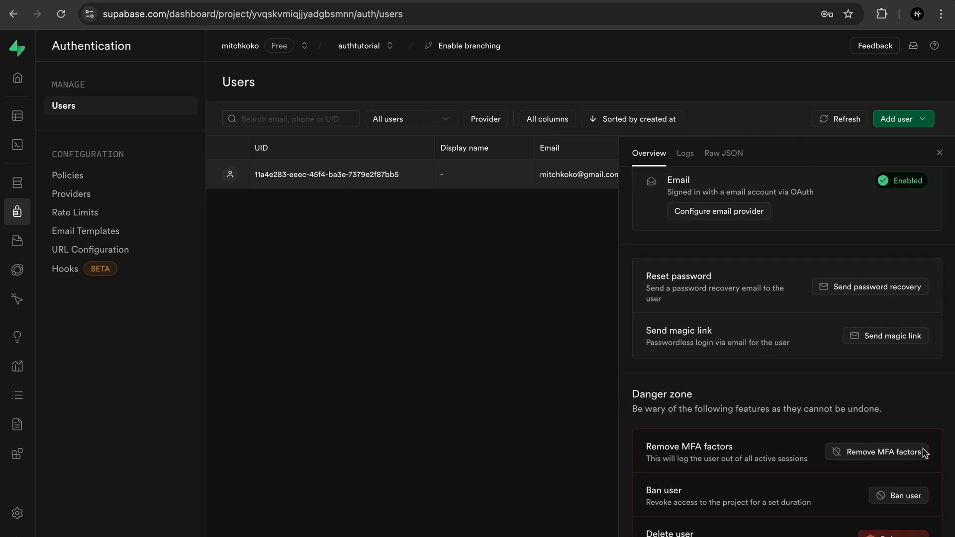